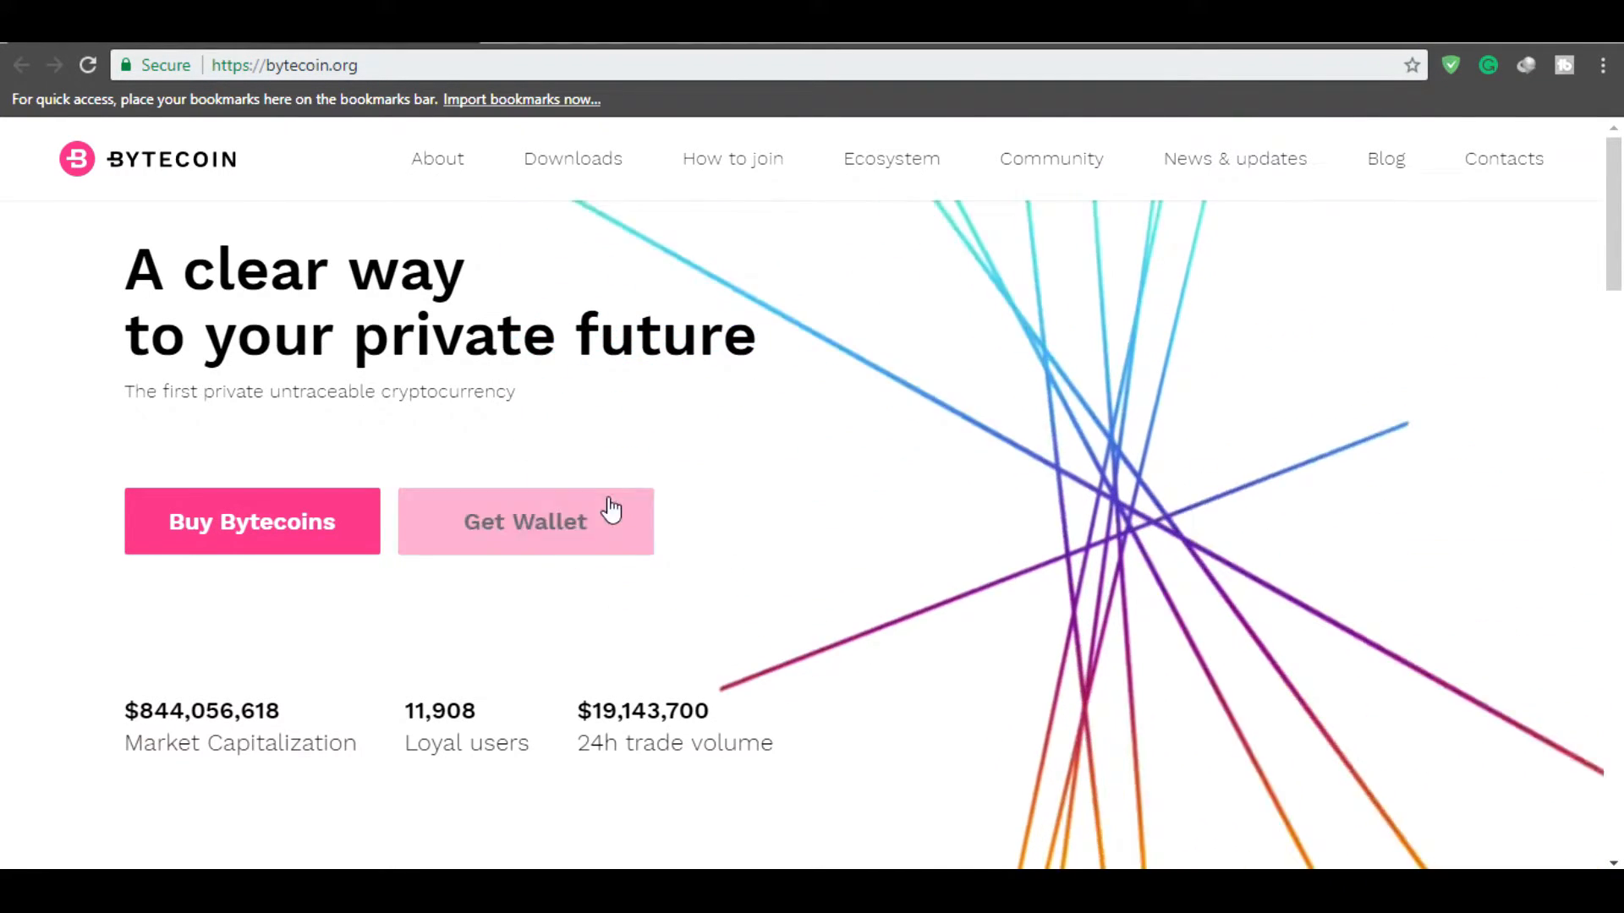
# Go to the Bytecoin downloads page via Get Wallet and scroll to Other Versions.
pyautogui.click(525, 521)
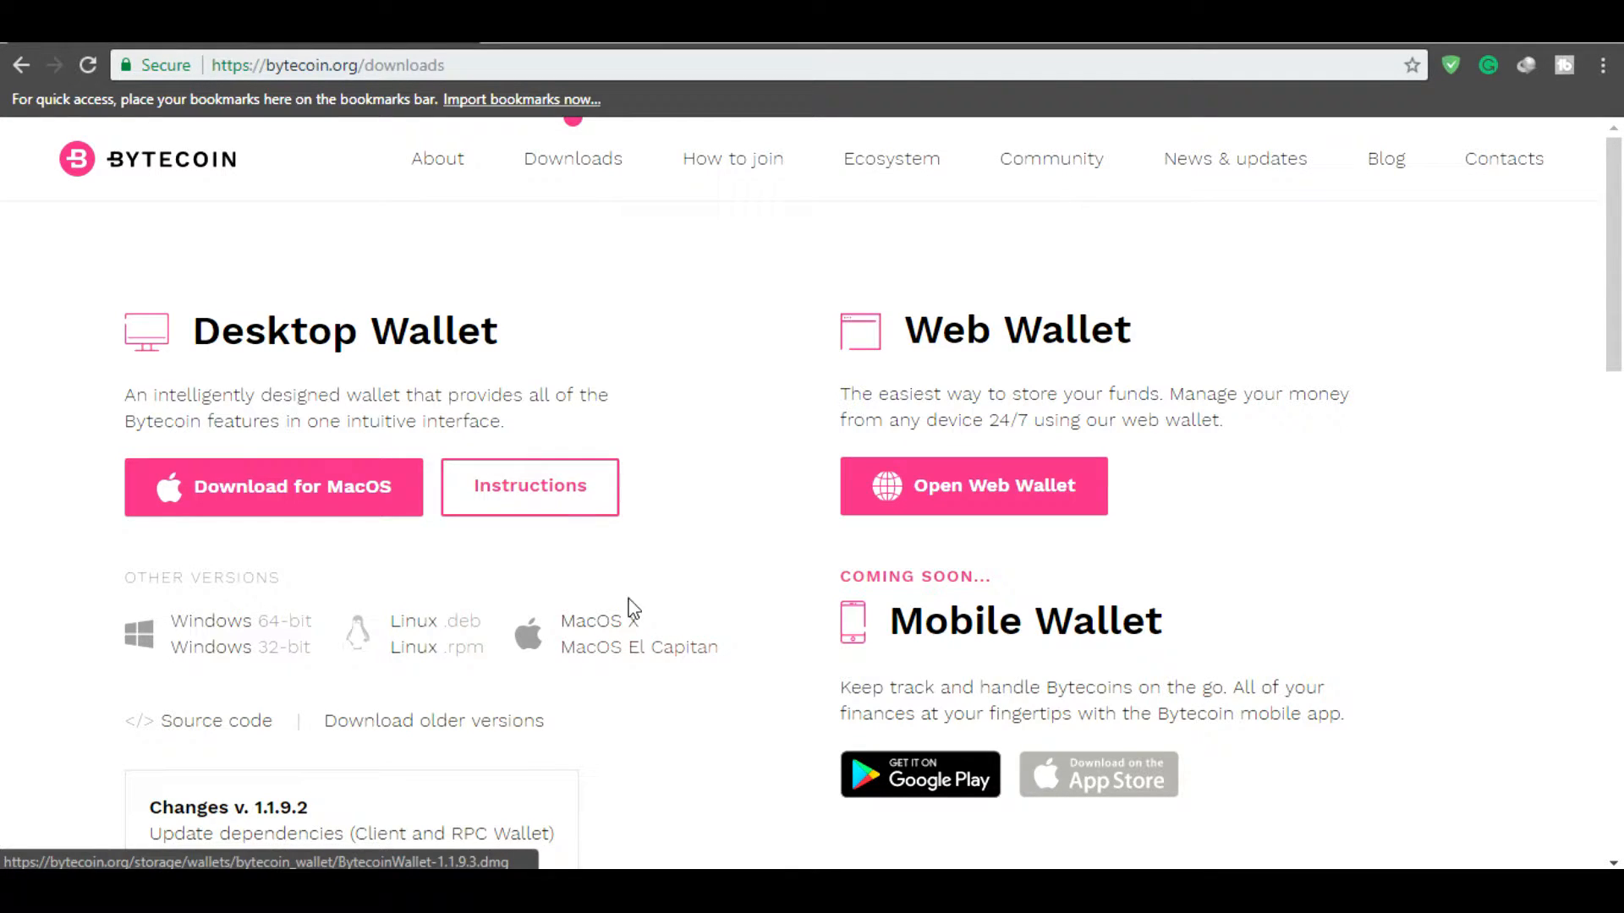
pyautogui.scroll(-3)
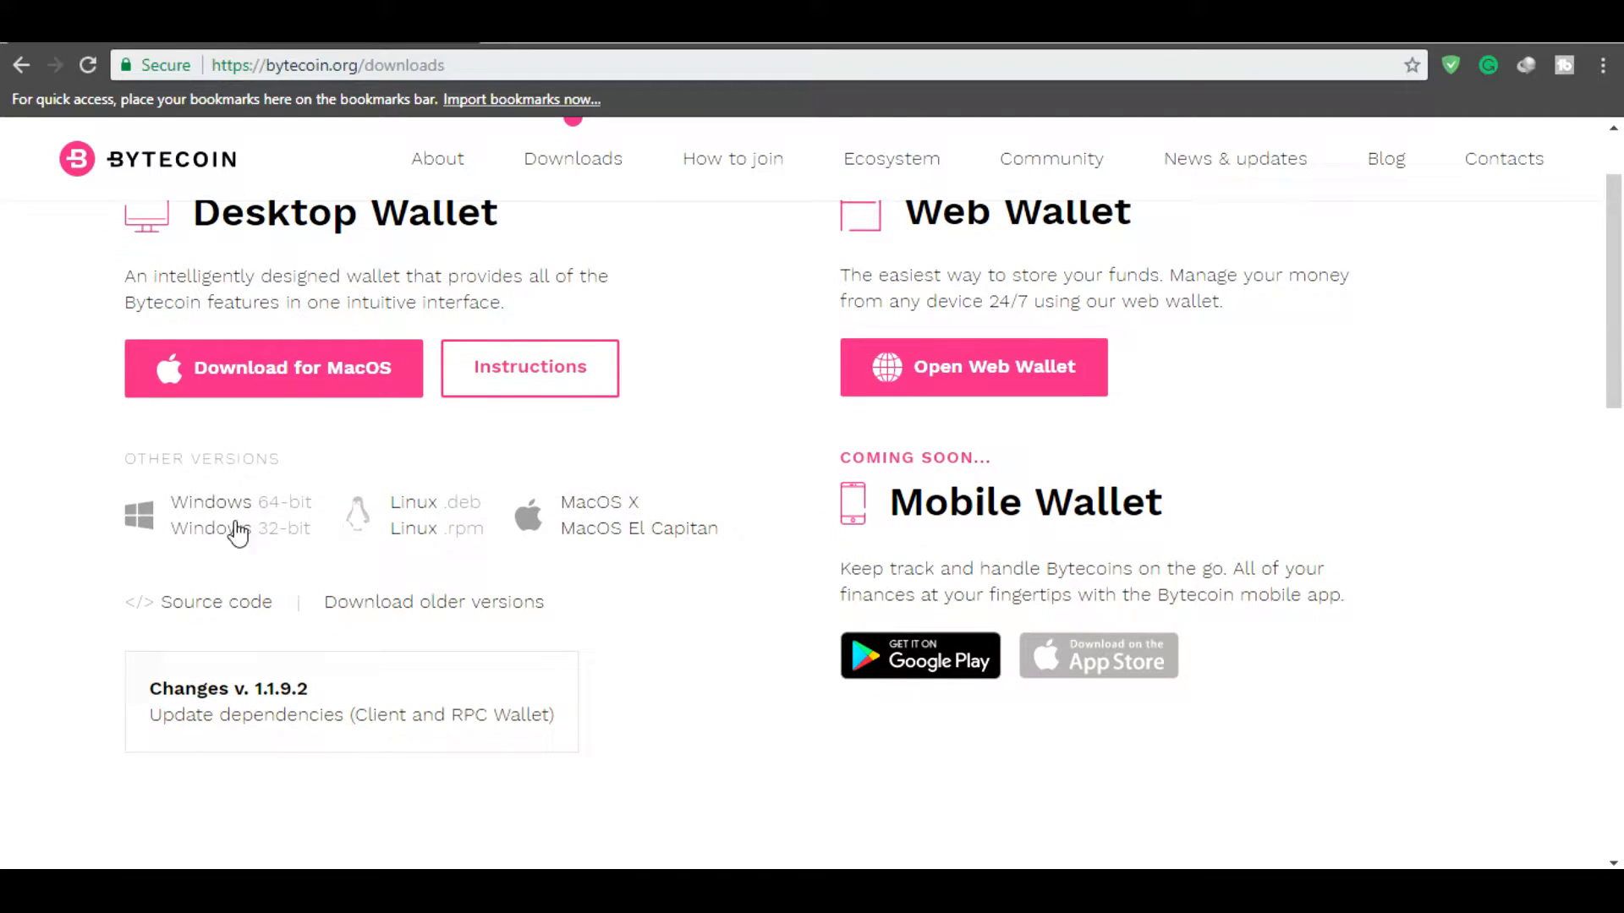
pyautogui.moveTo(211, 502)
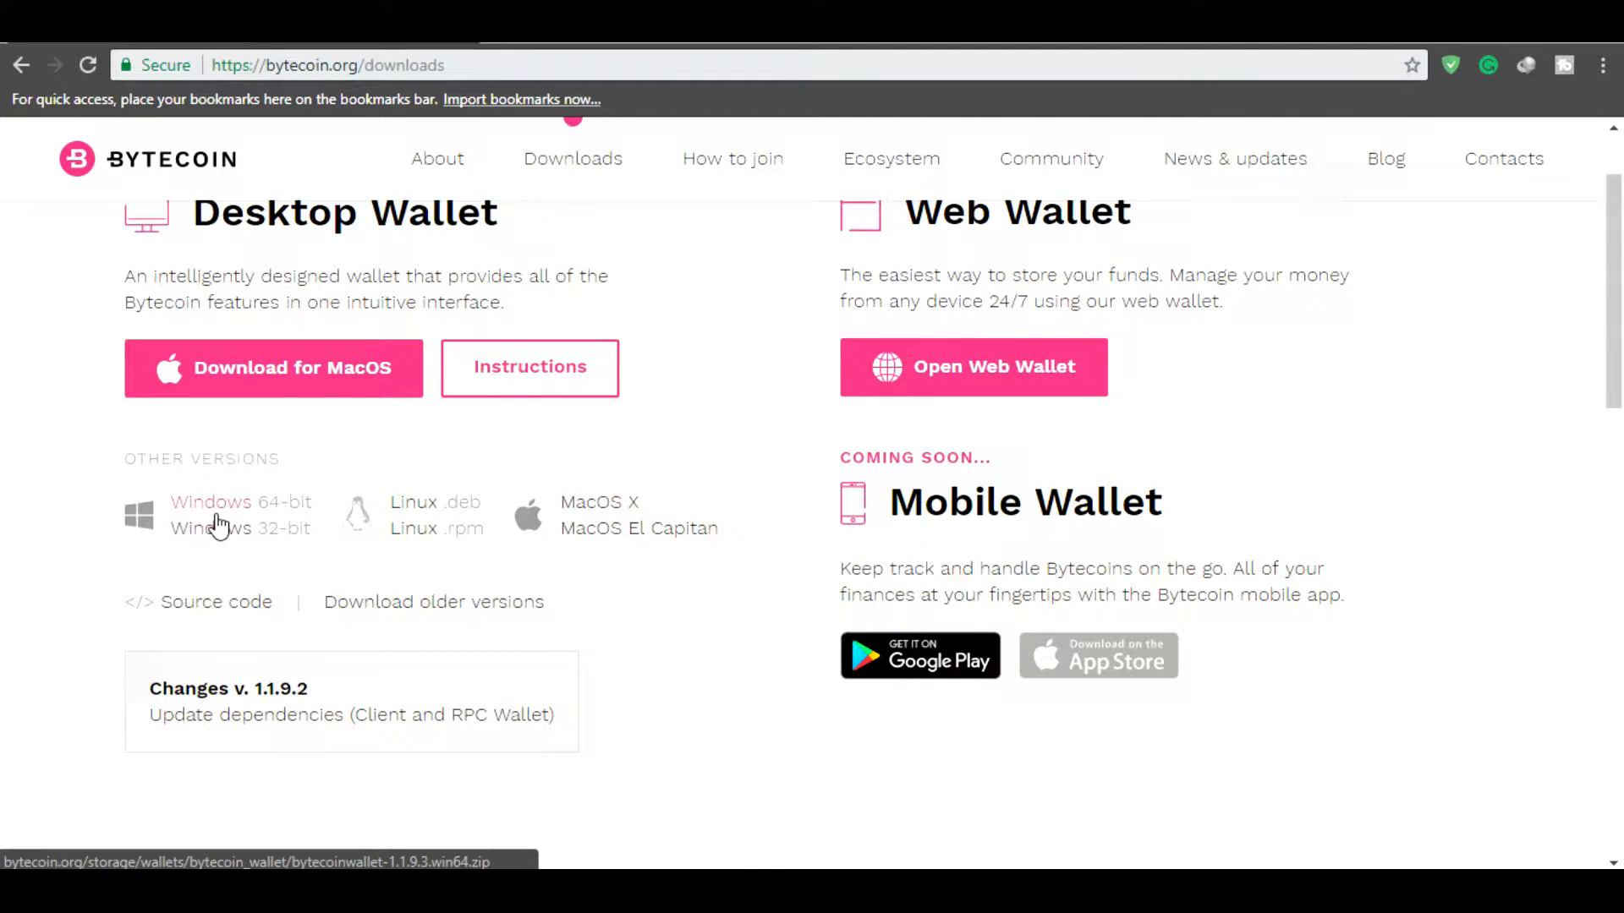
pyautogui.moveTo(218, 527)
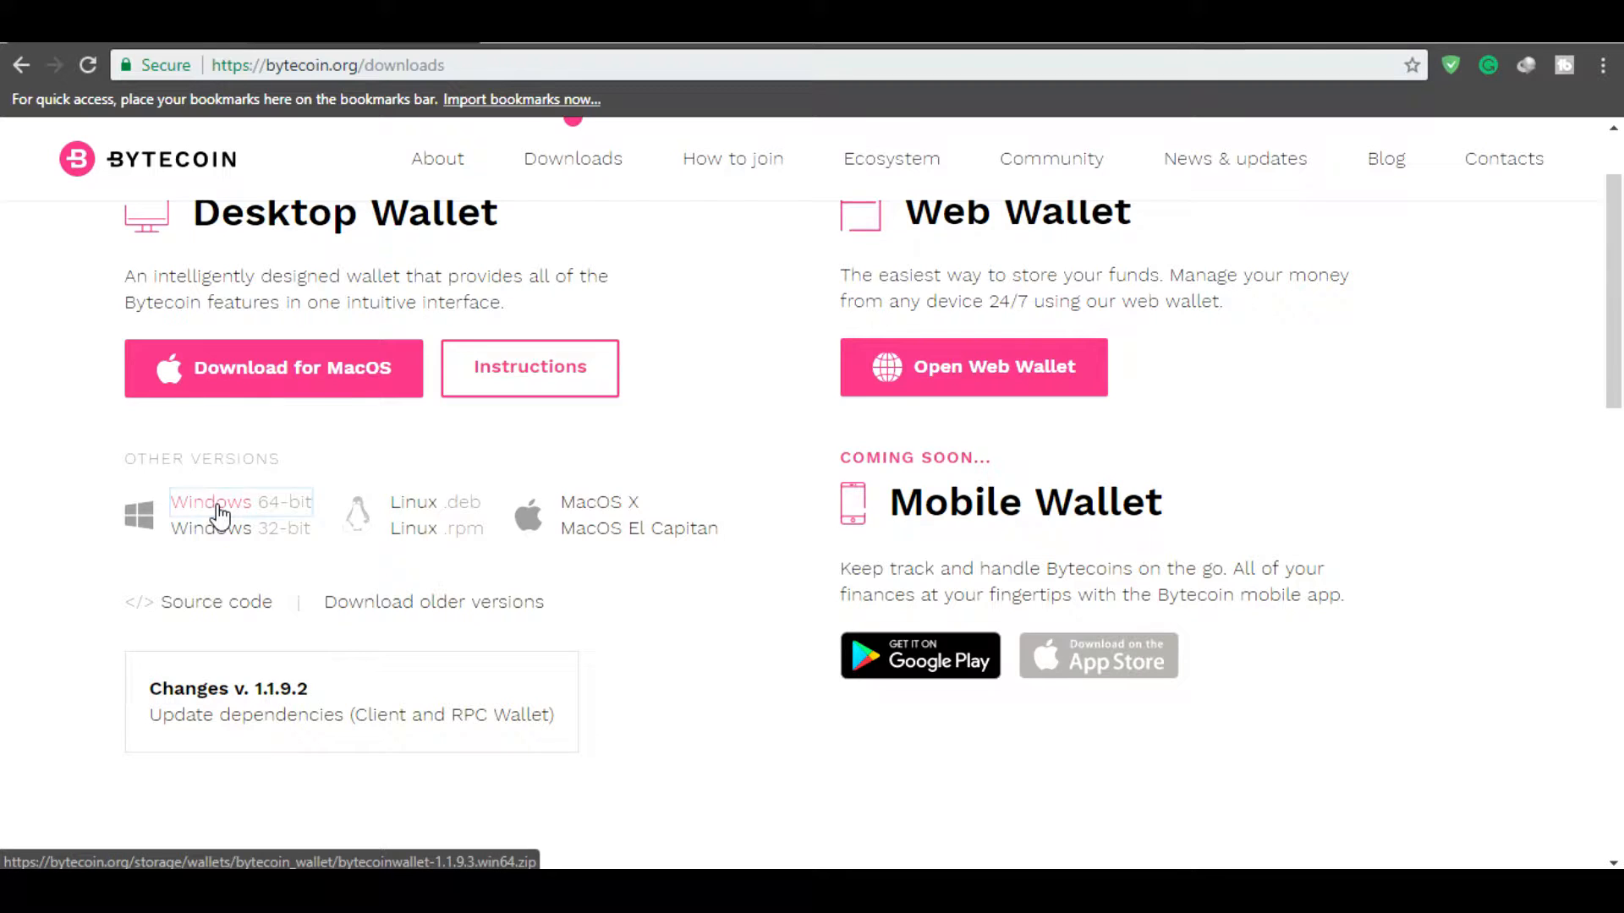
# Download the Windows 64-bit wallet zip (12.88 MB) with IDM and open the archive.
pyautogui.click(239, 502)
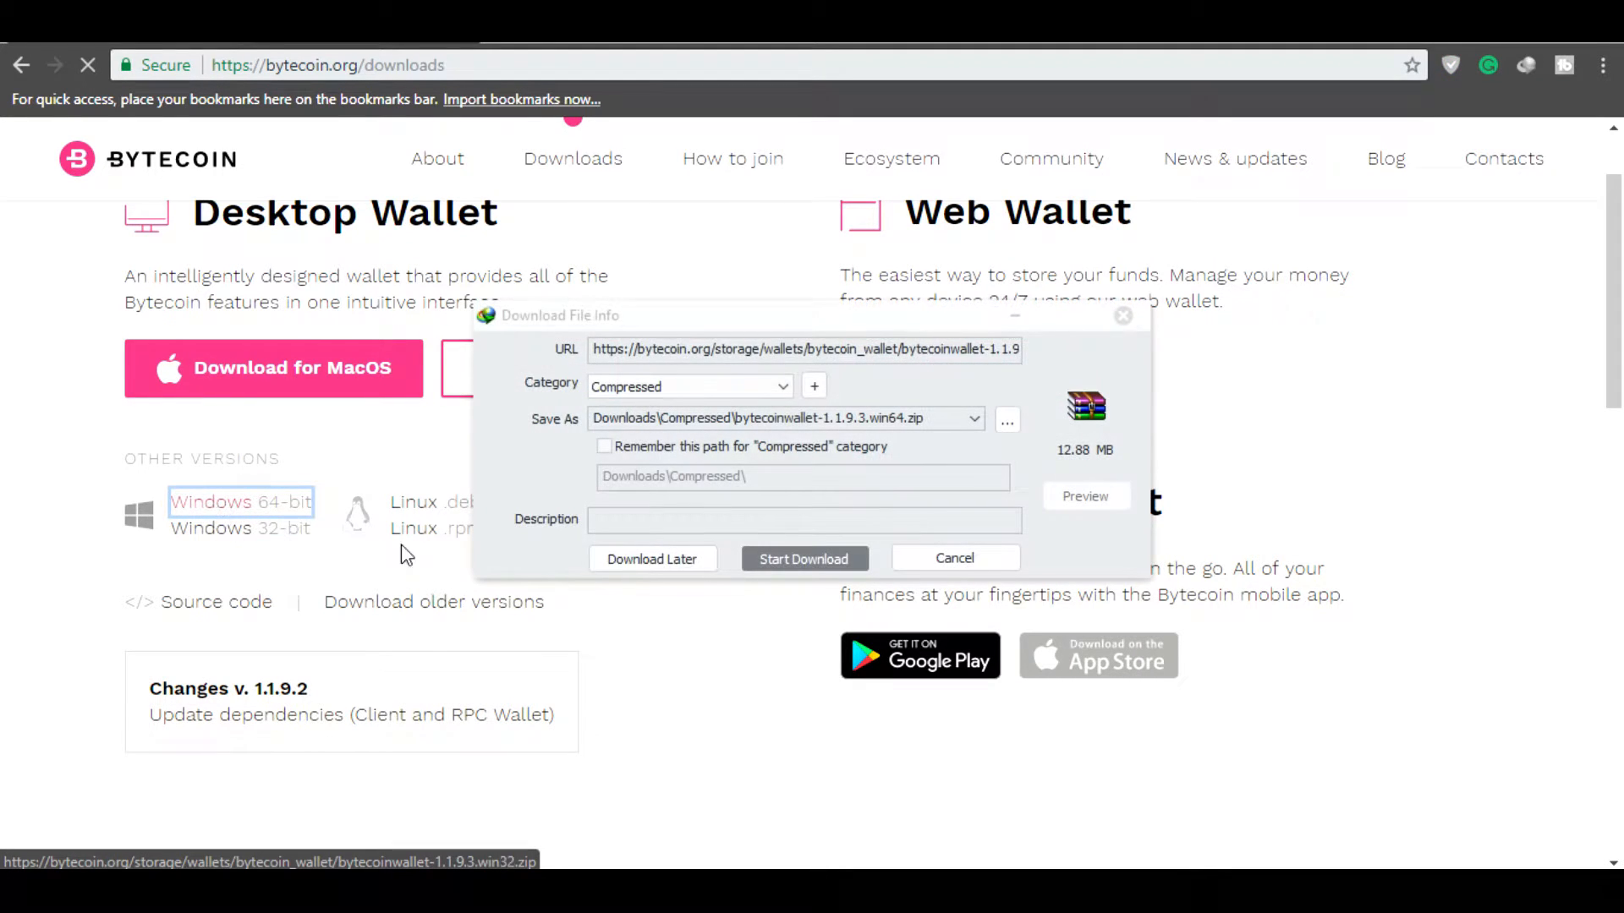
pyautogui.click(804, 558)
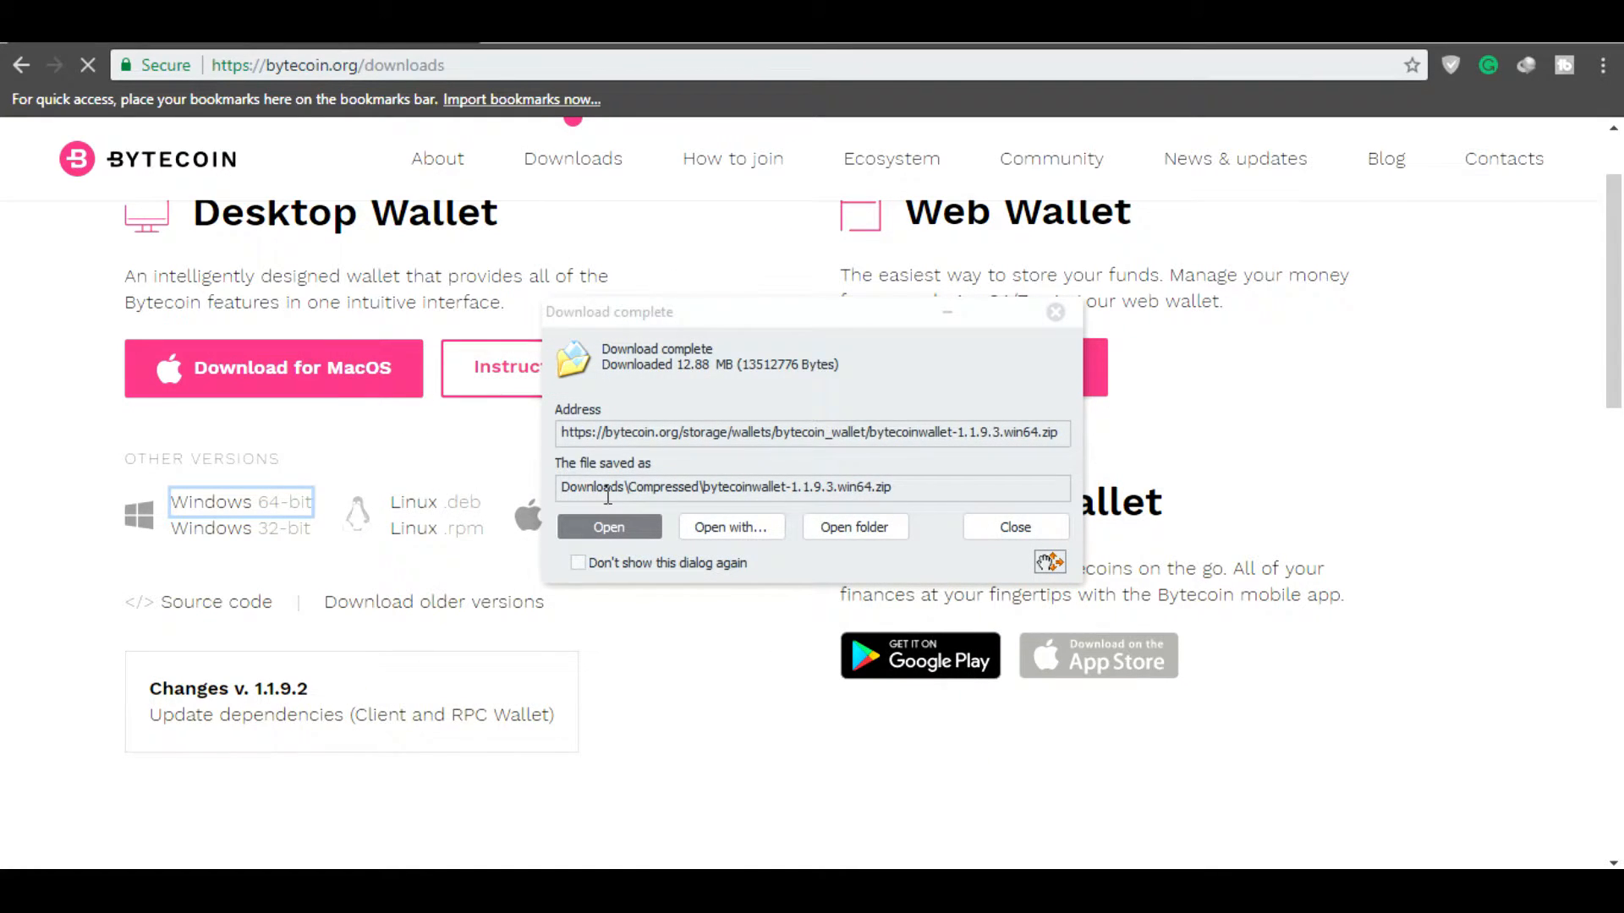
pyautogui.click(608, 526)
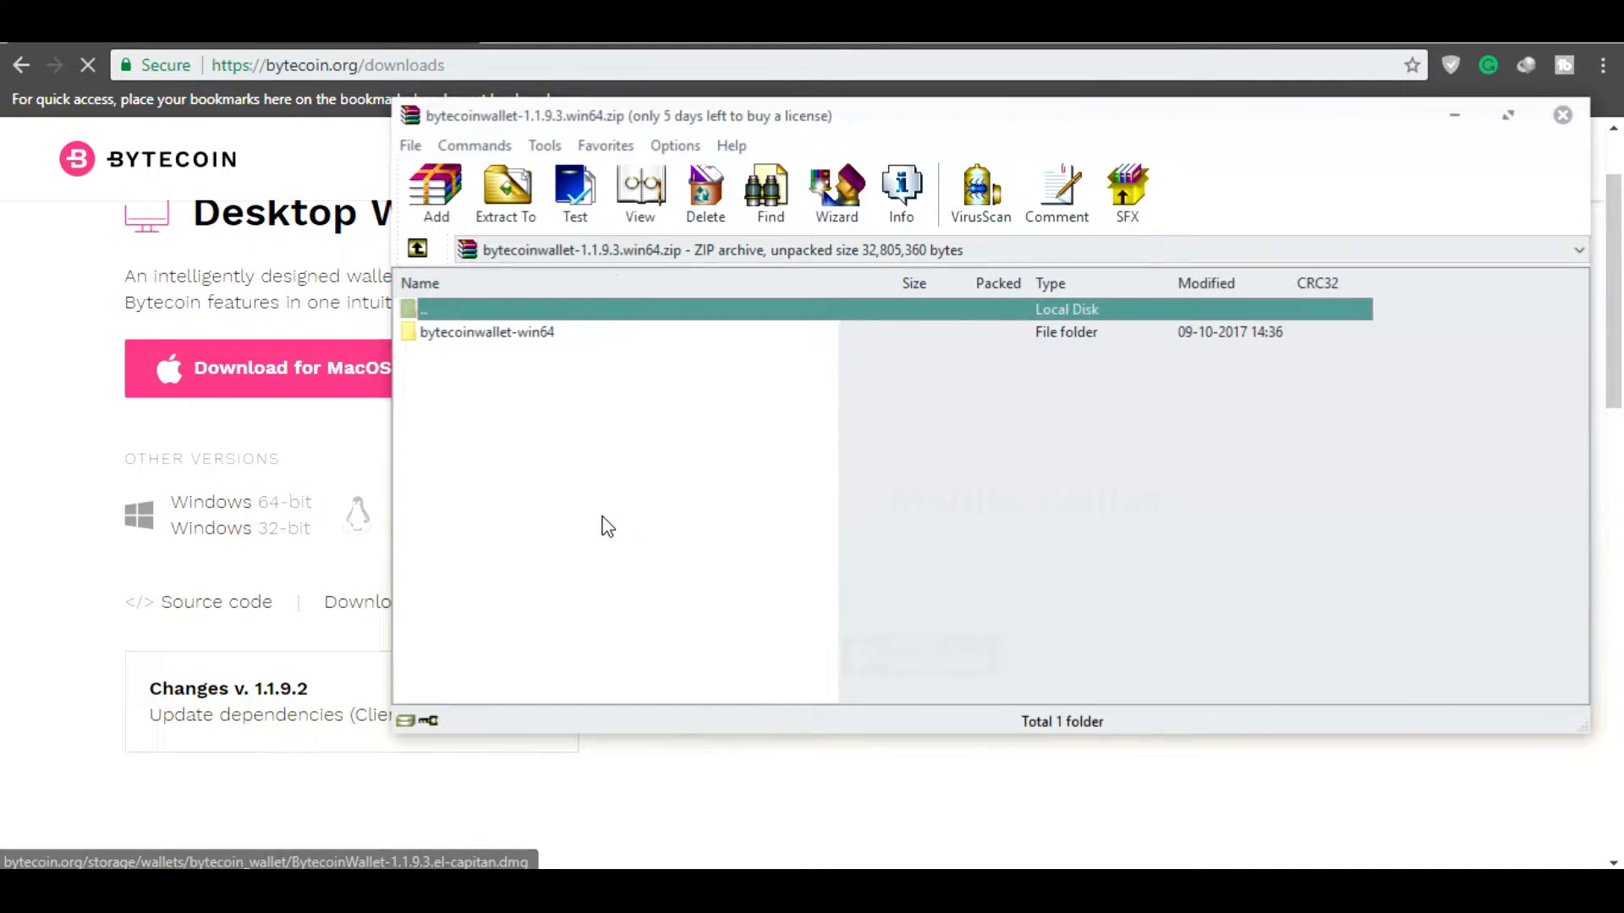
# Extract the bytecoinwallet-win64 files into a new desktop folder, New folder (2).
pyautogui.doubleClick(487, 331)
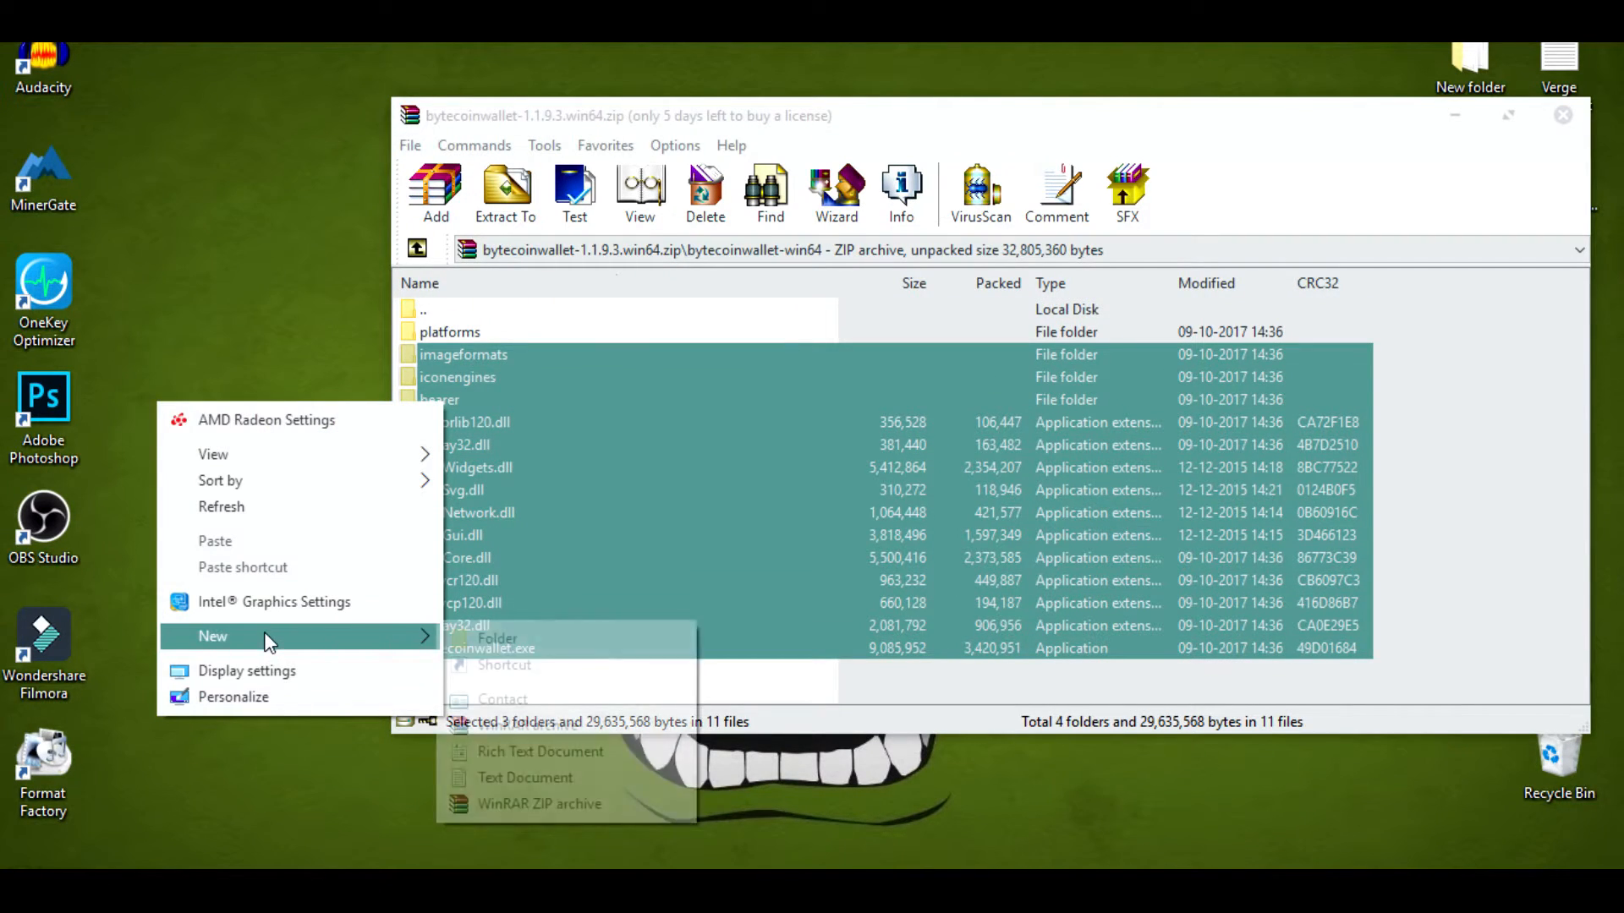
pyautogui.click(497, 638)
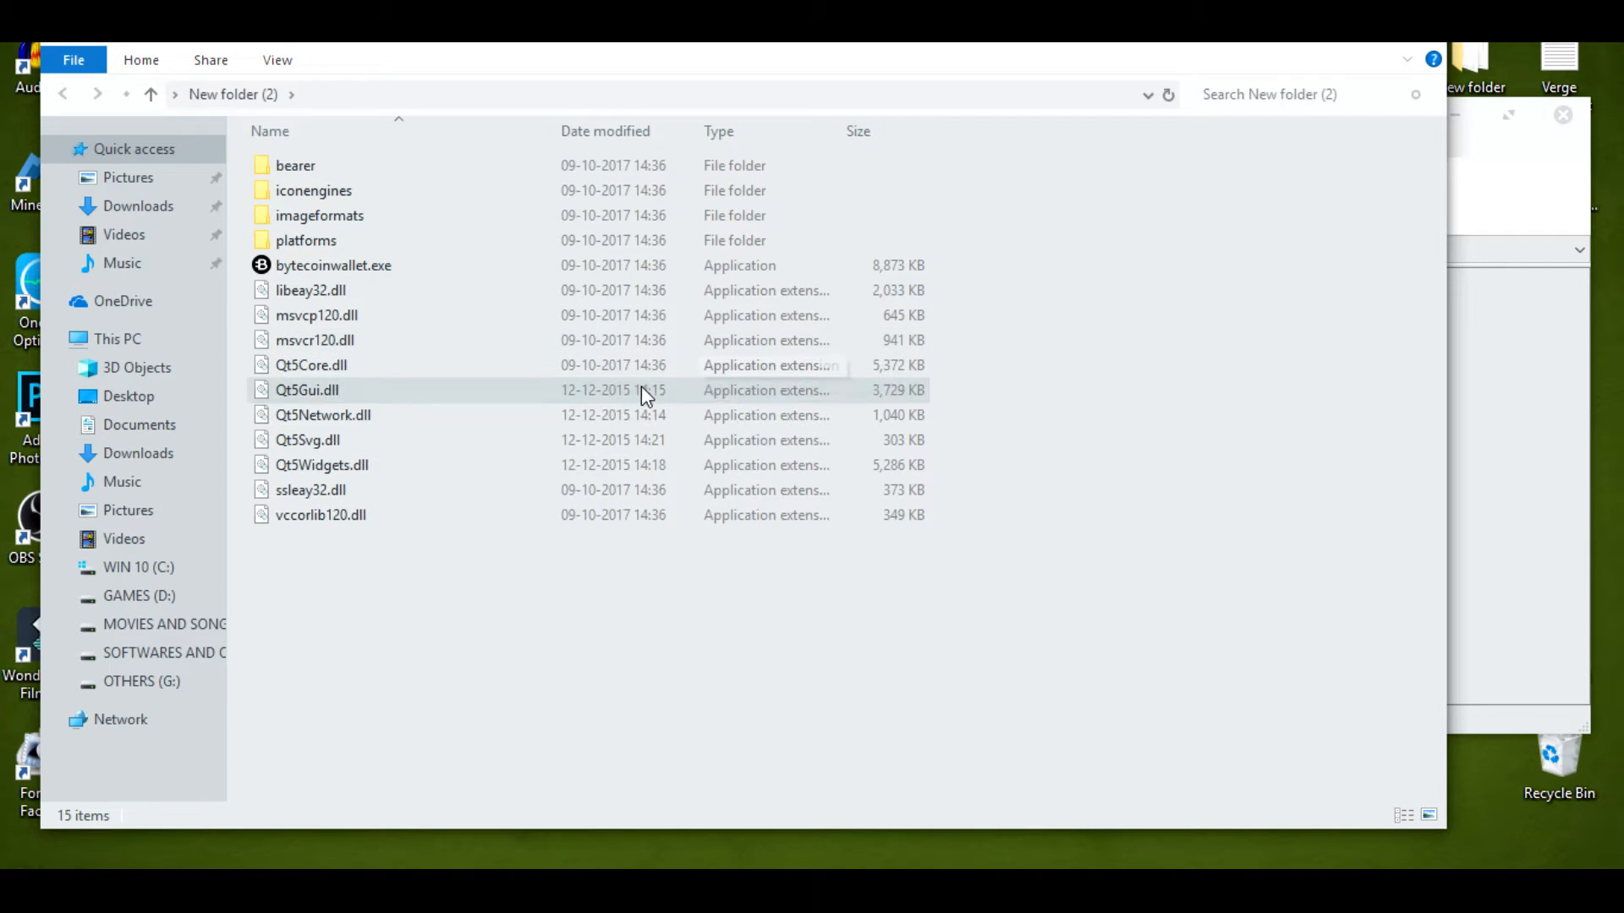
# Launch bytecoinwallet.exe and allow it through Windows Defender Firewall.
pyautogui.click(332, 265)
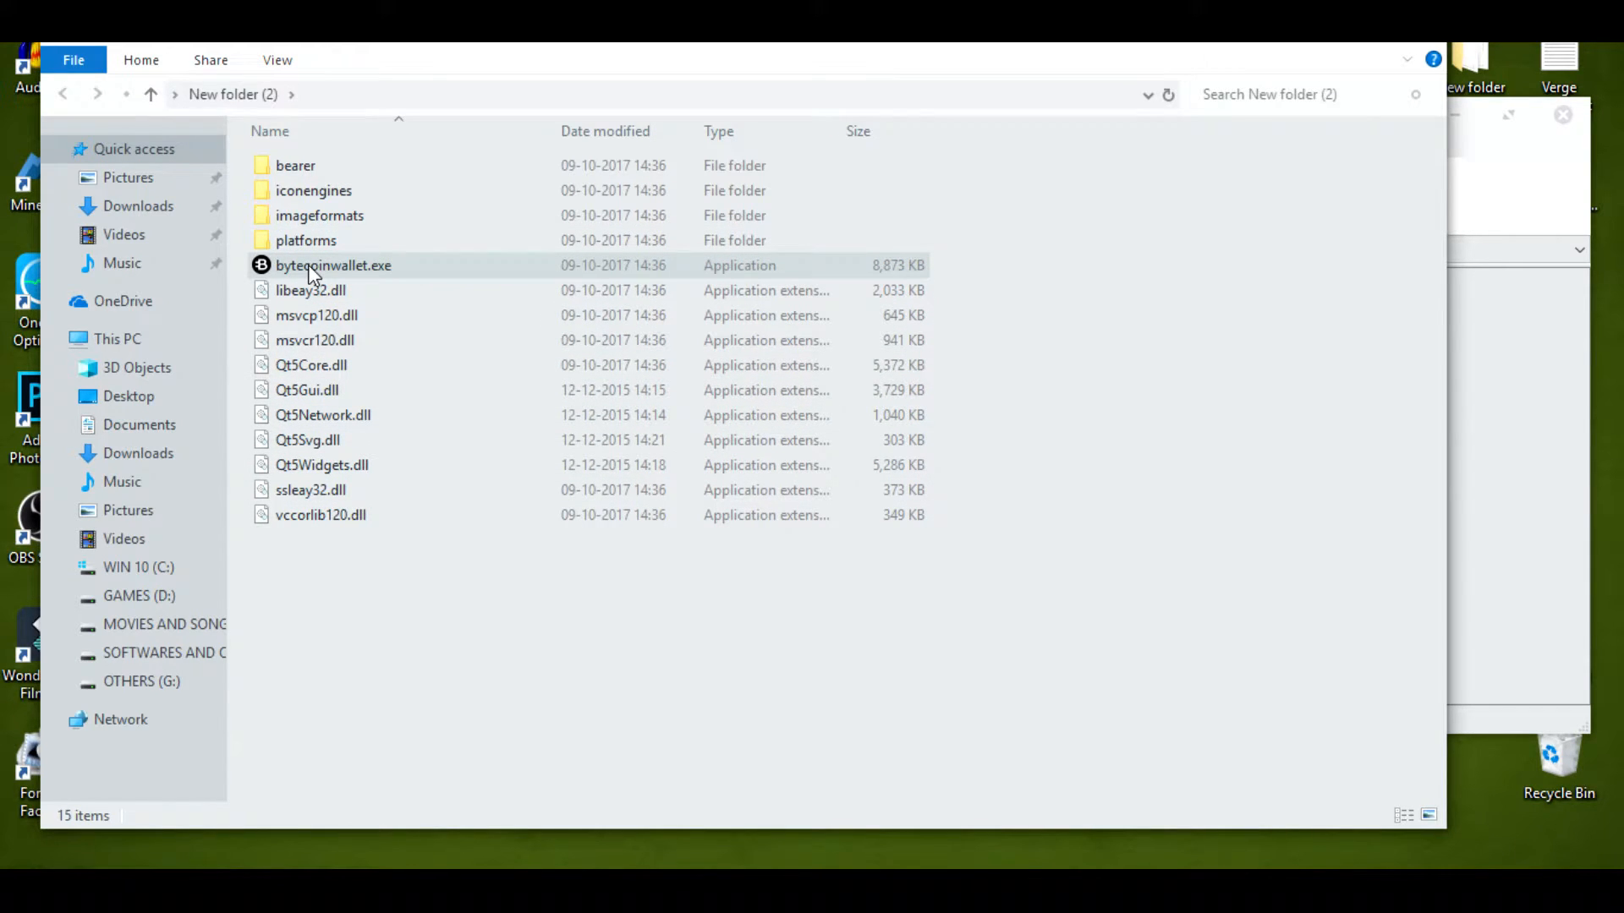
pyautogui.doubleClick(333, 265)
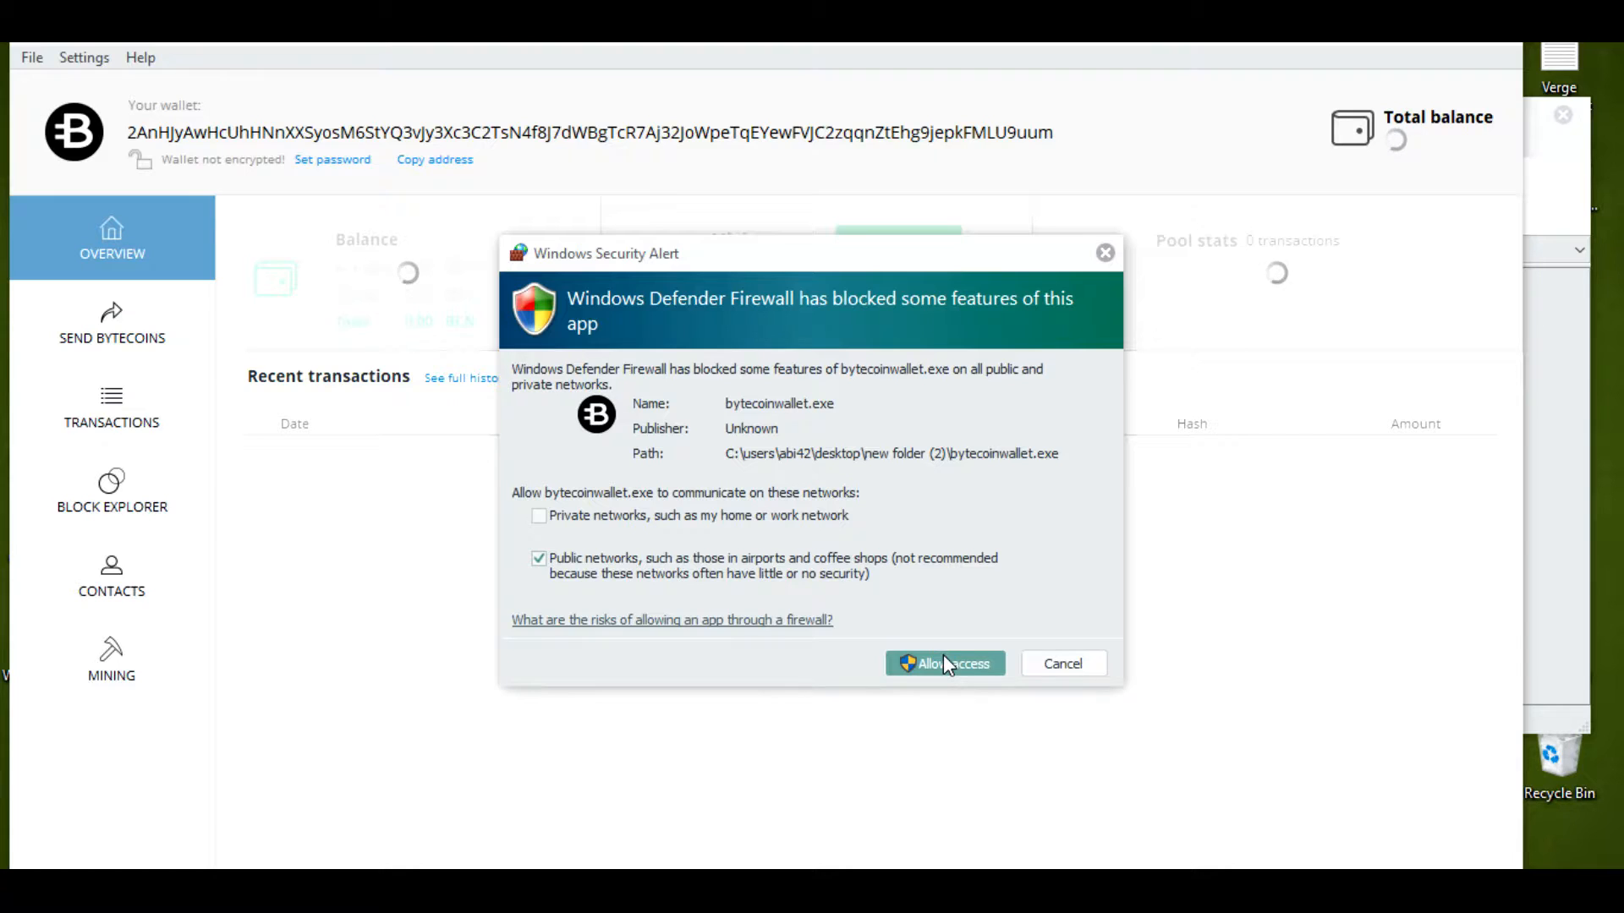
pyautogui.click(942, 663)
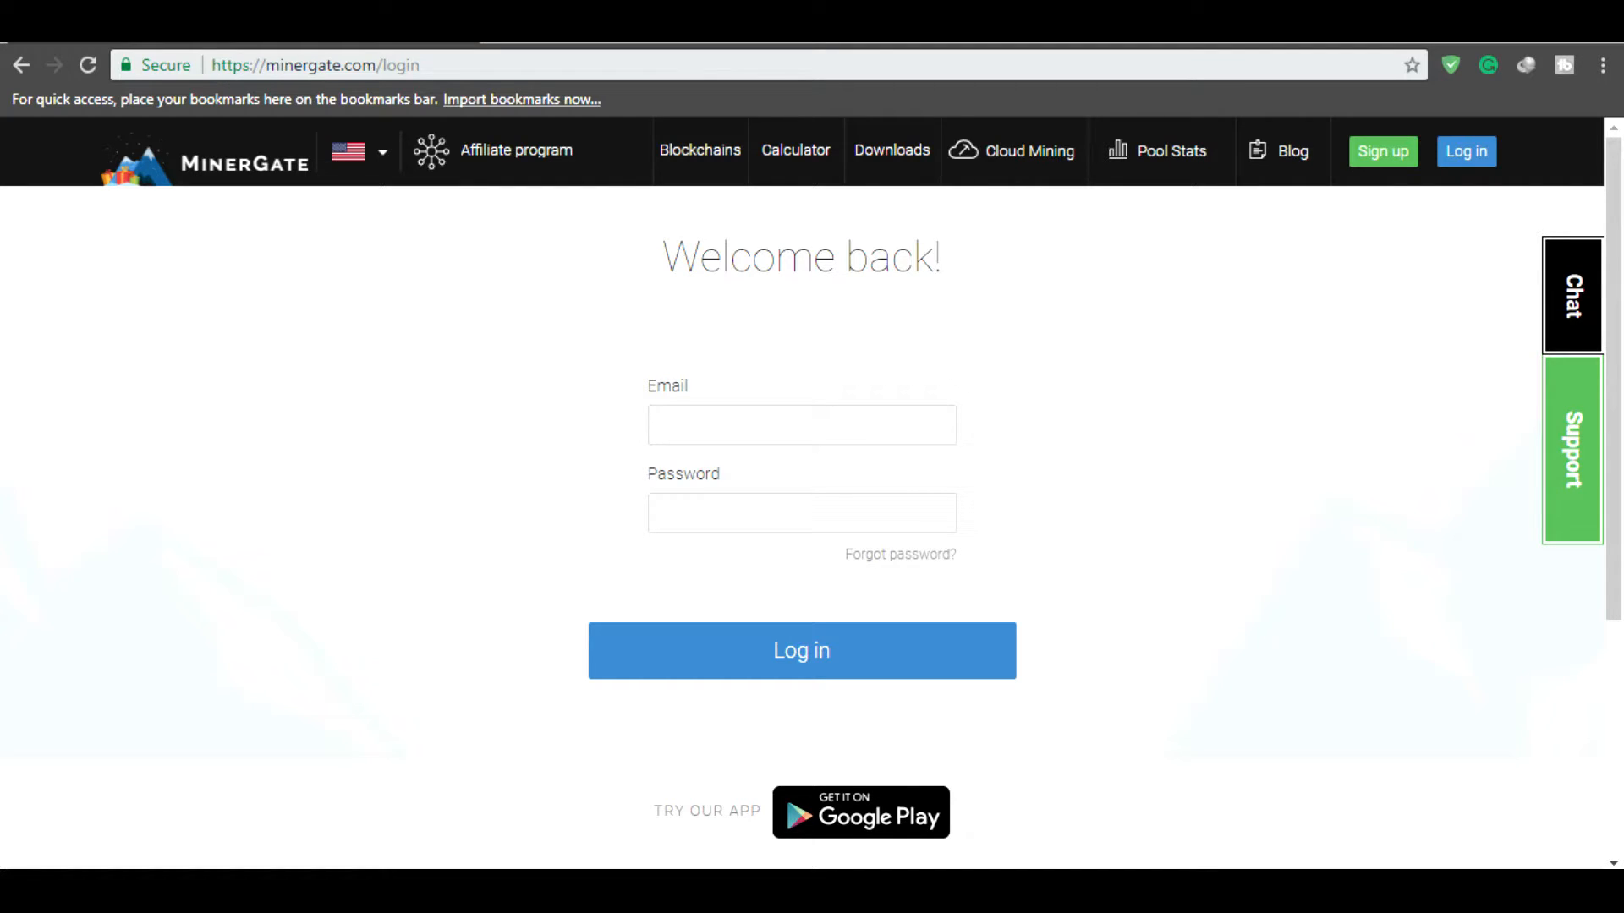
pyautogui.moveTo(268, 248)
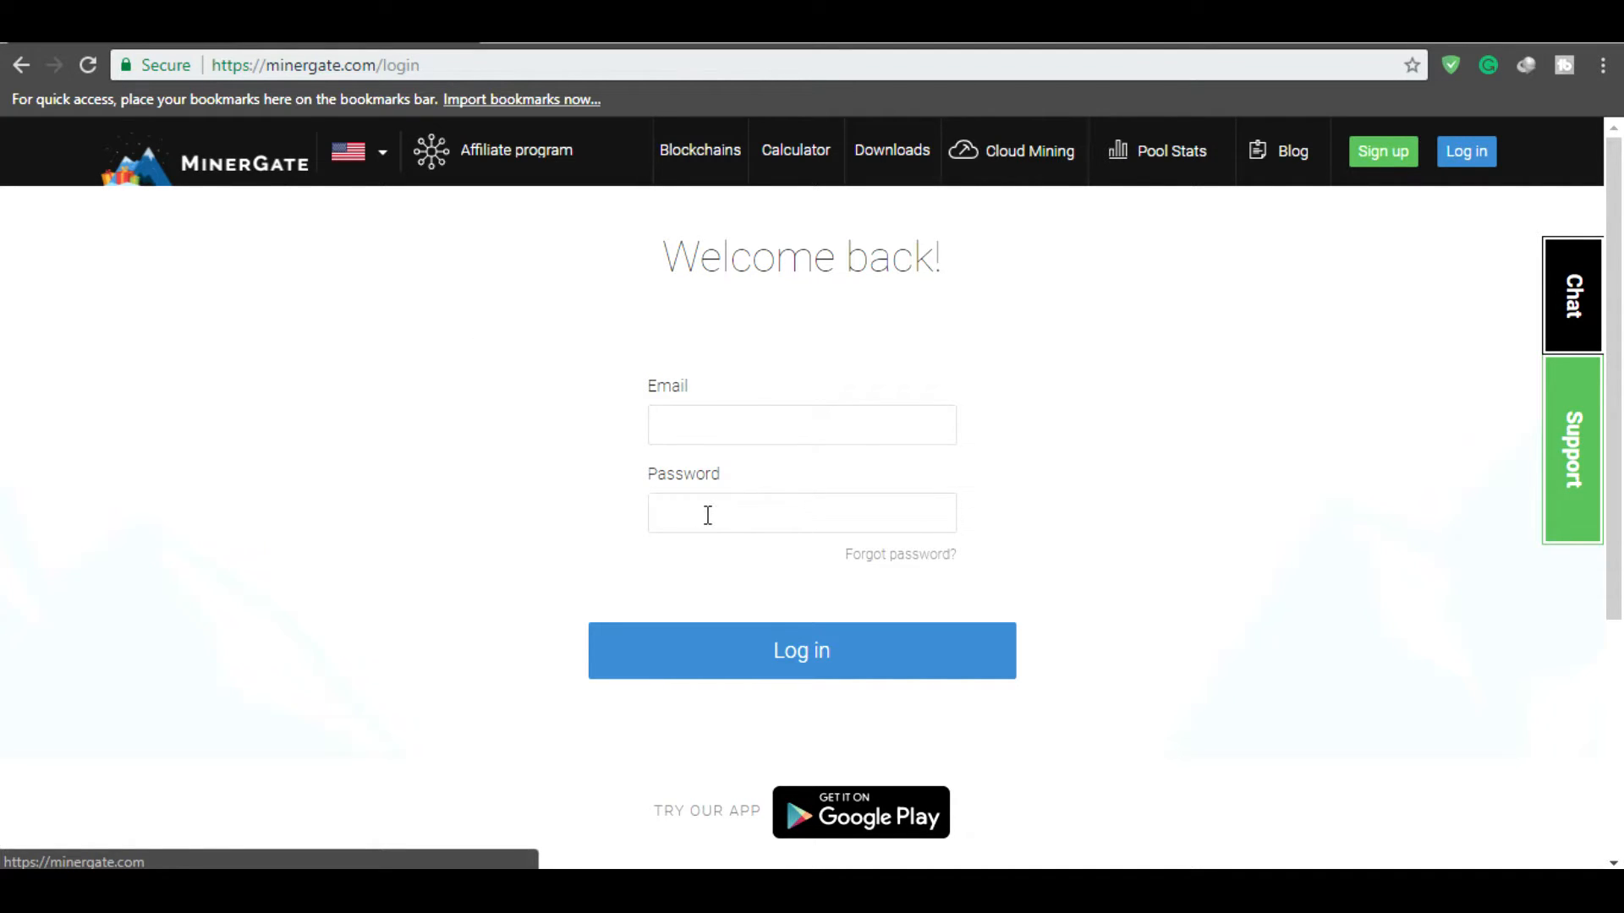
# Move from MinerGate's login page to the Sign up form with email and password fields.
pyautogui.click(801, 425)
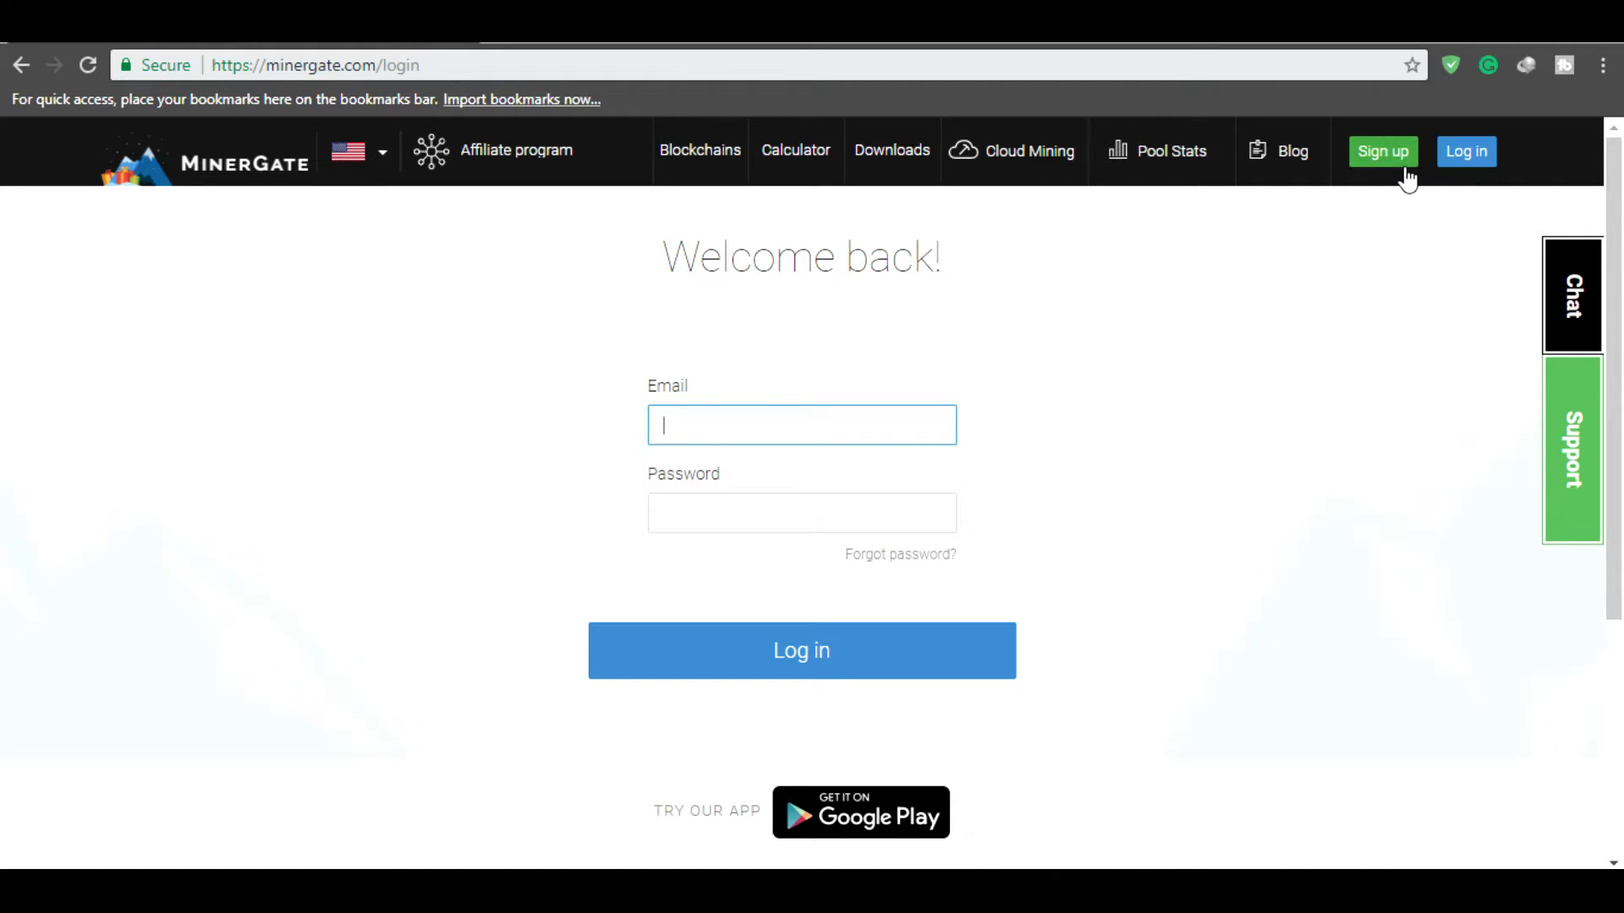
pyautogui.click(1381, 151)
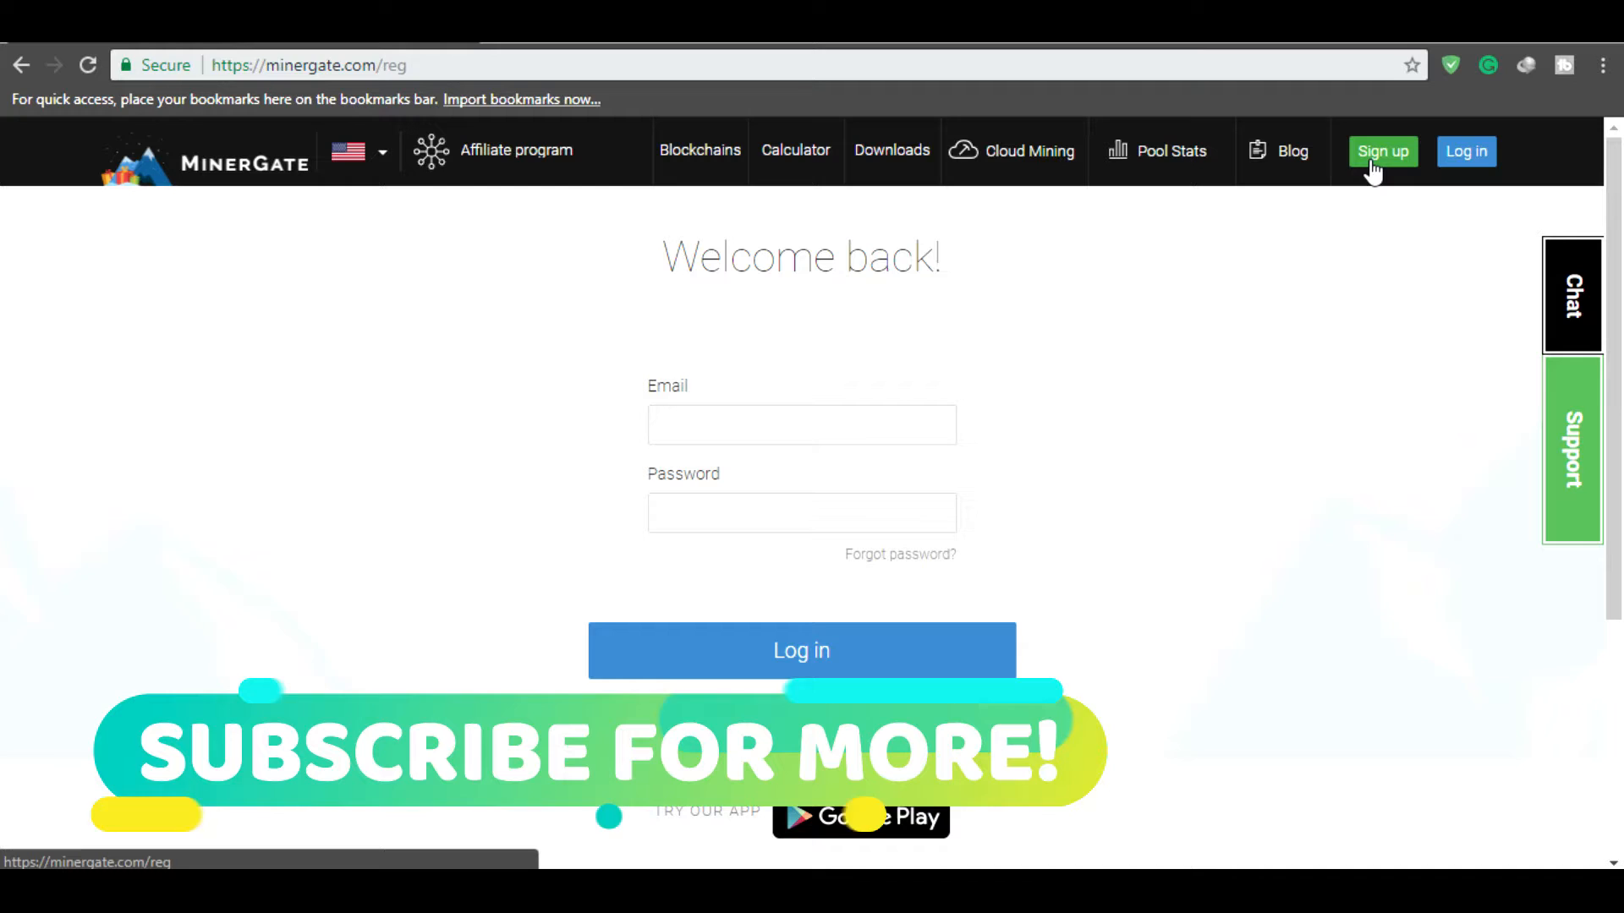
pyautogui.click(1383, 151)
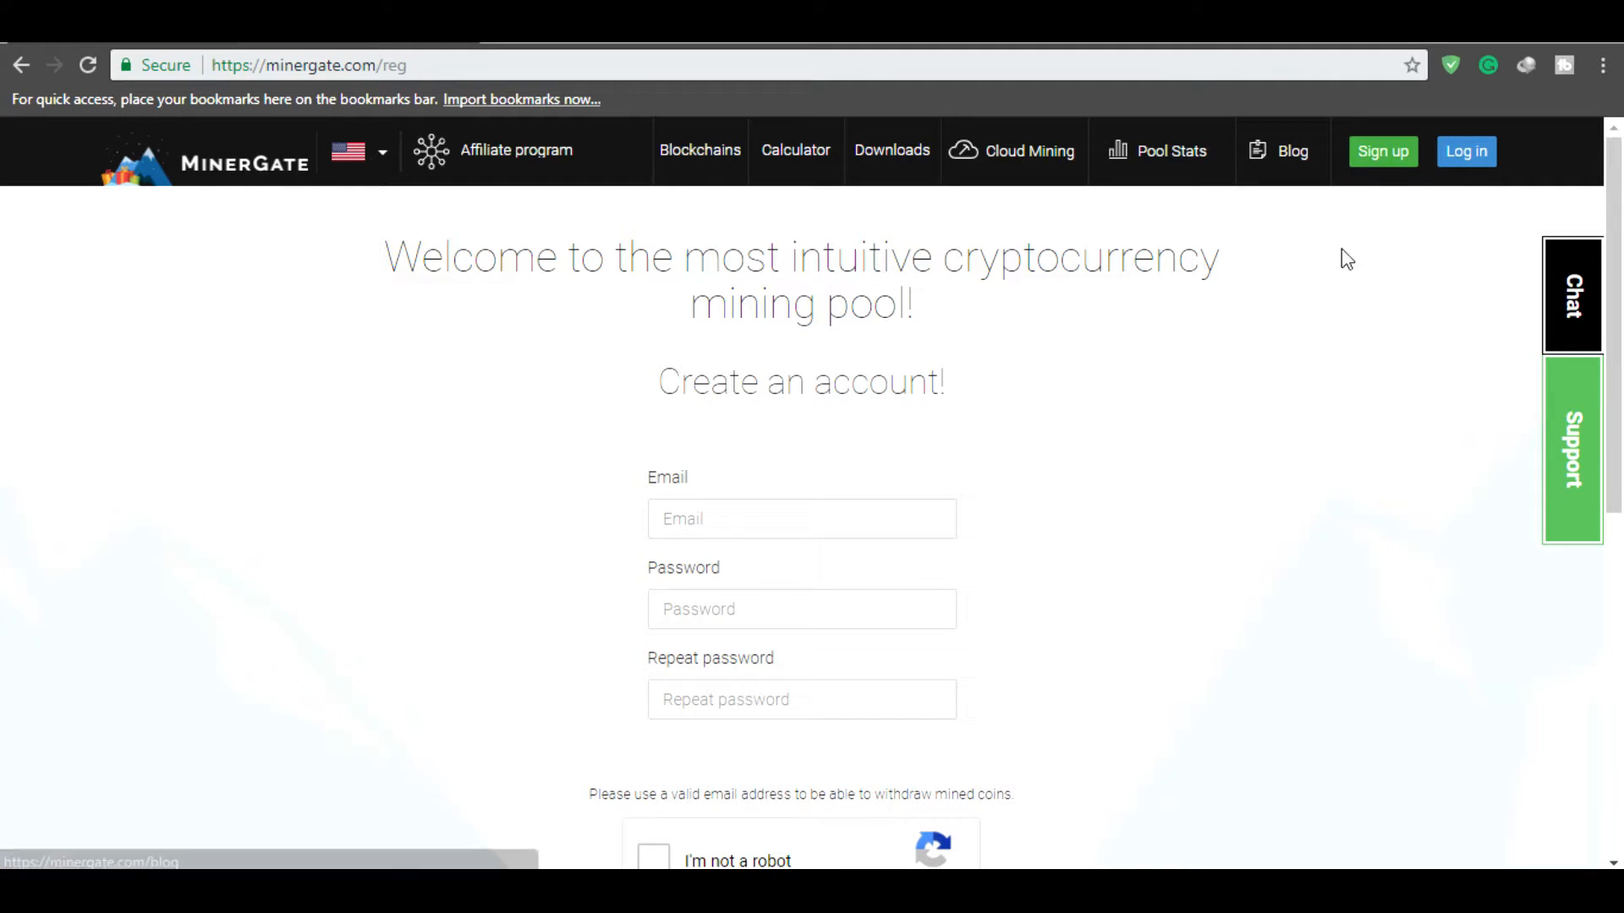
# Look over the registration form, then switch back to MinerGate's Log in page.
pyautogui.click(801, 517)
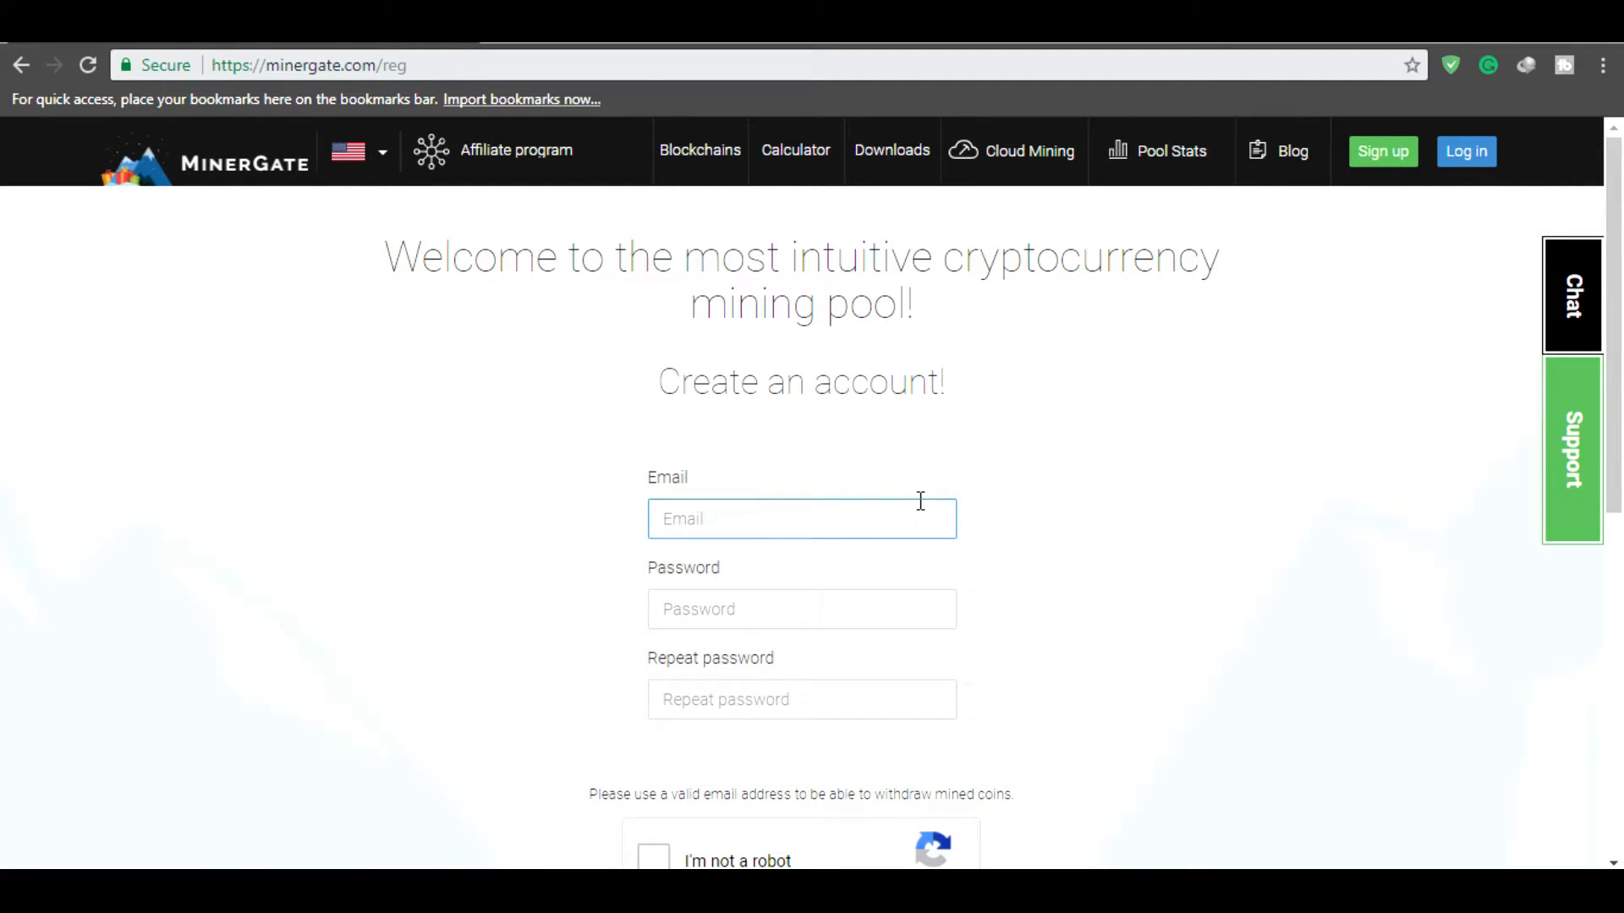
pyautogui.scroll(-3)
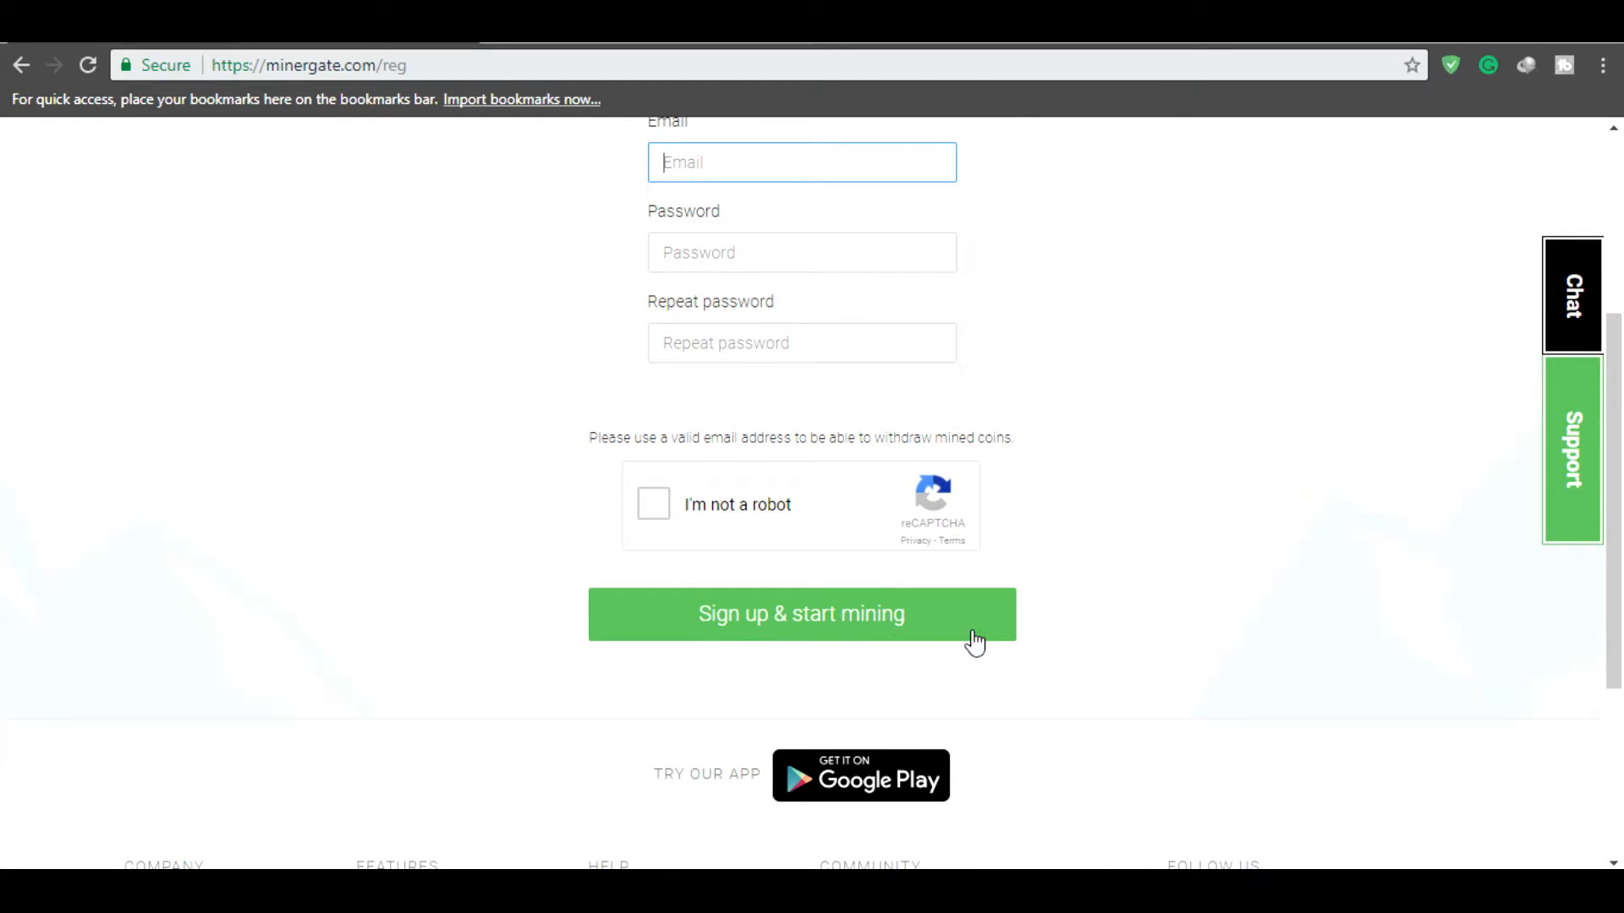
pyautogui.scroll(3)
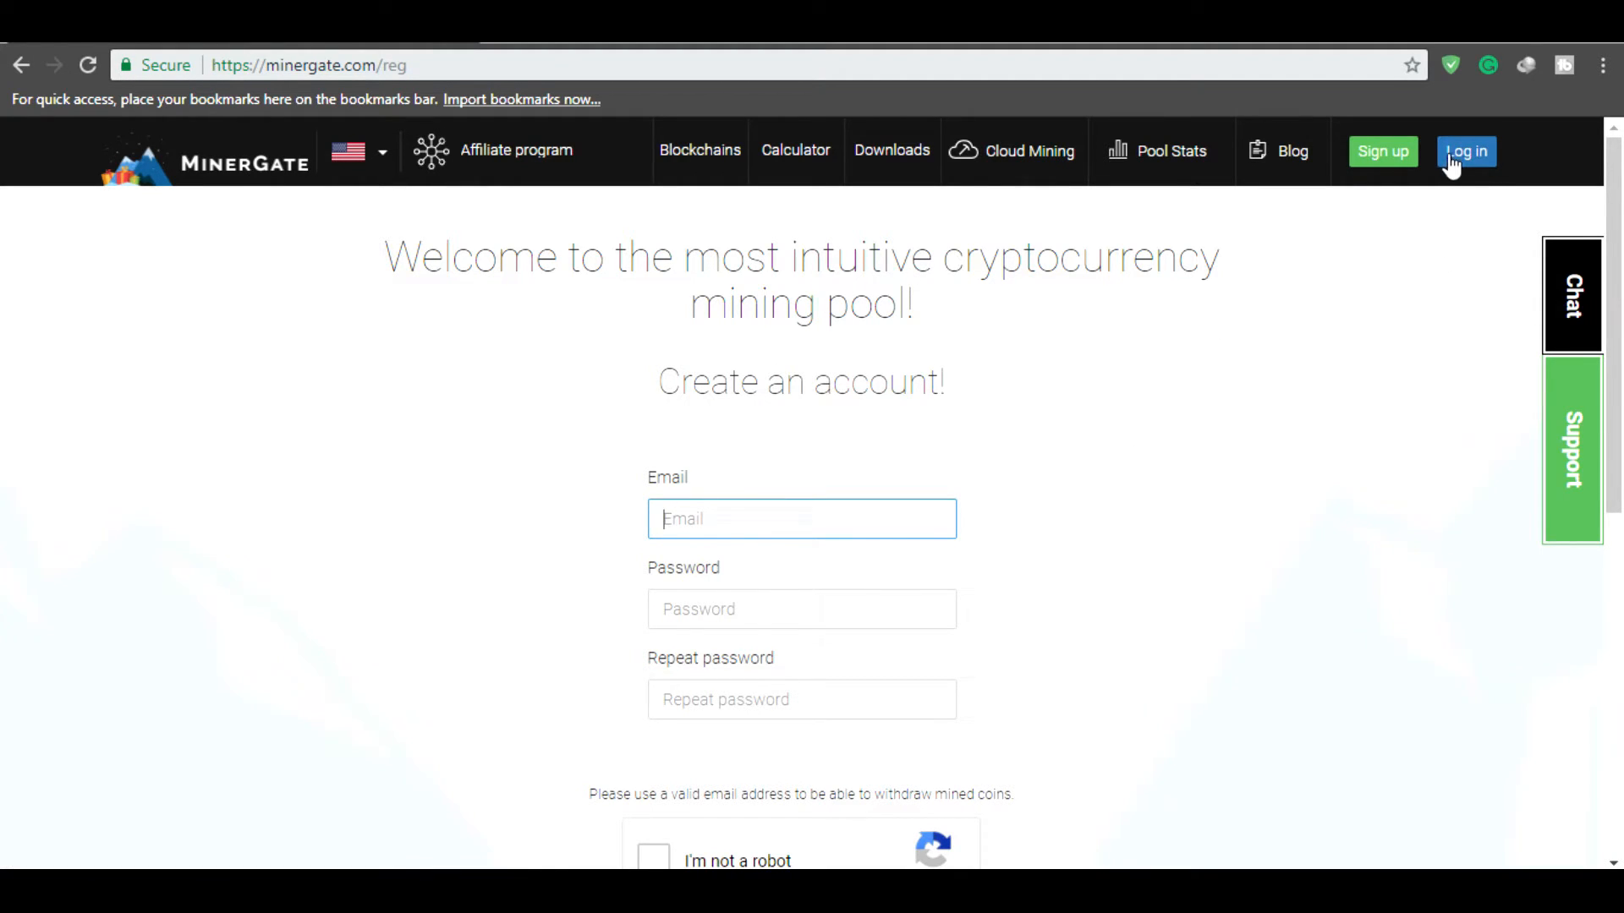
pyautogui.click(1465, 151)
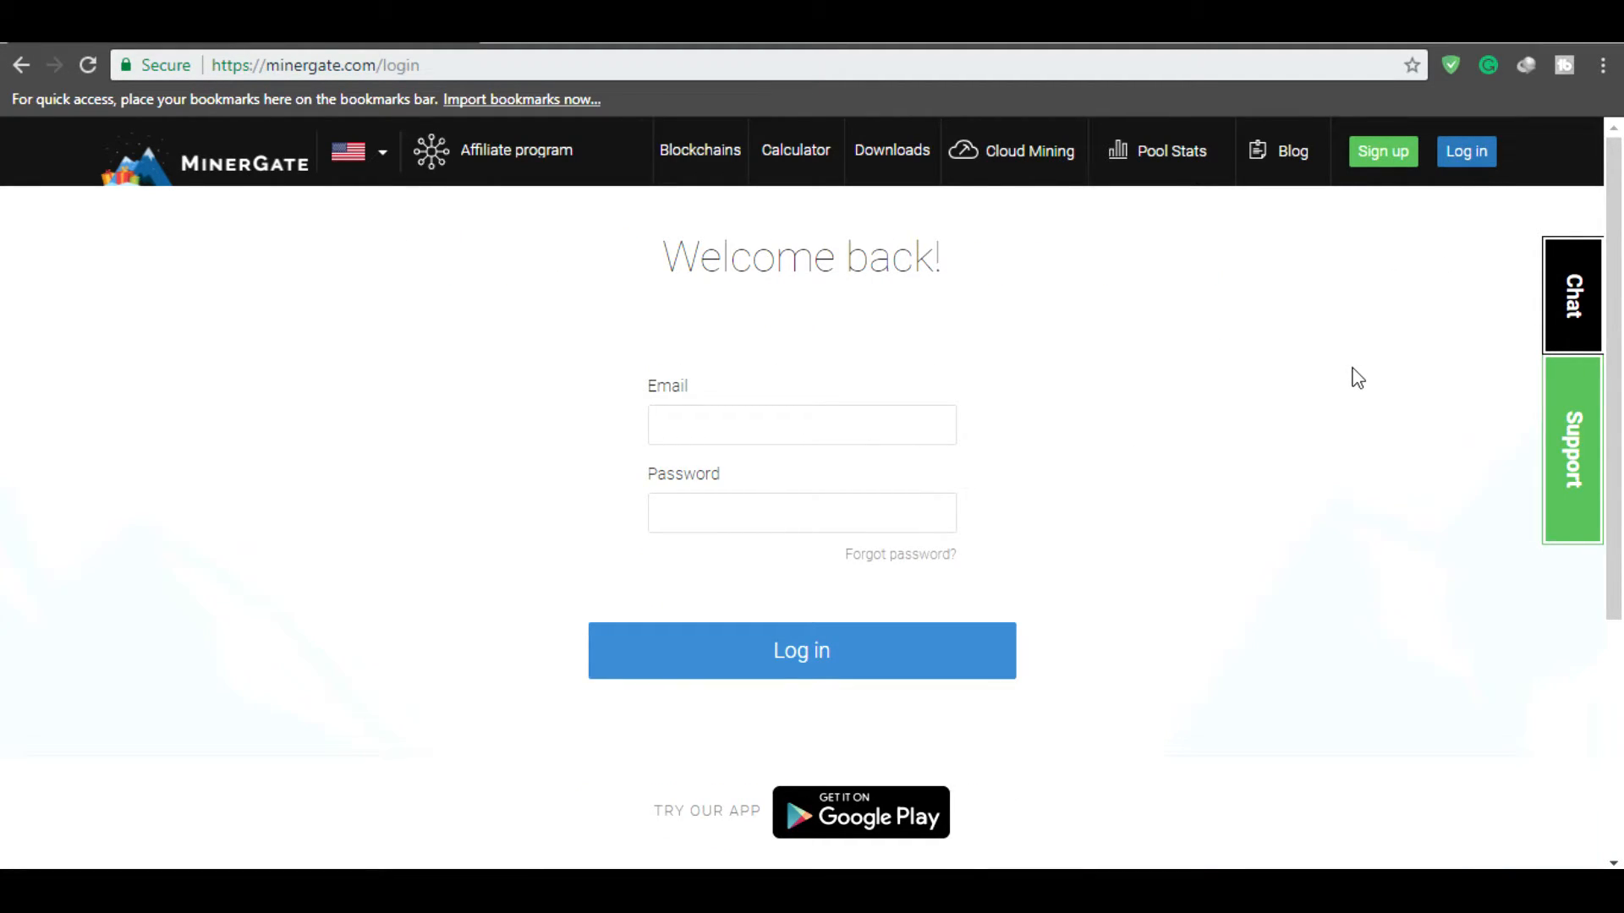
# Log in to MinerGate and review the dashboard's 0 BTC balance and Bytecoin stats.
pyautogui.click(801, 424)
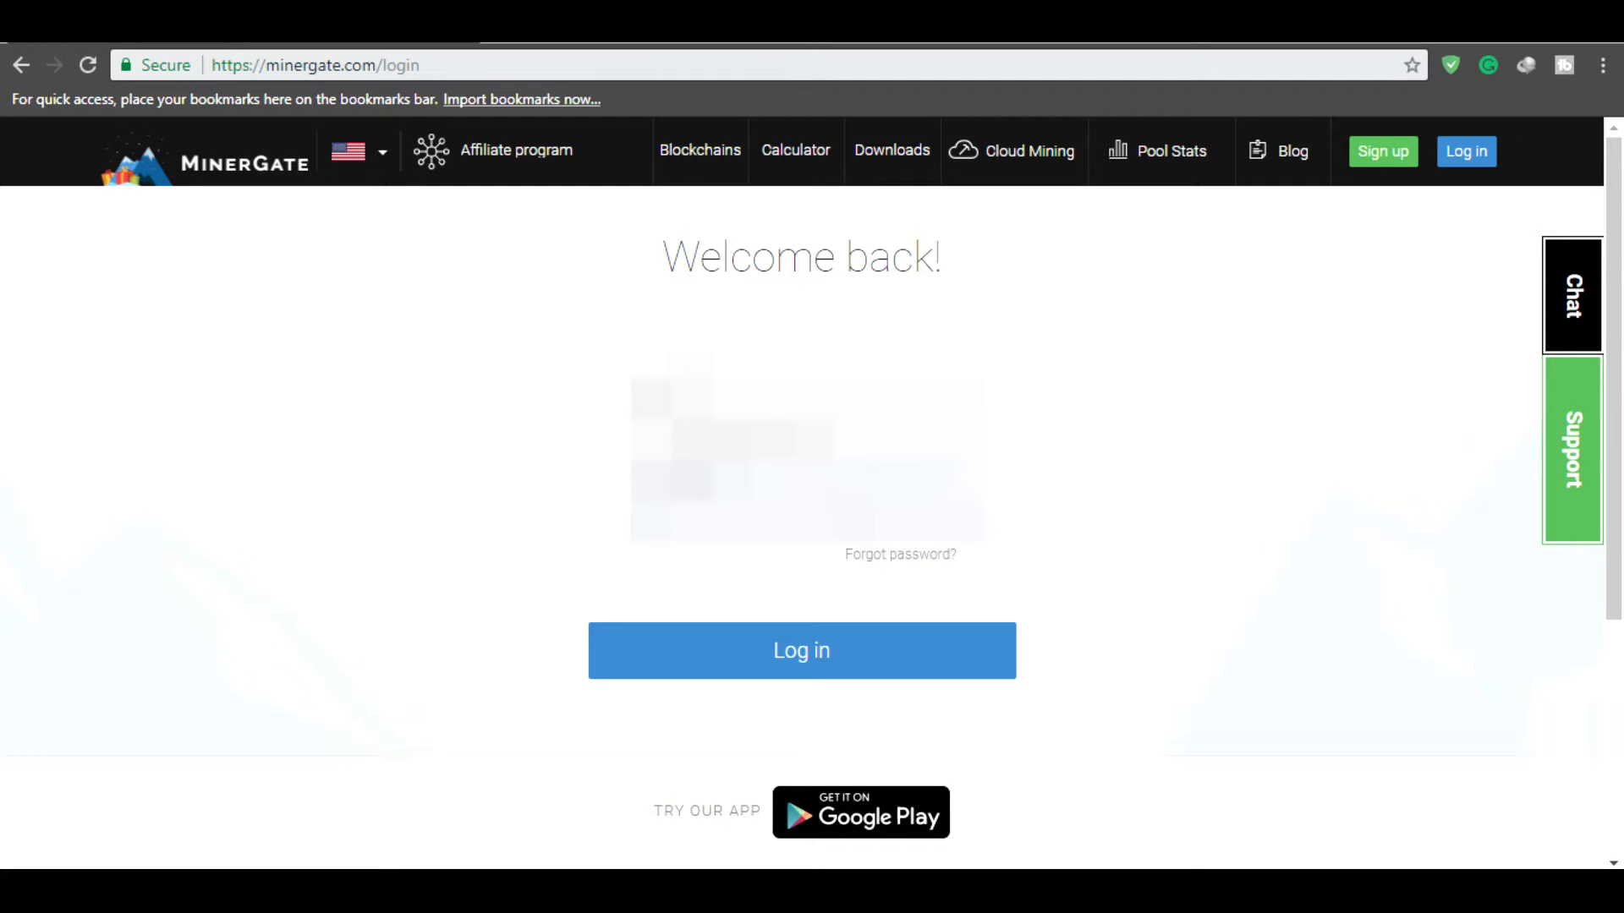
pyautogui.moveTo(802, 651)
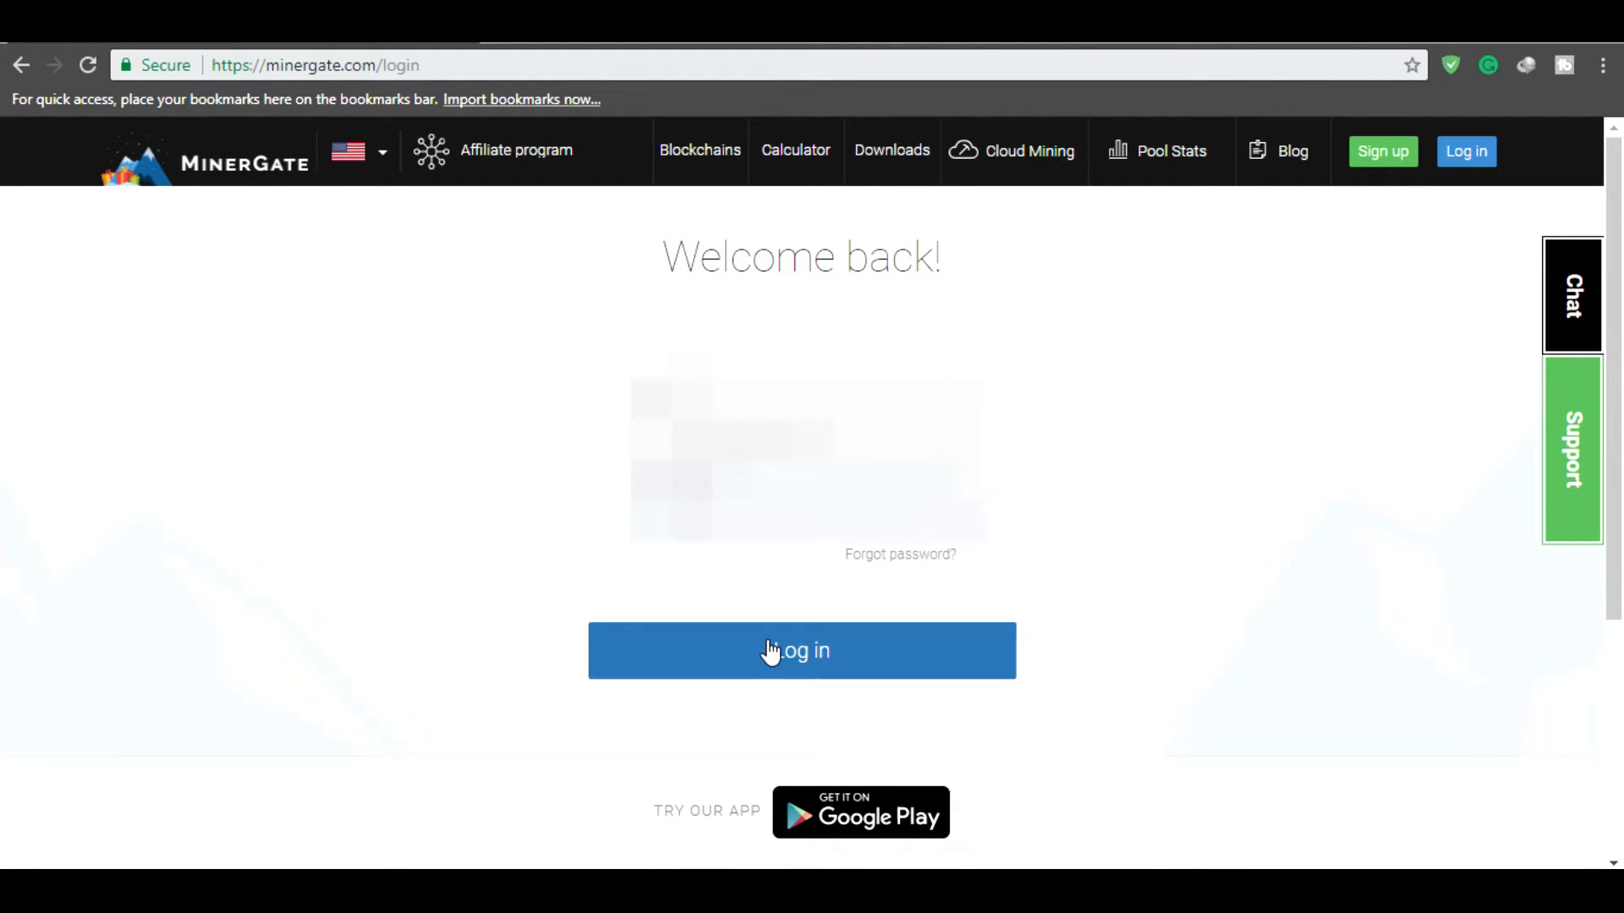
pyautogui.click(801, 650)
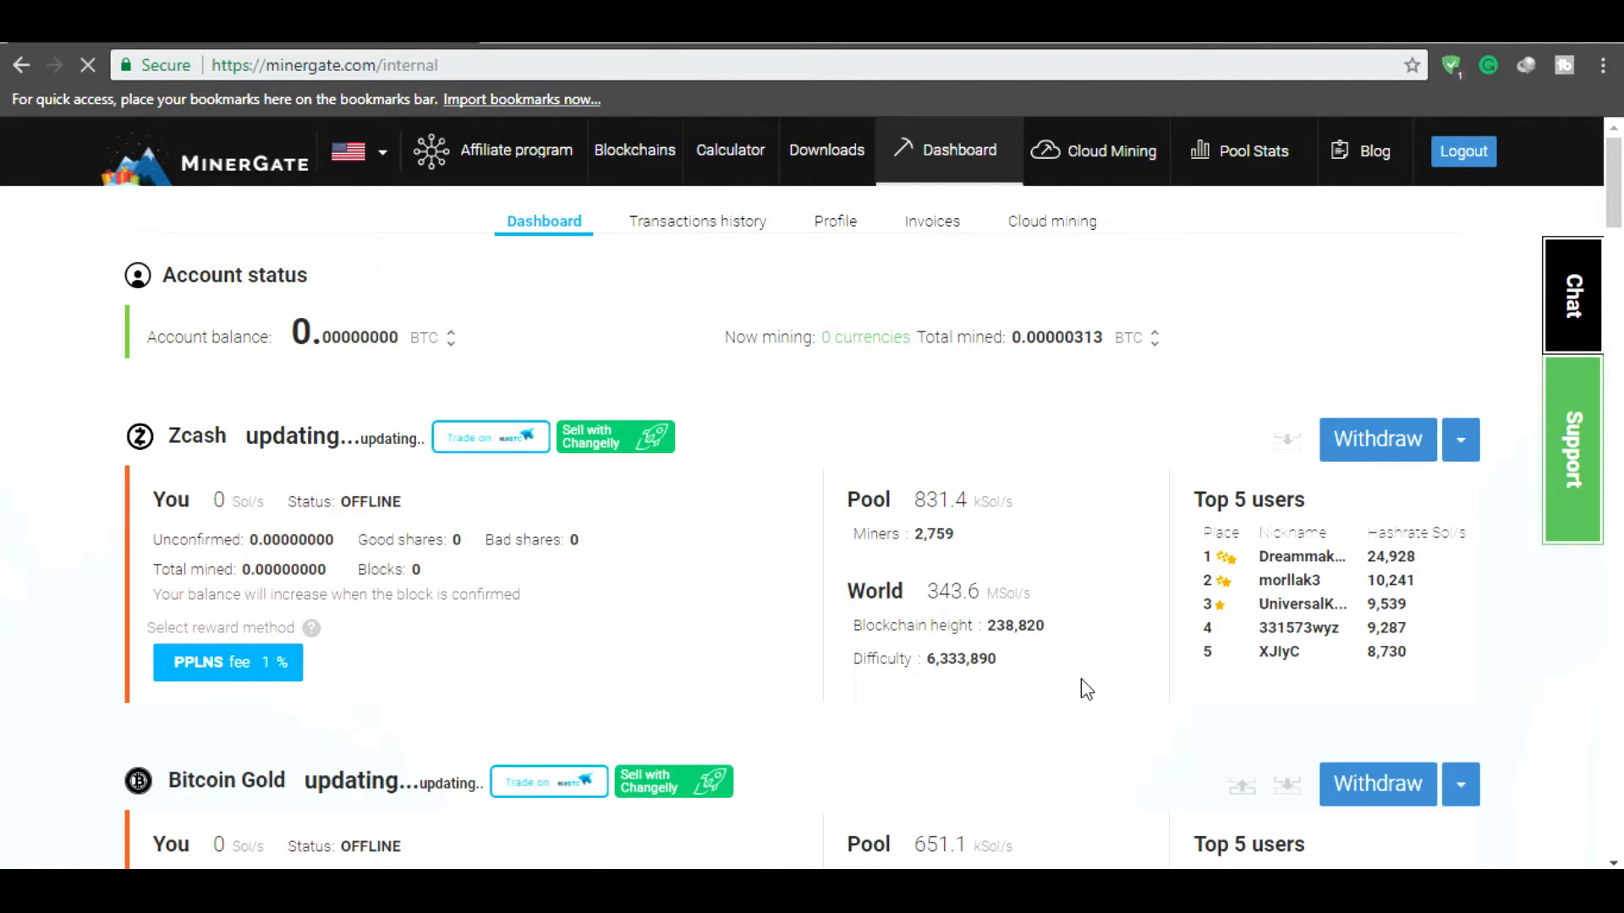
pyautogui.scroll(-3)
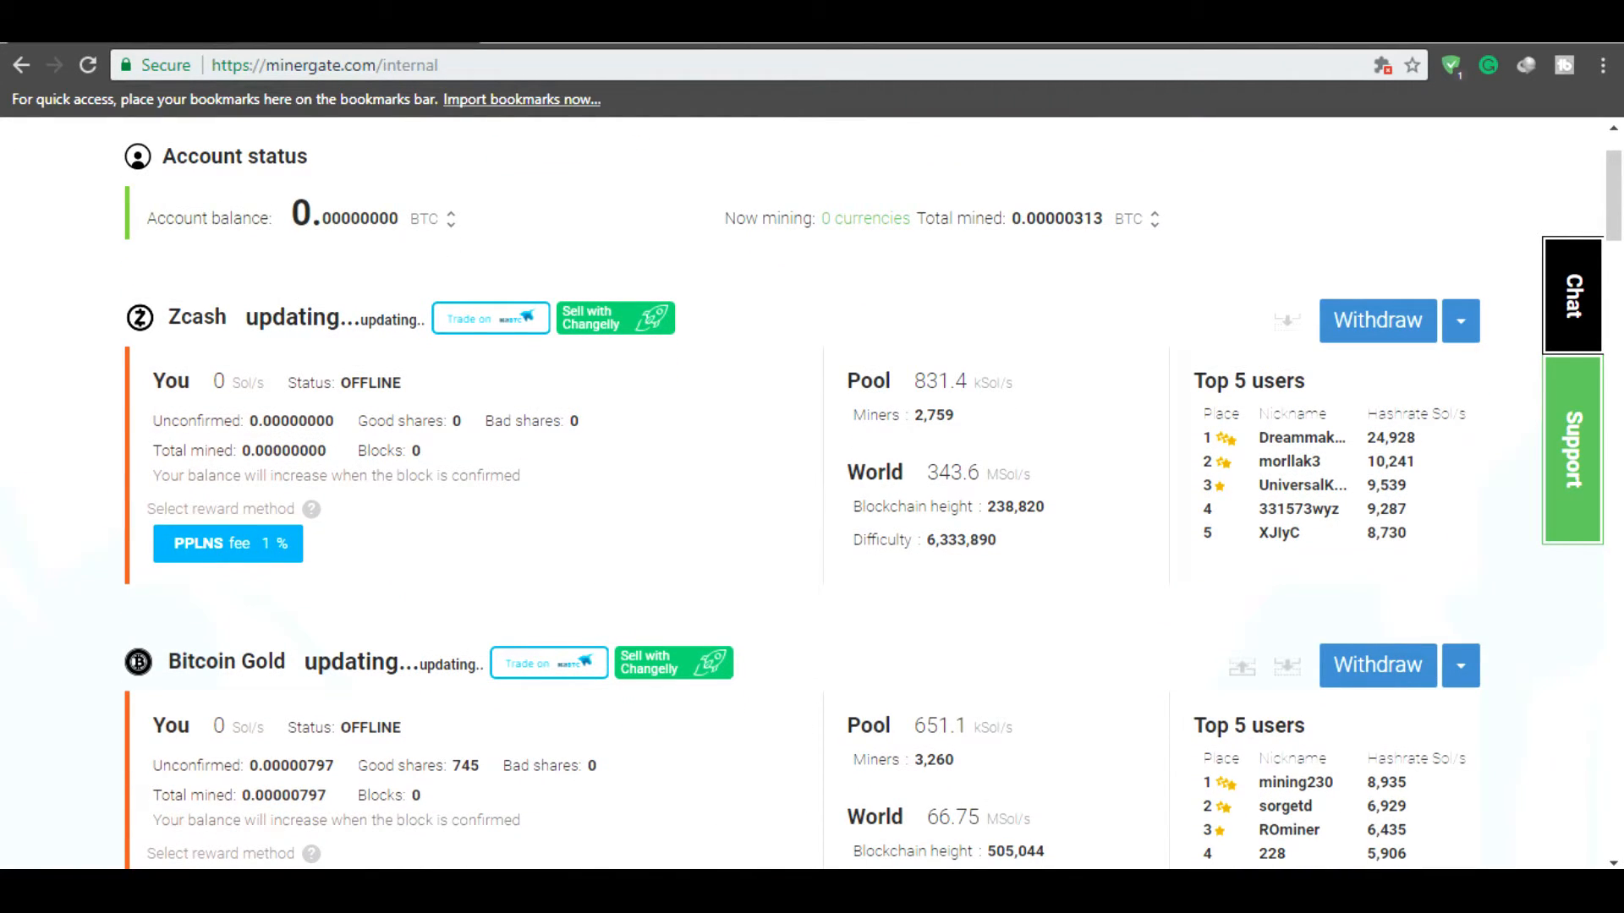
pyautogui.scroll(-3)
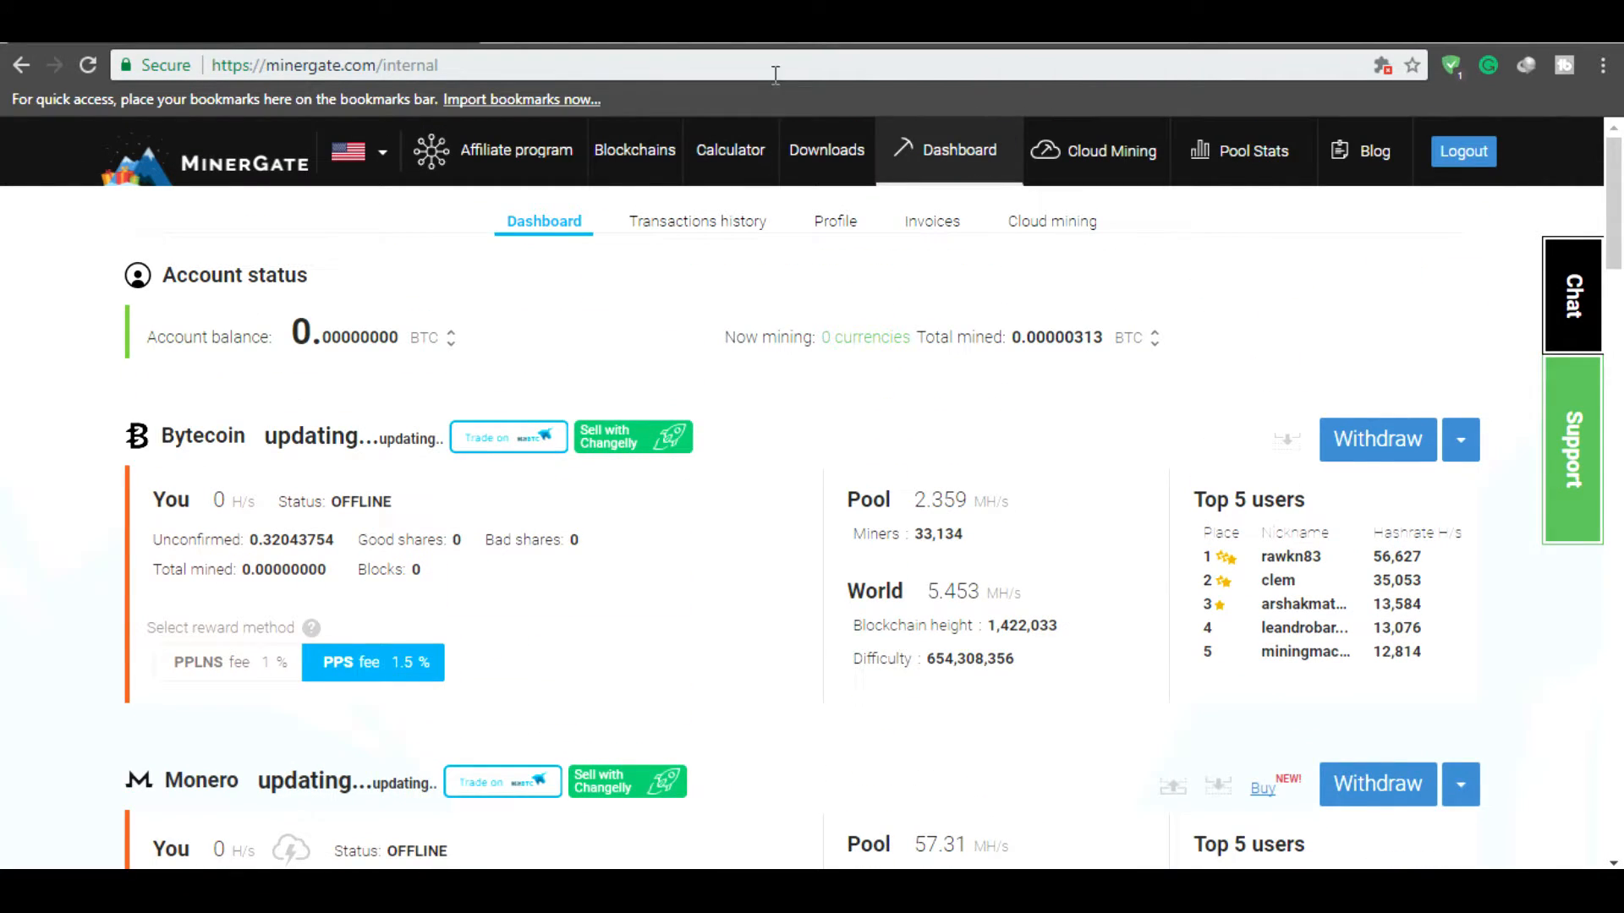
# Download the suggested Windows 64-bit GUI miner from MinerGate's Downloads page.
pyautogui.click(825, 150)
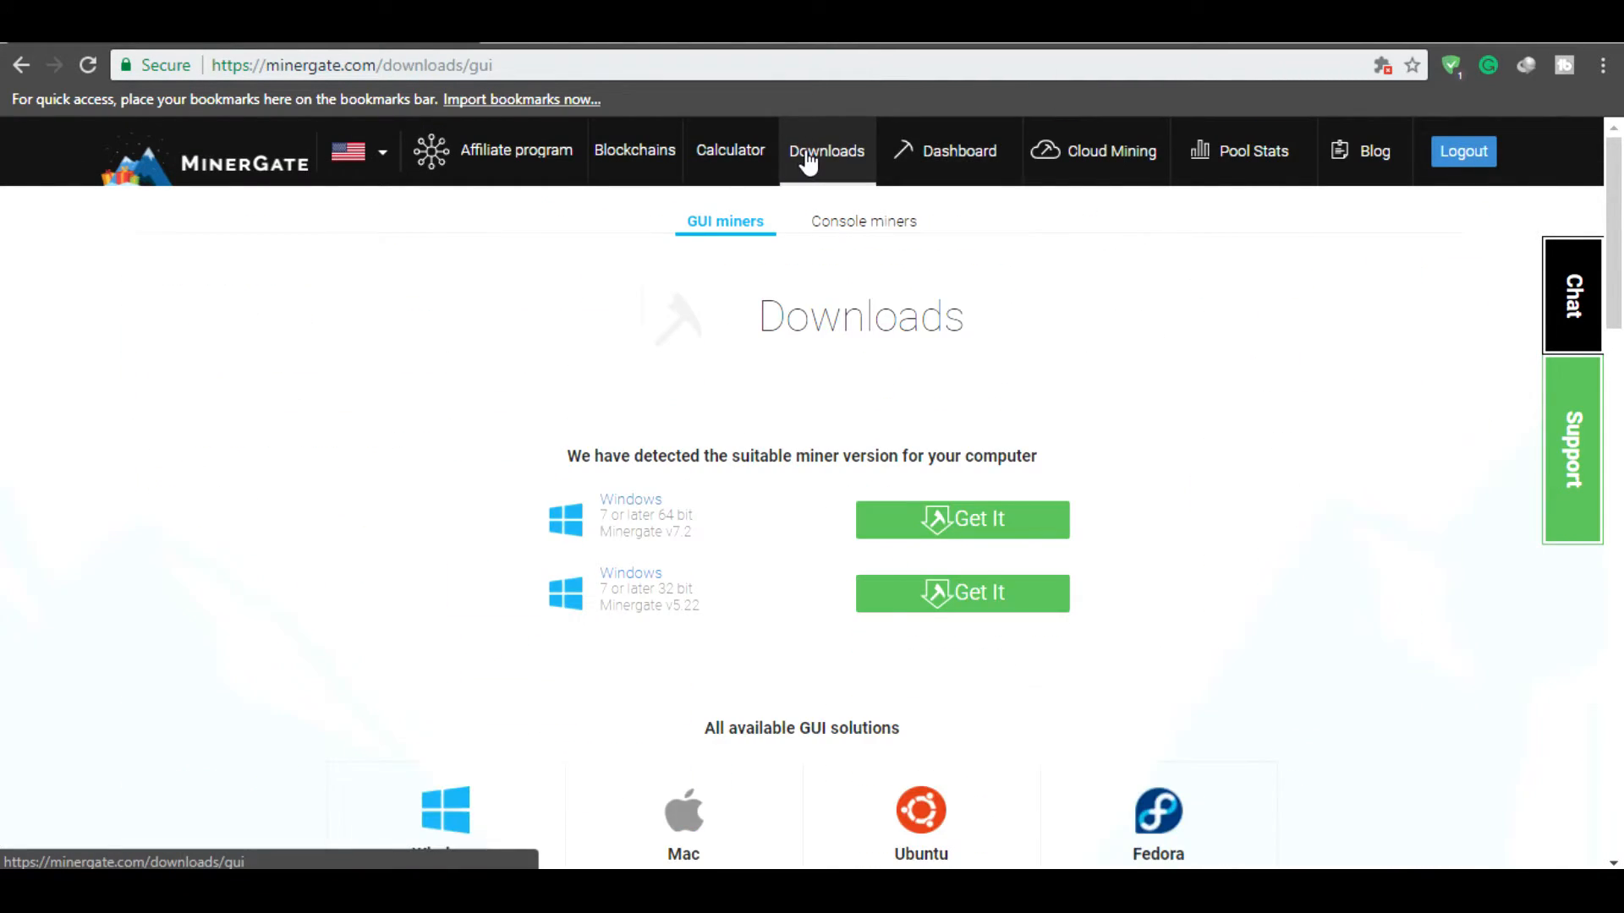
pyautogui.scroll(-3)
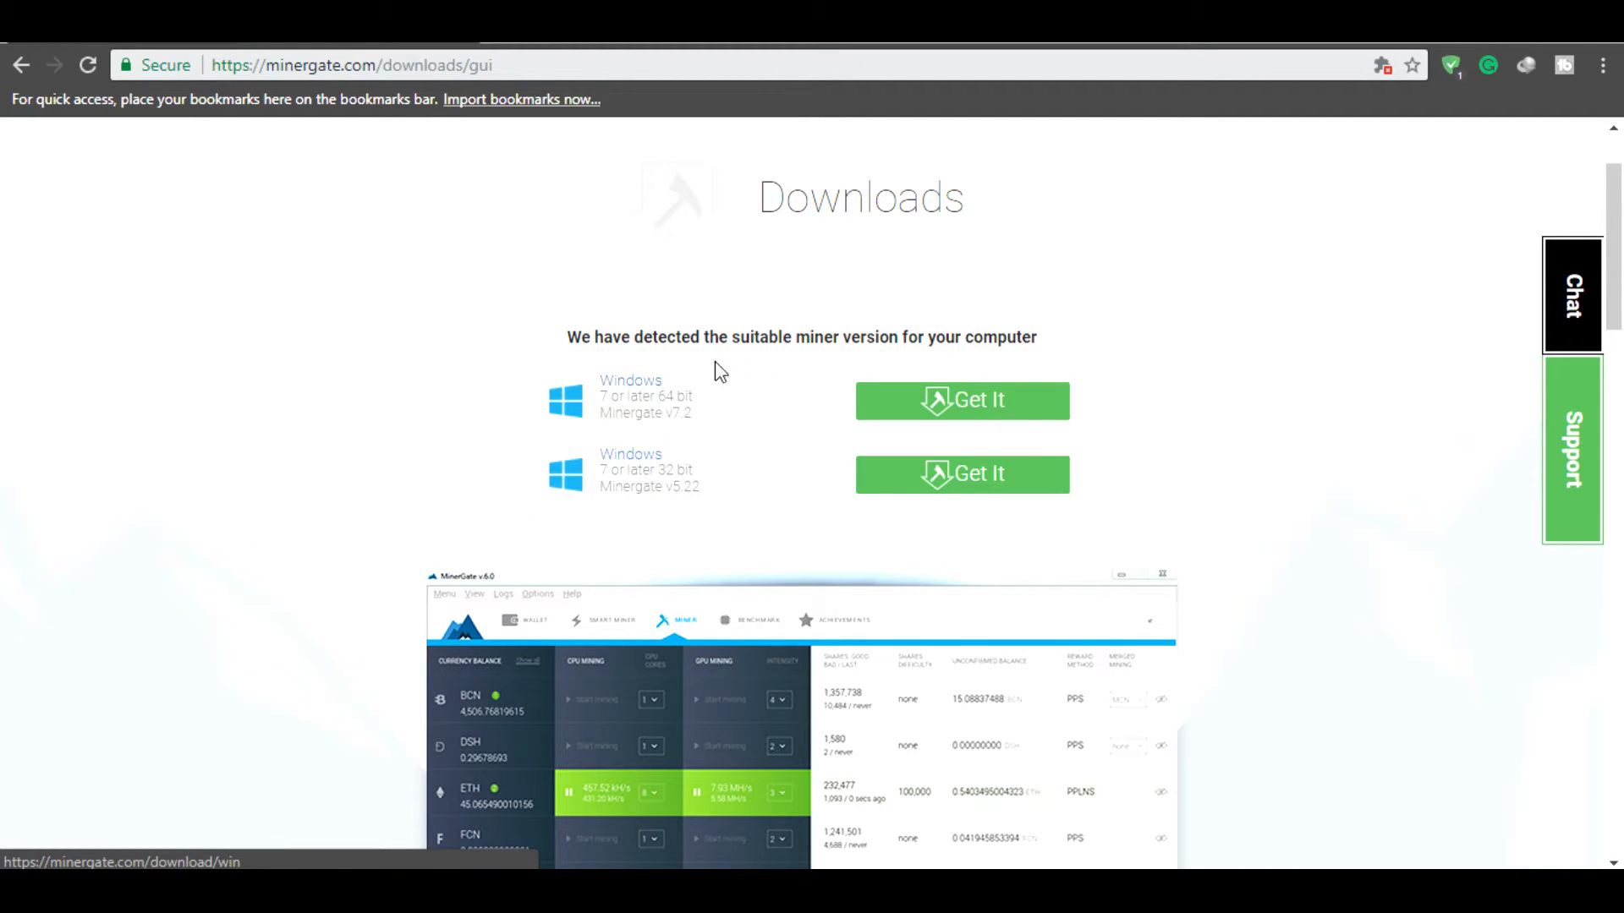
pyautogui.click(961, 400)
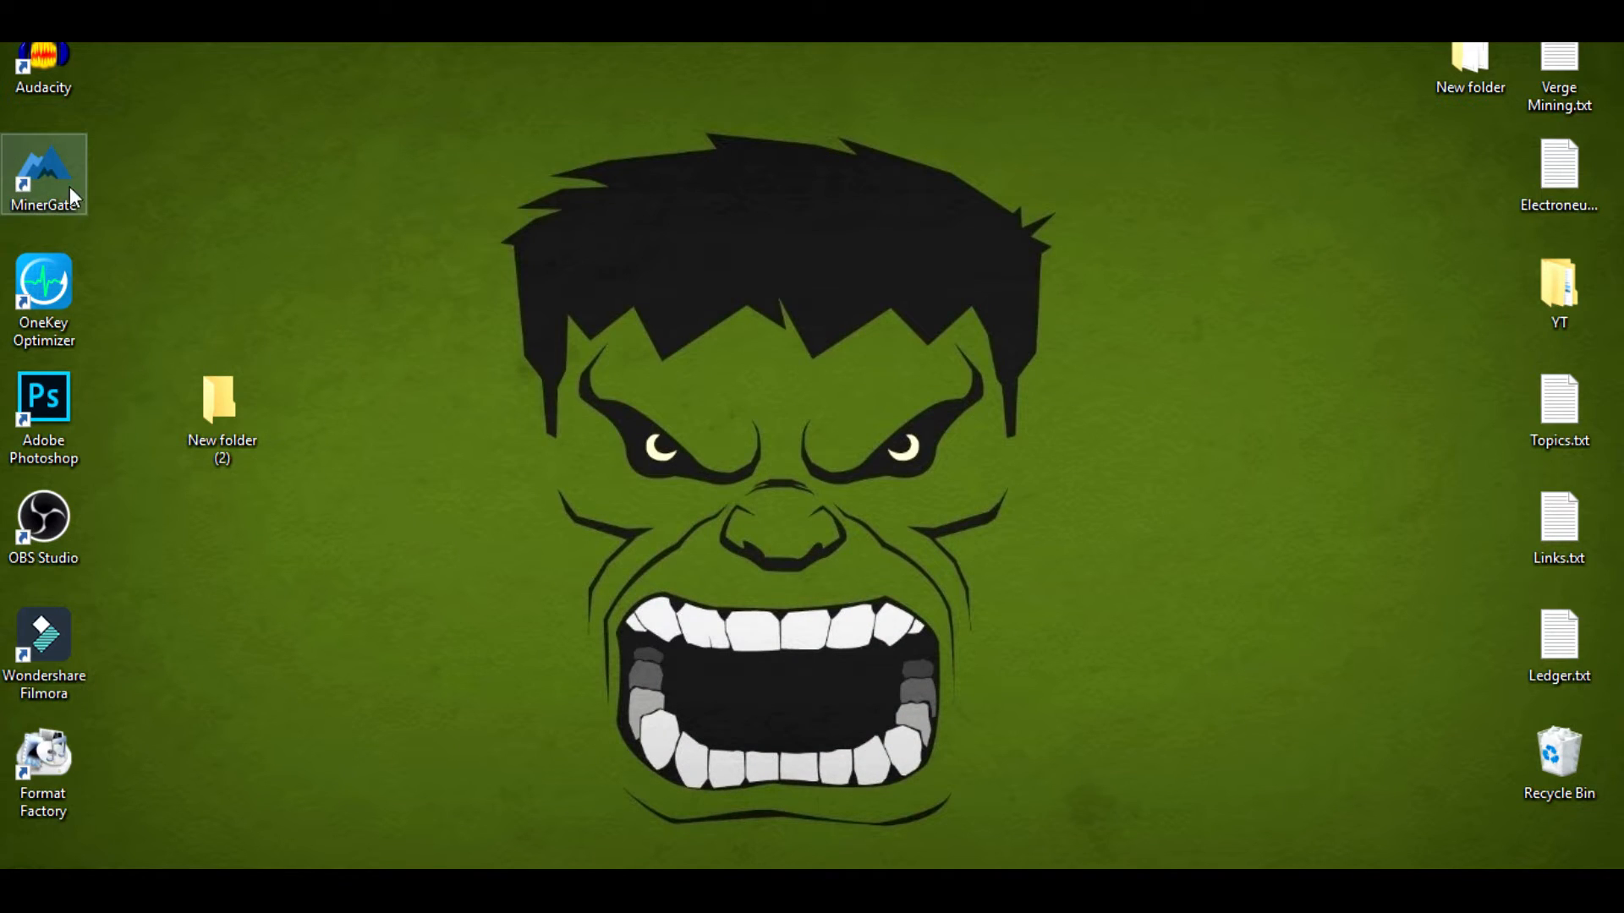
# Start the MinerGate v7.1 desktop miner from its desktop shortcut.
pyautogui.click(43, 174)
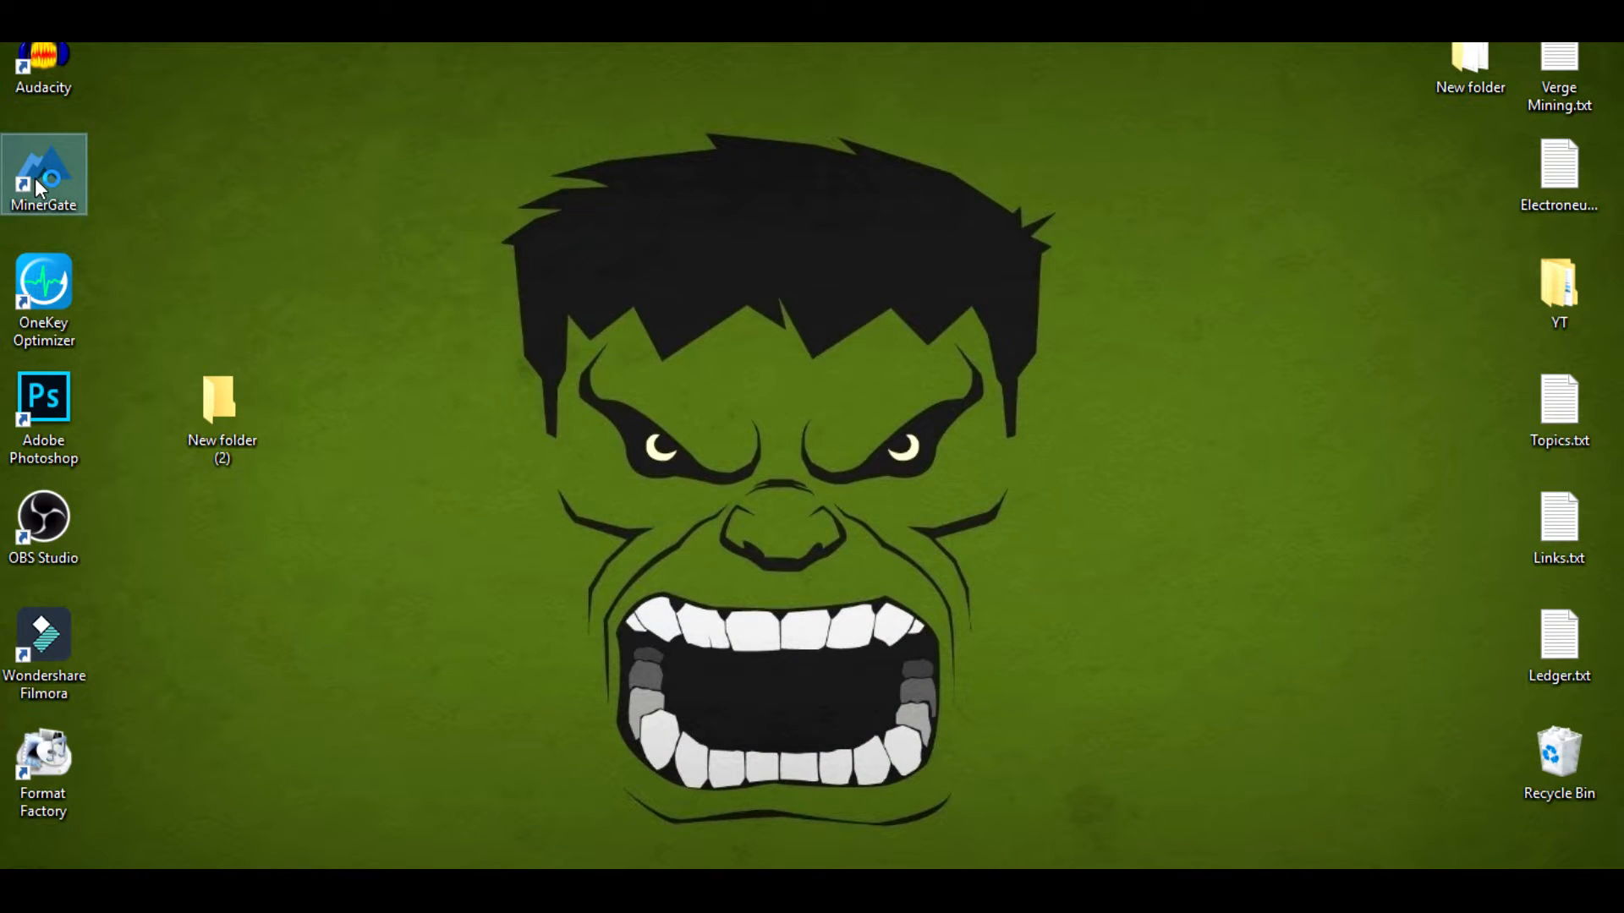
pyautogui.moveTo(43, 174)
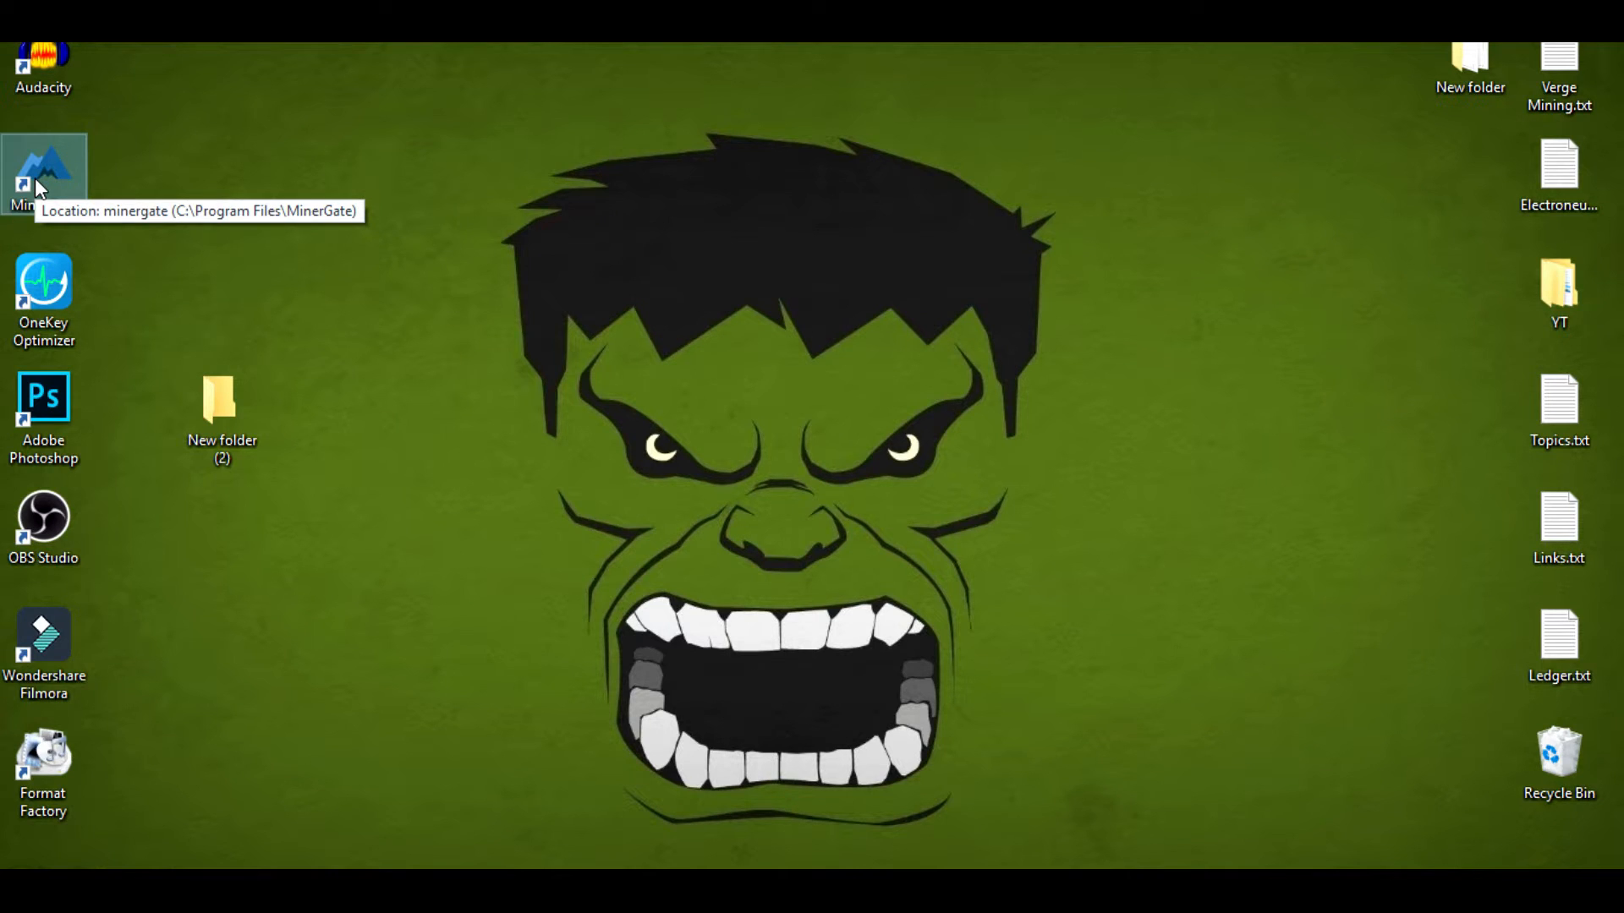
pyautogui.doubleClick(43, 171)
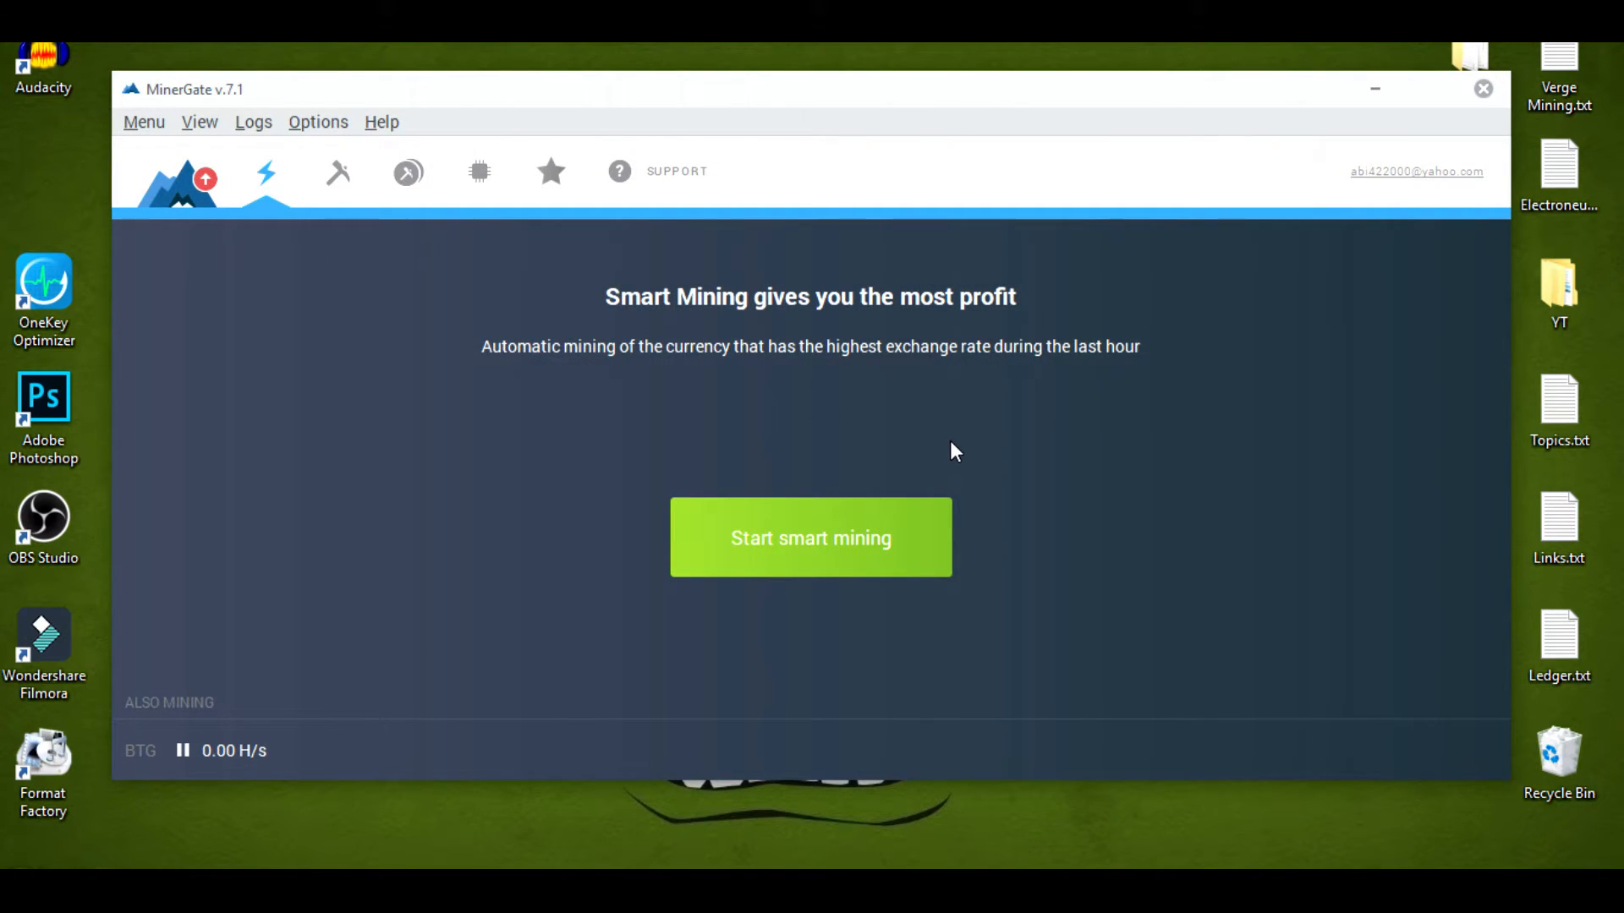
pyautogui.moveTo(326, 245)
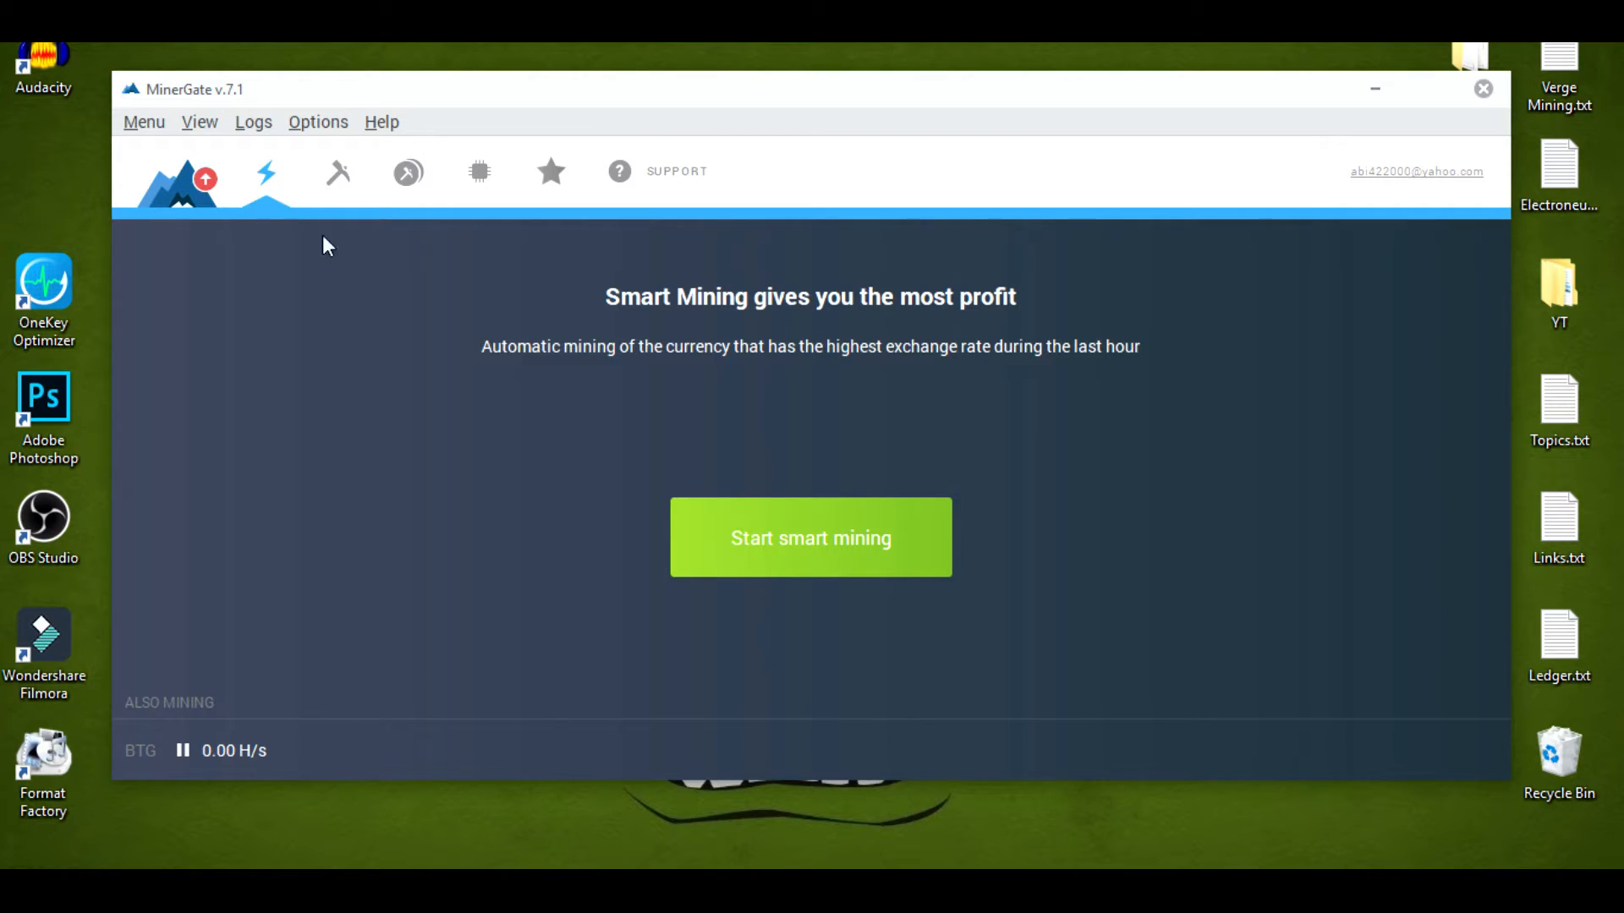
pyautogui.moveTo(316, 186)
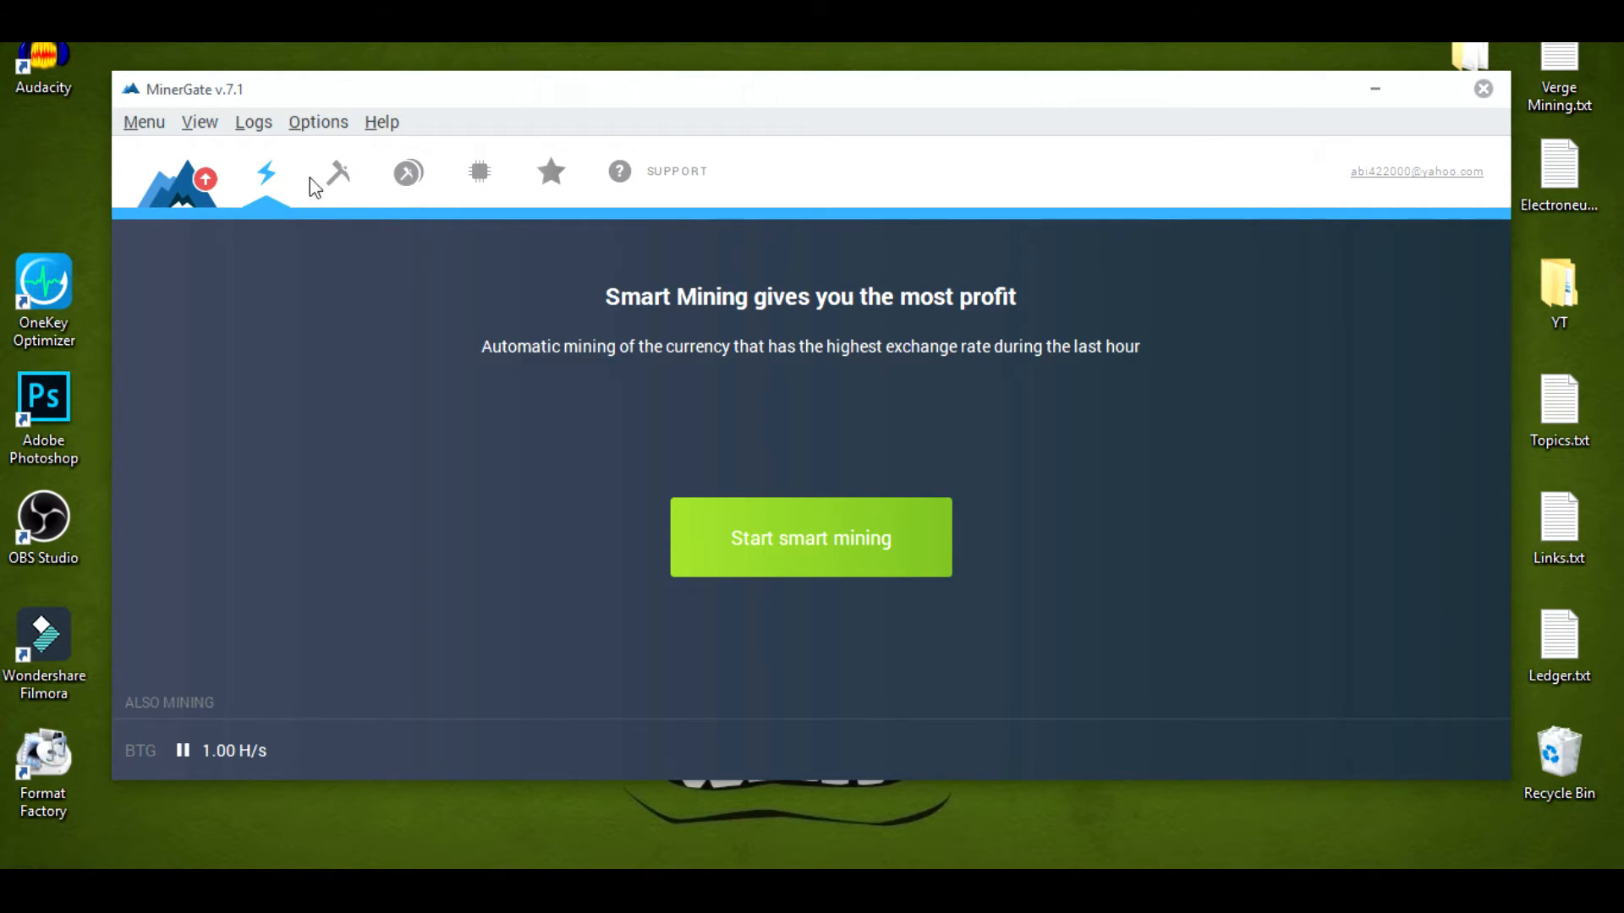
pyautogui.moveTo(337, 178)
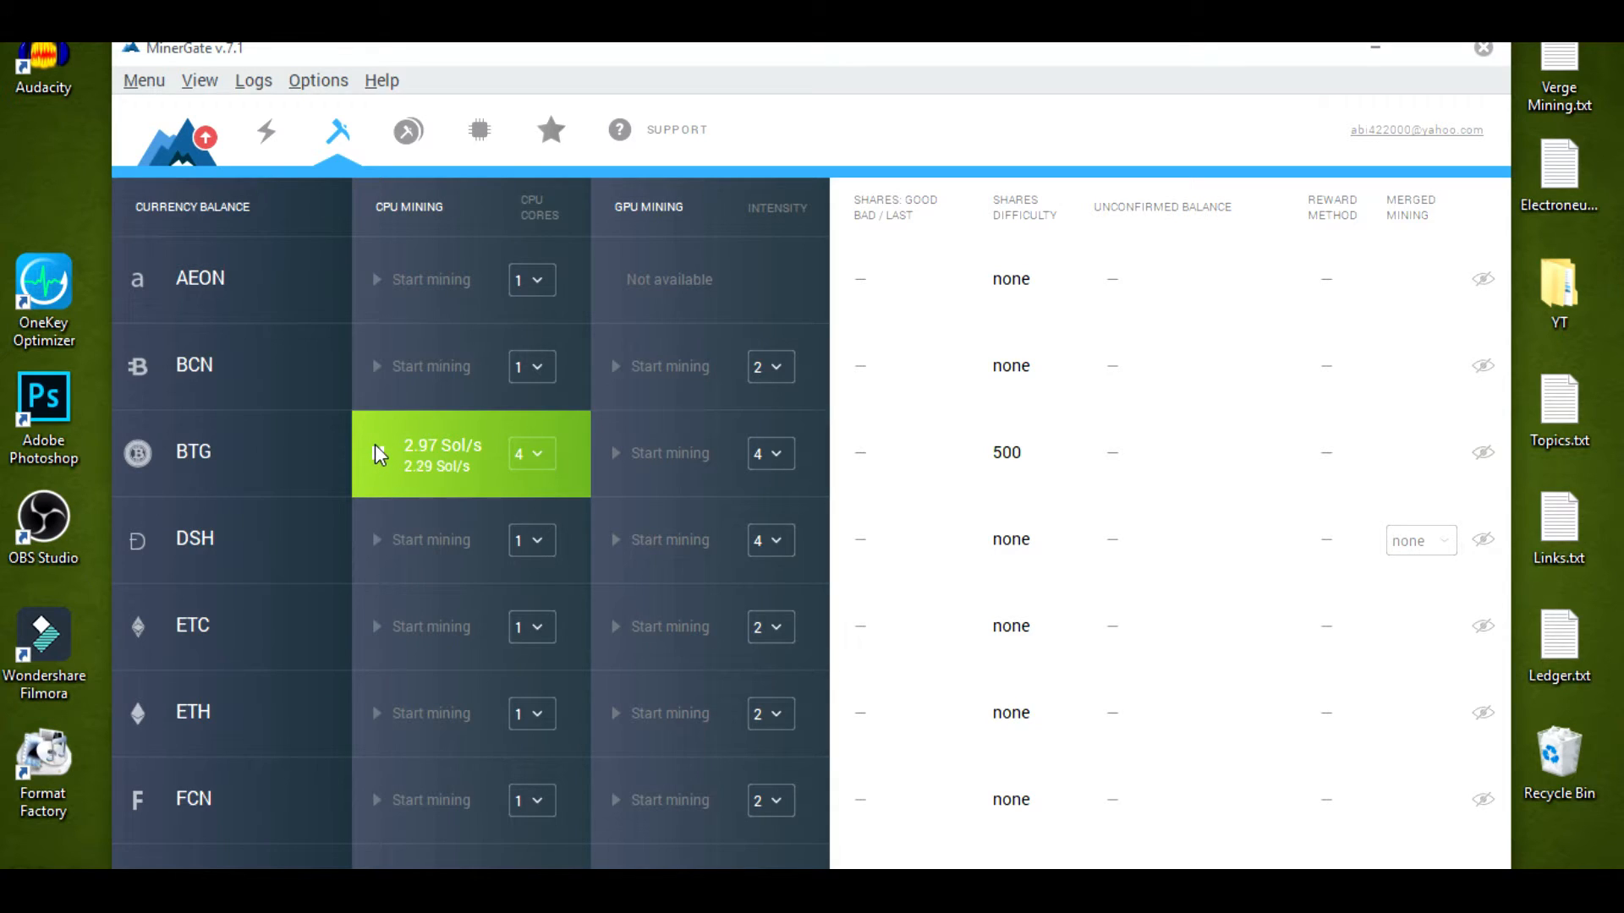
# Pause BTG CPU mining; start BCN on CPU with 4 cores and GPU at intensity 4.
pyautogui.click(430, 452)
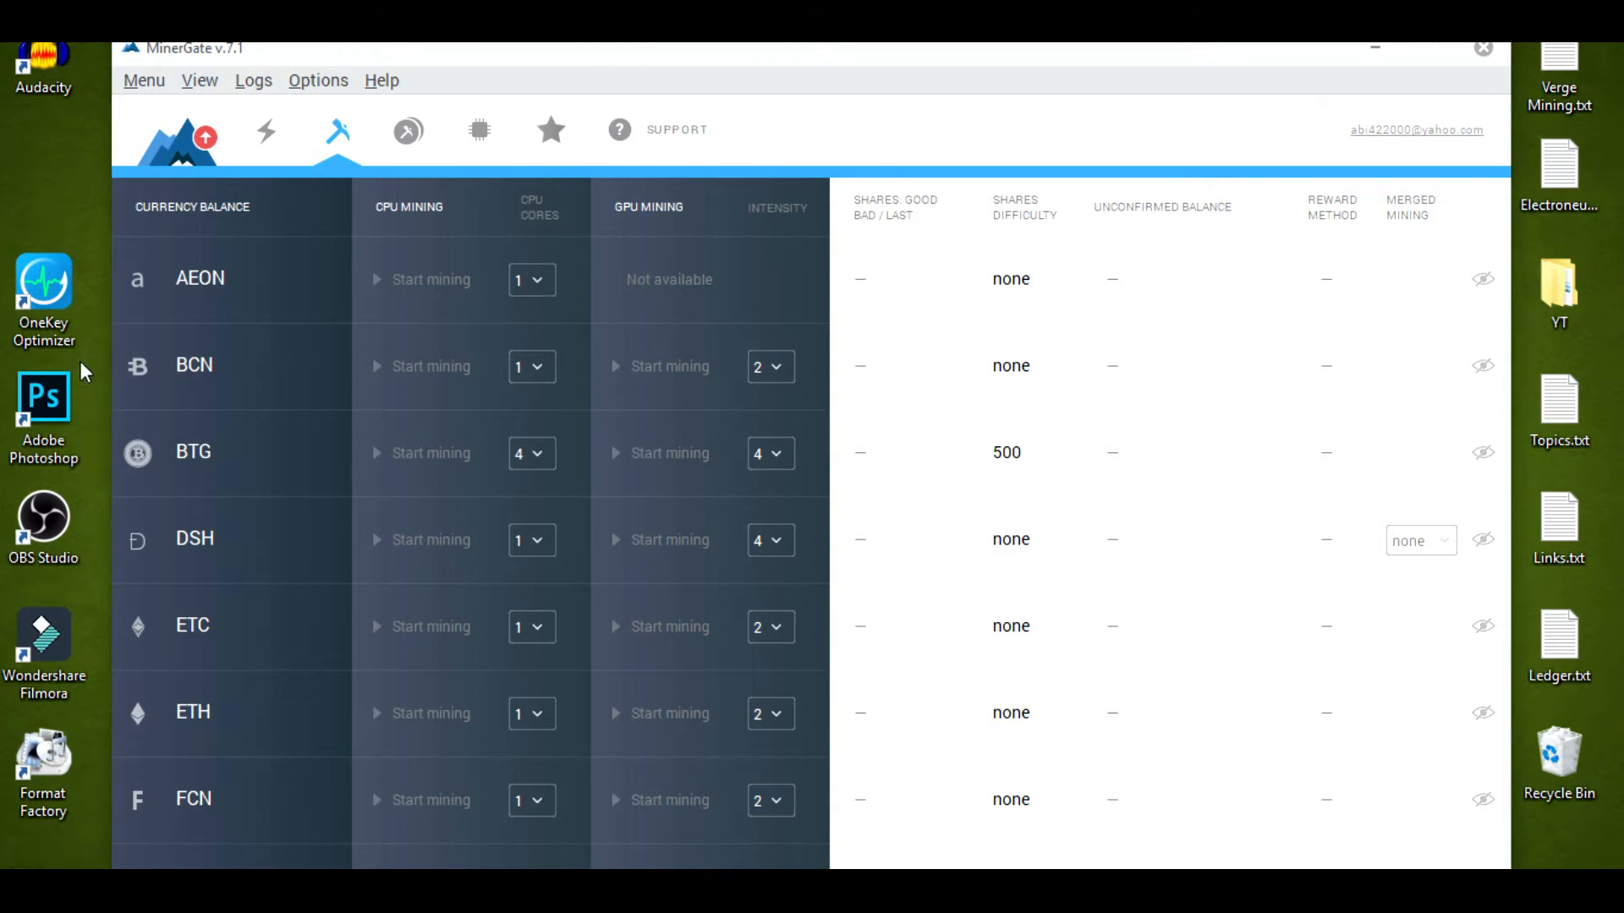
pyautogui.moveTo(192, 373)
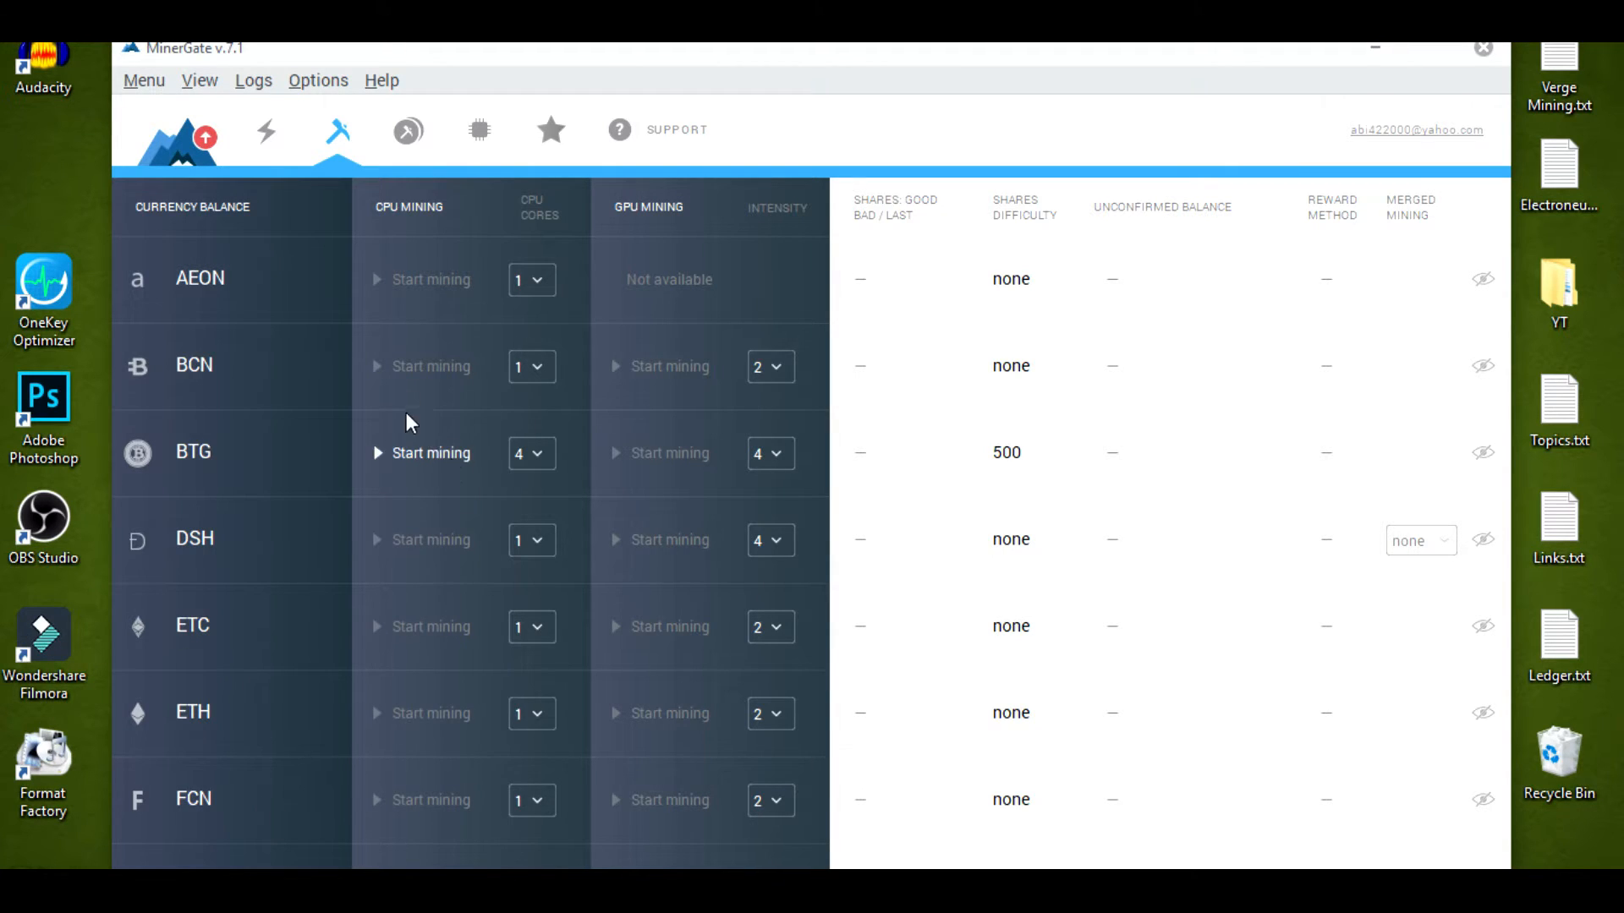
pyautogui.click(428, 365)
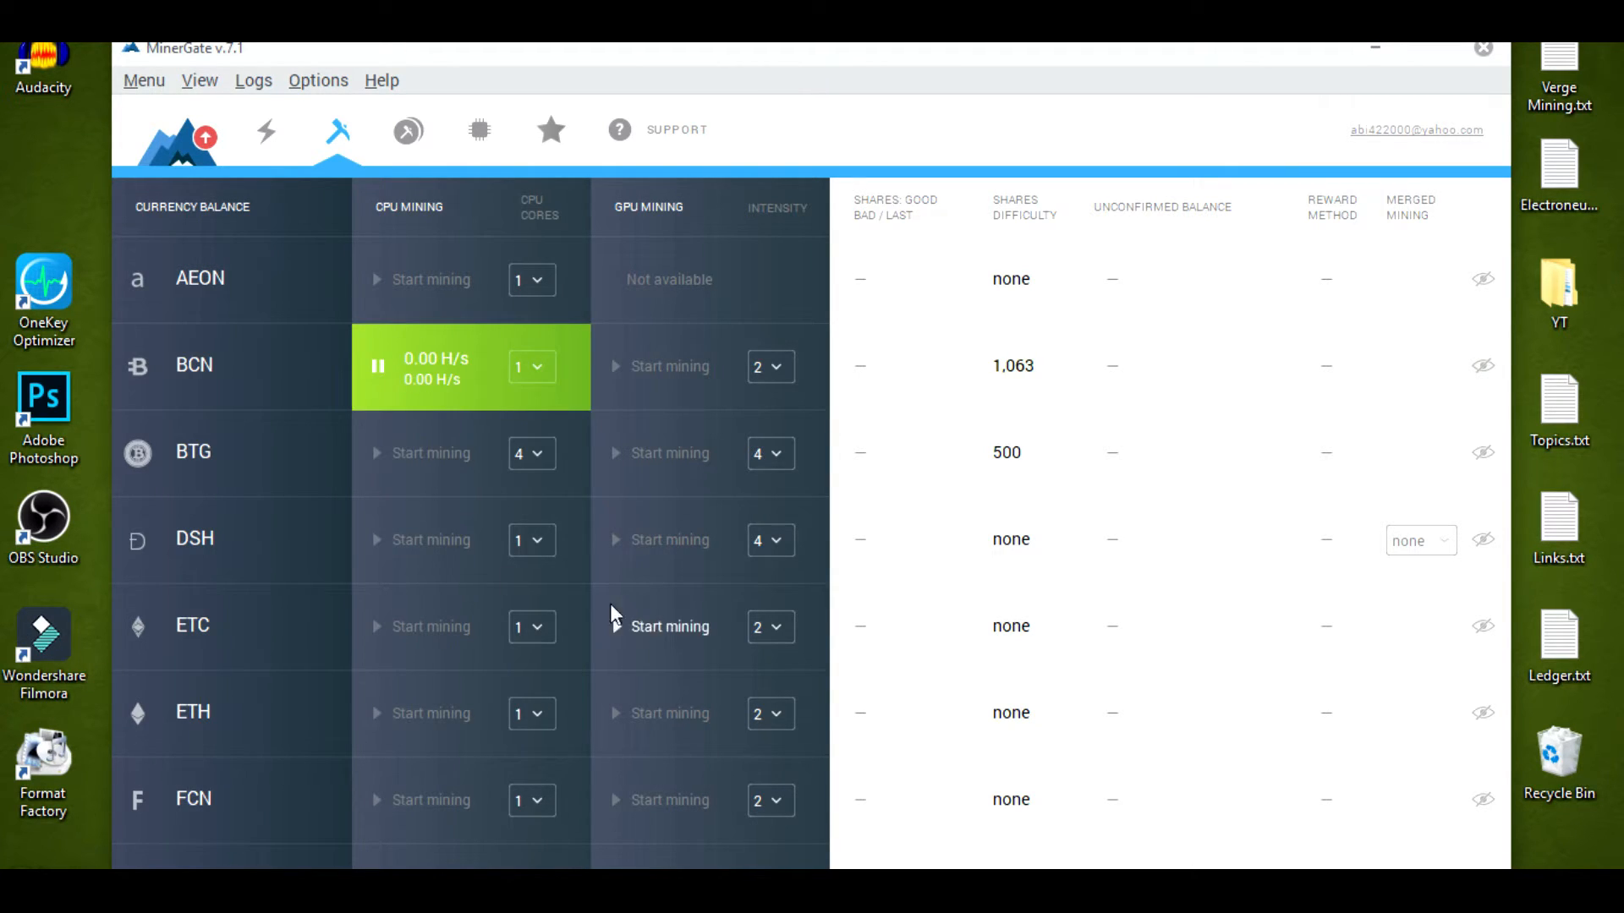
pyautogui.moveTo(639, 373)
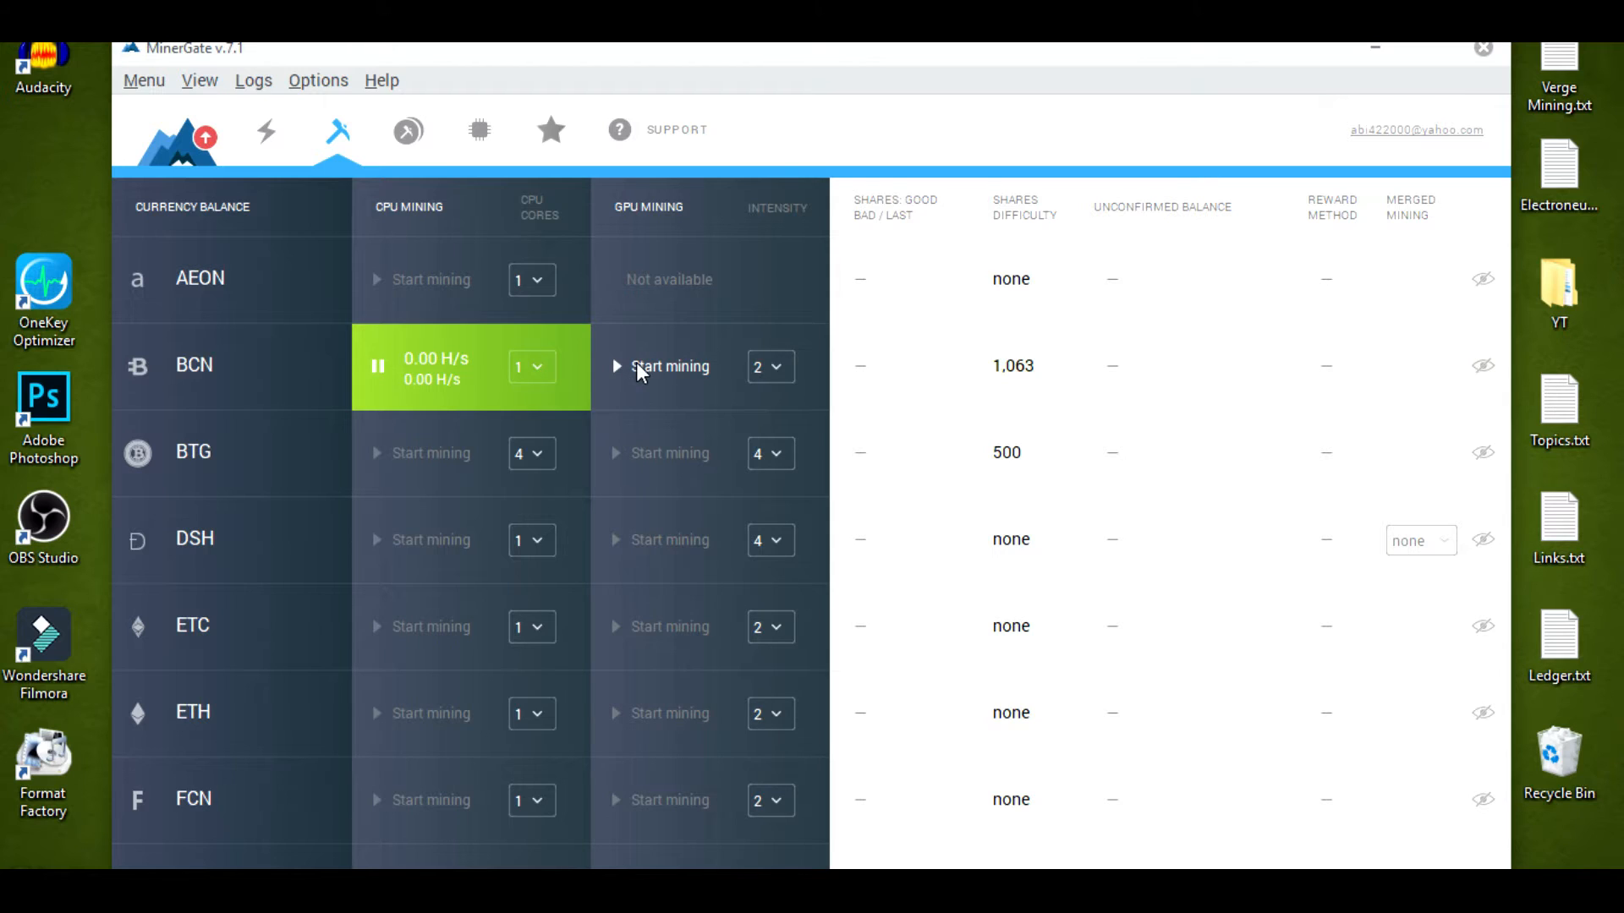
pyautogui.click(669, 365)
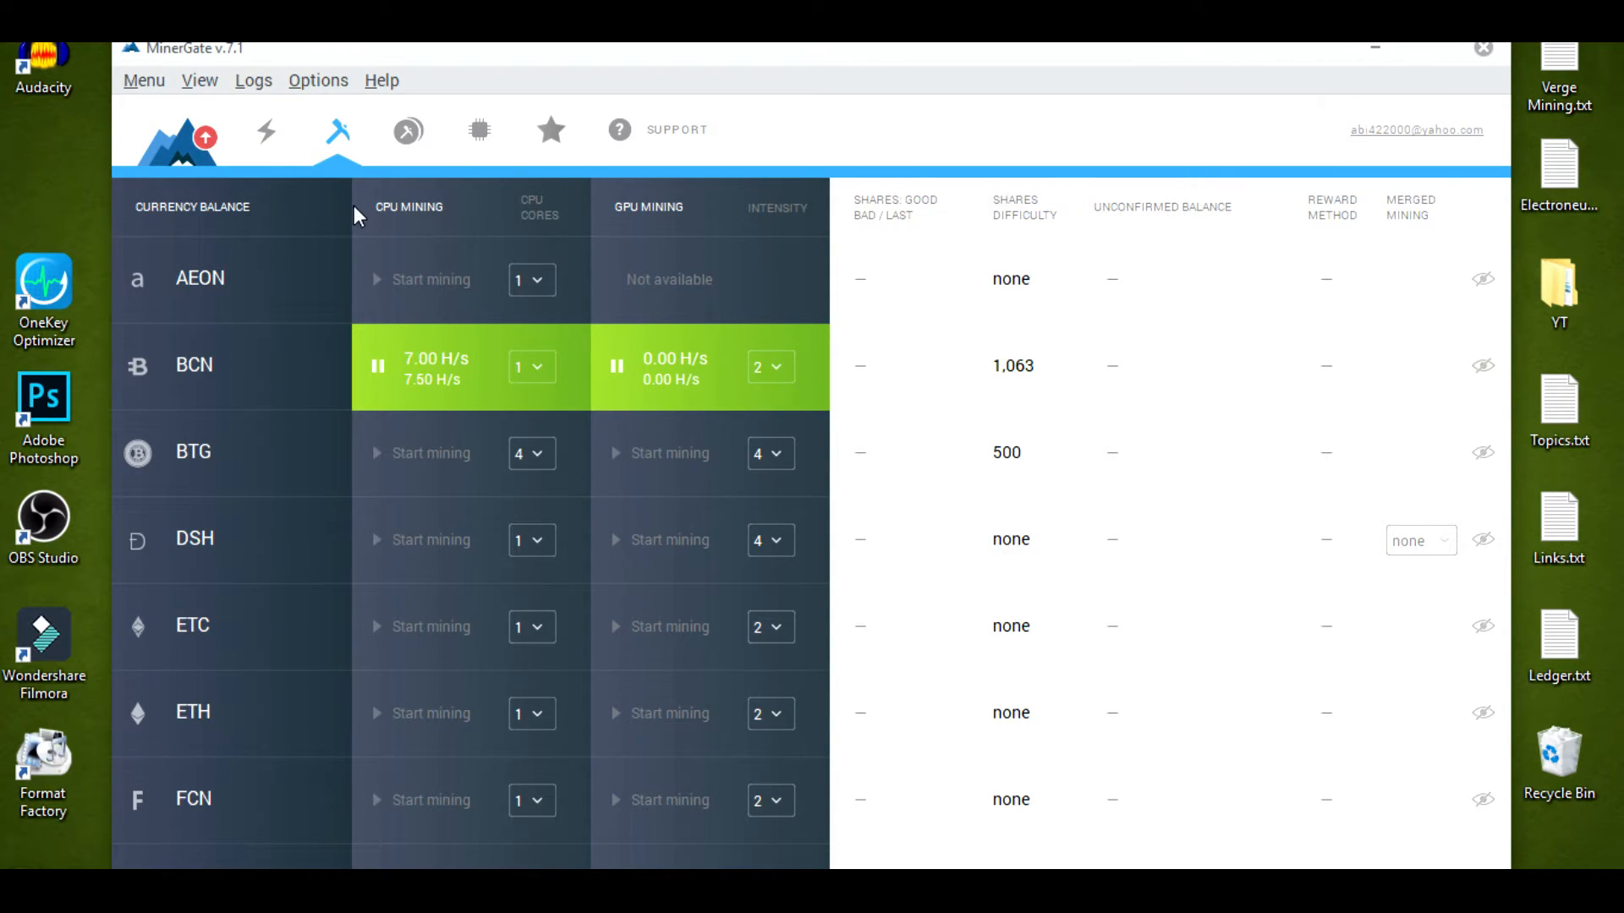
pyautogui.moveTo(922, 303)
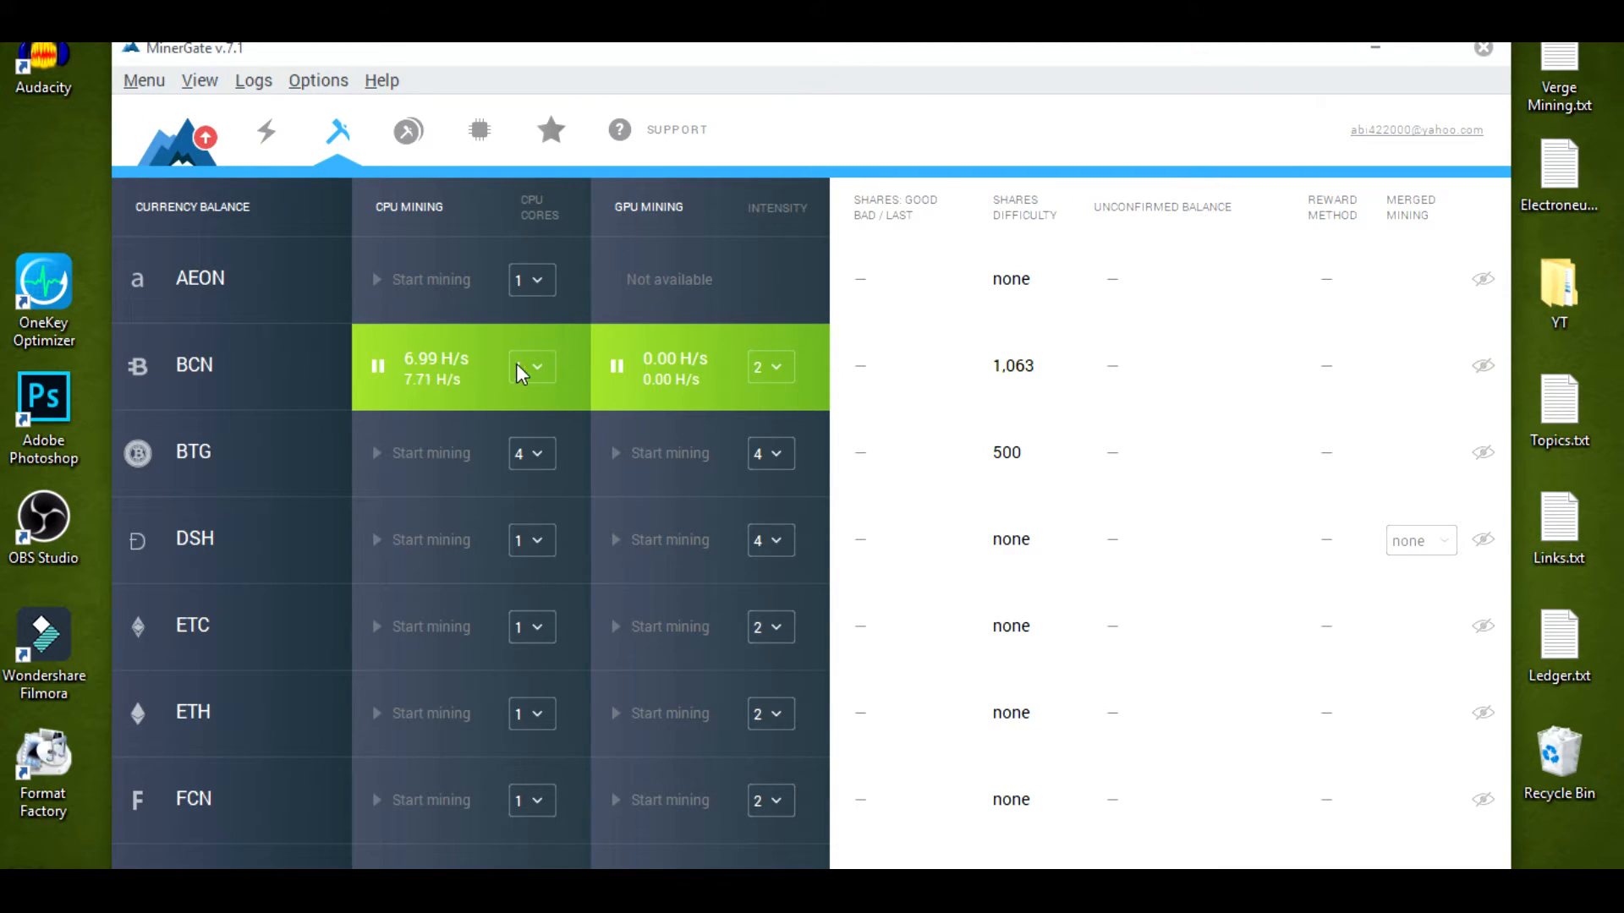
pyautogui.click(531, 366)
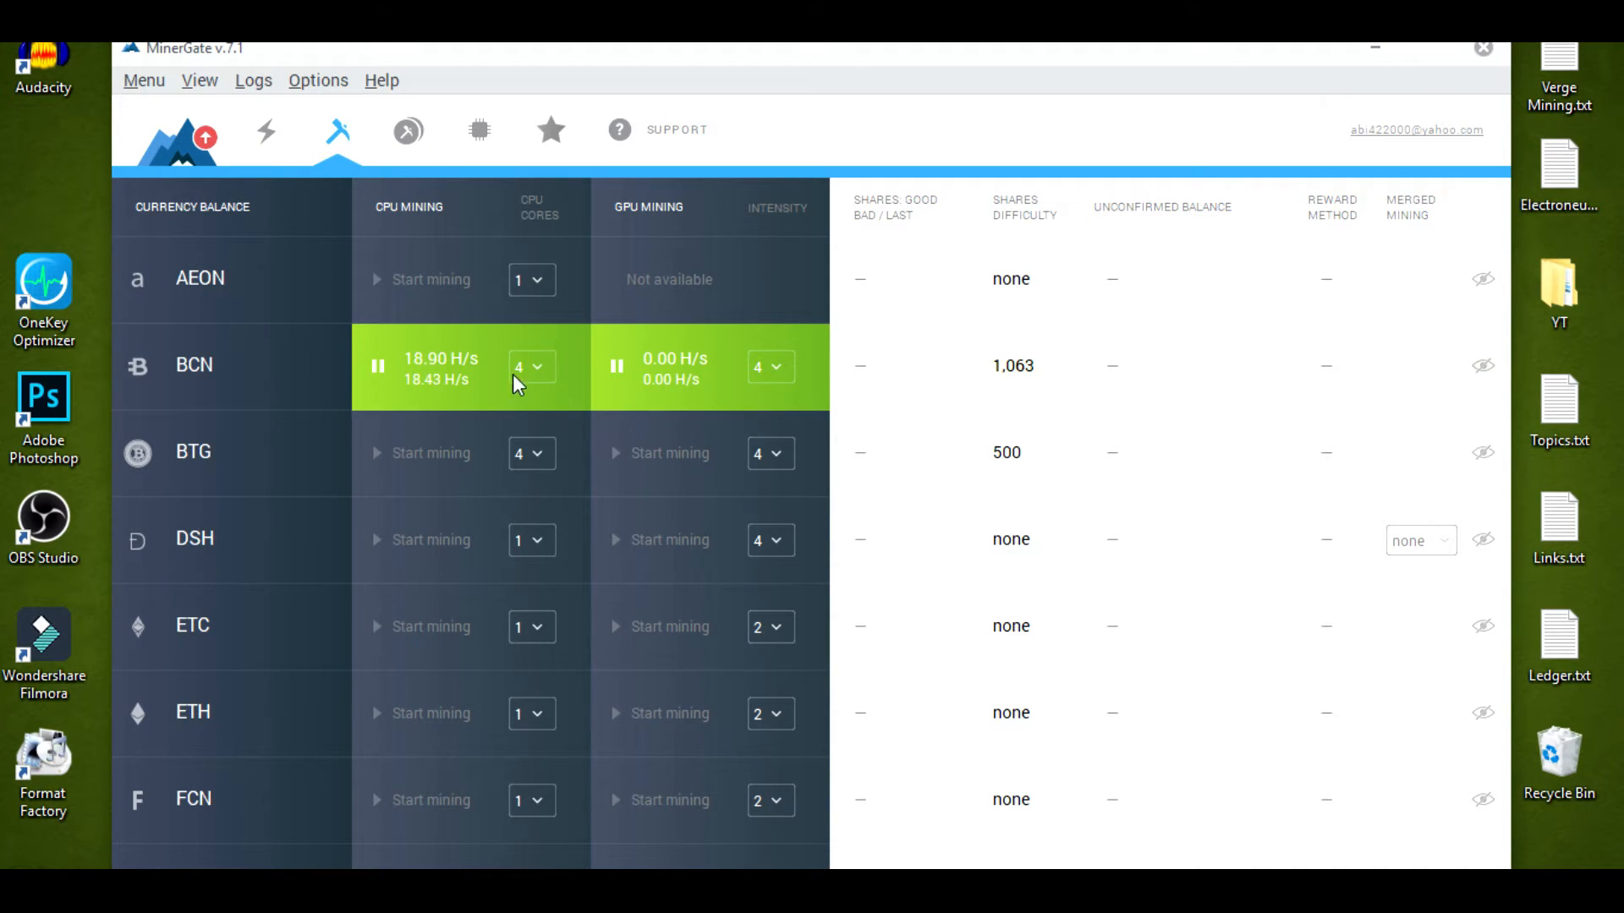
pyautogui.moveTo(548, 347)
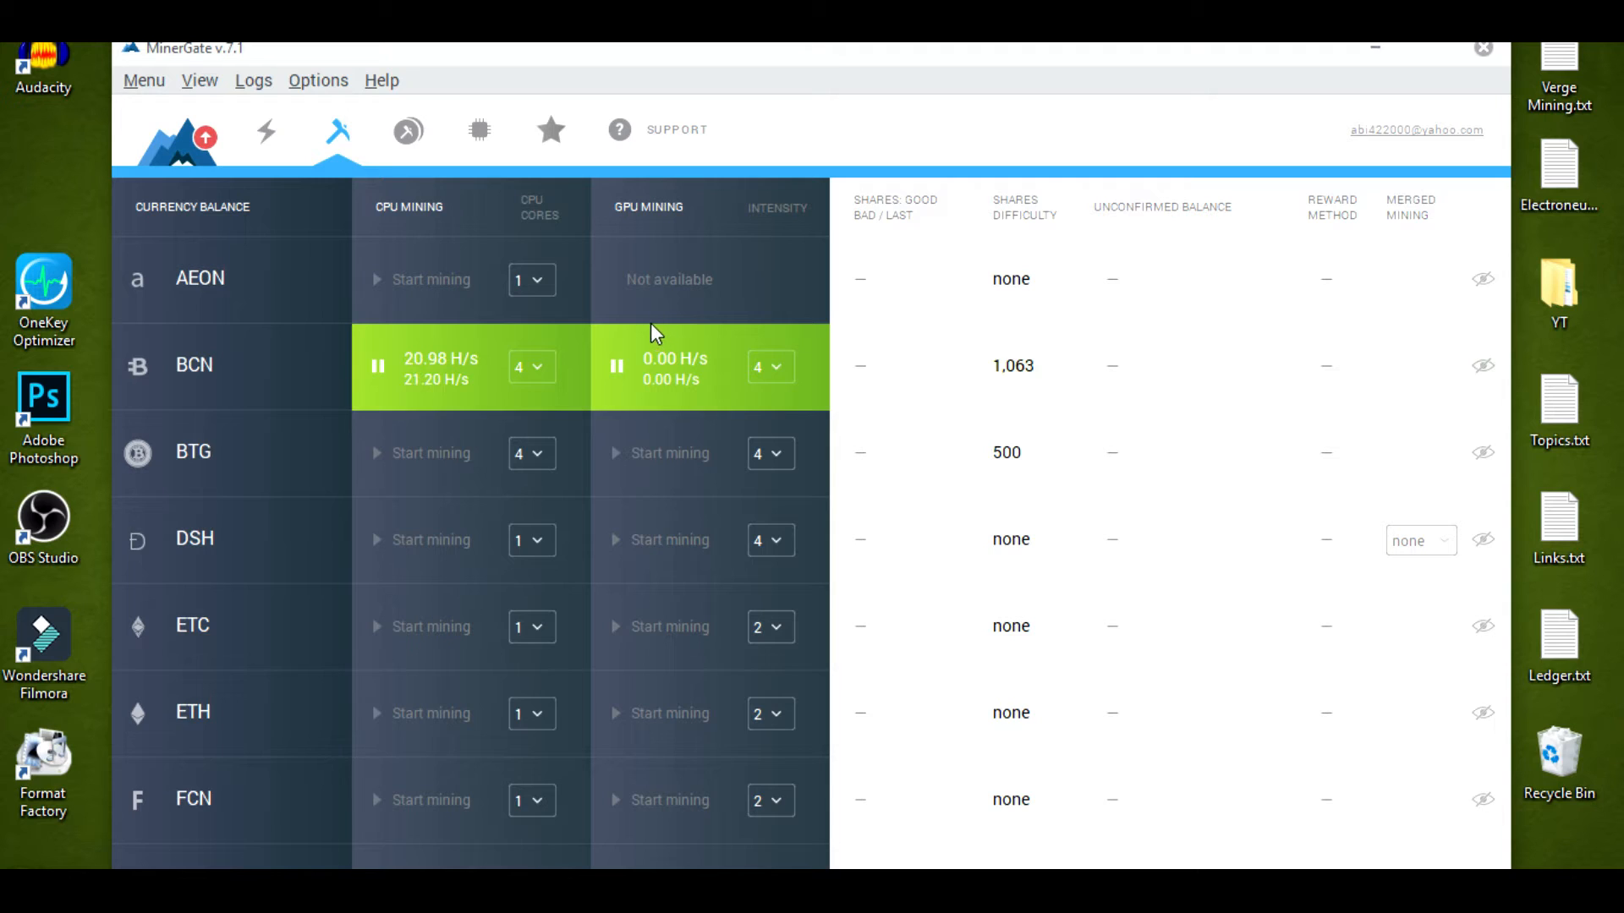
pyautogui.moveTo(710, 386)
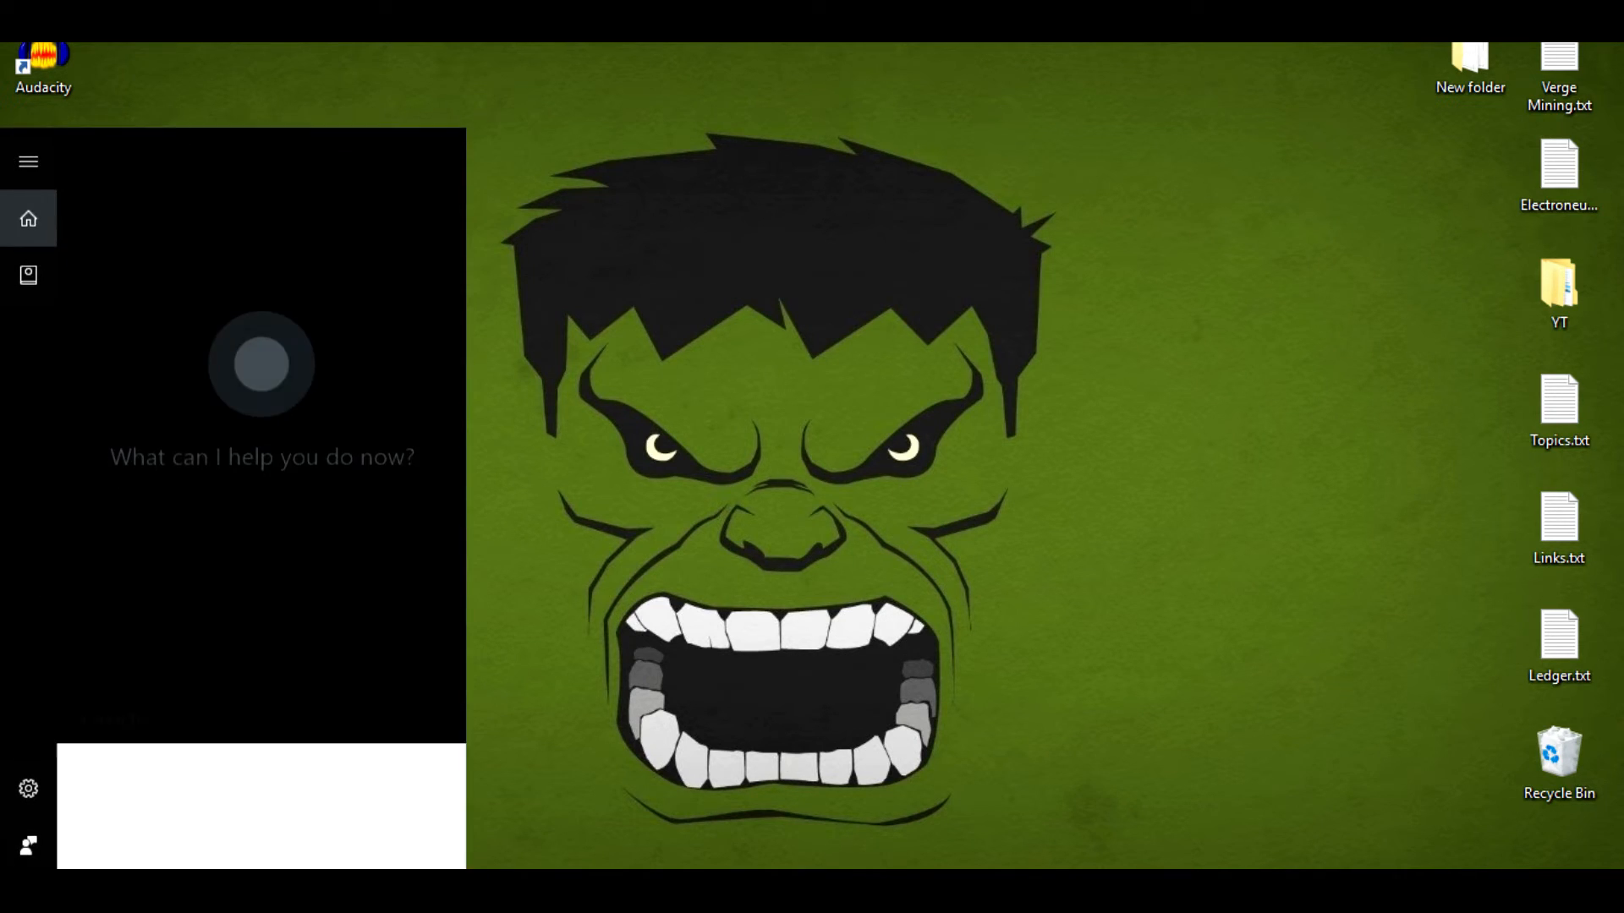
# Search 'bye' and launch bytecoinwallet.exe from New folder (2).
pyautogui.write('bye')
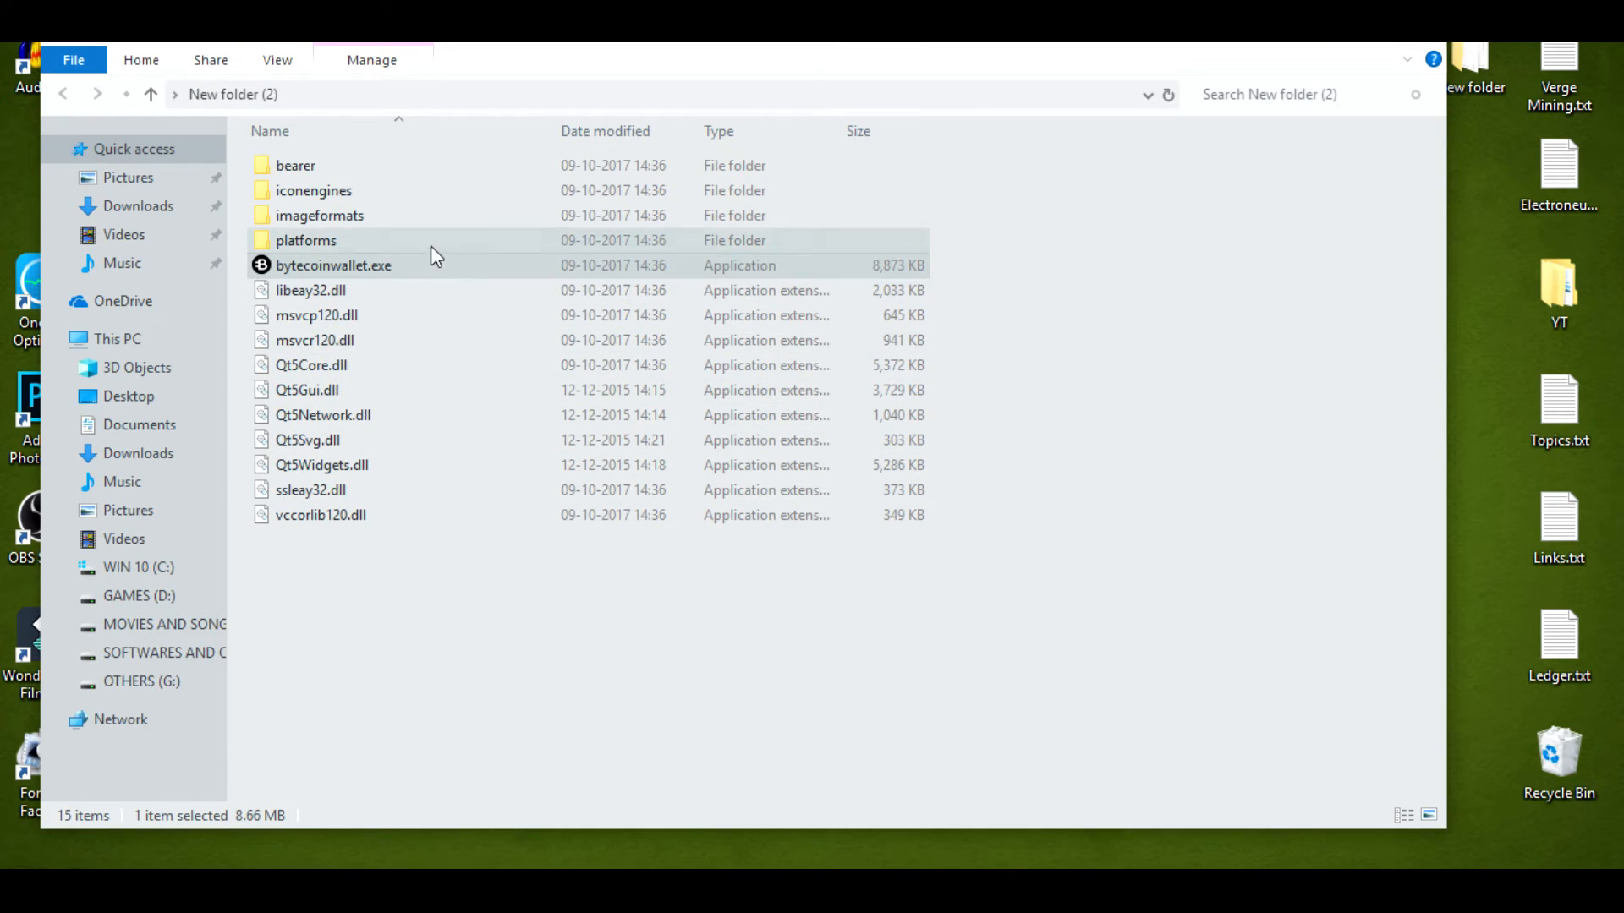
pyautogui.doubleClick(333, 264)
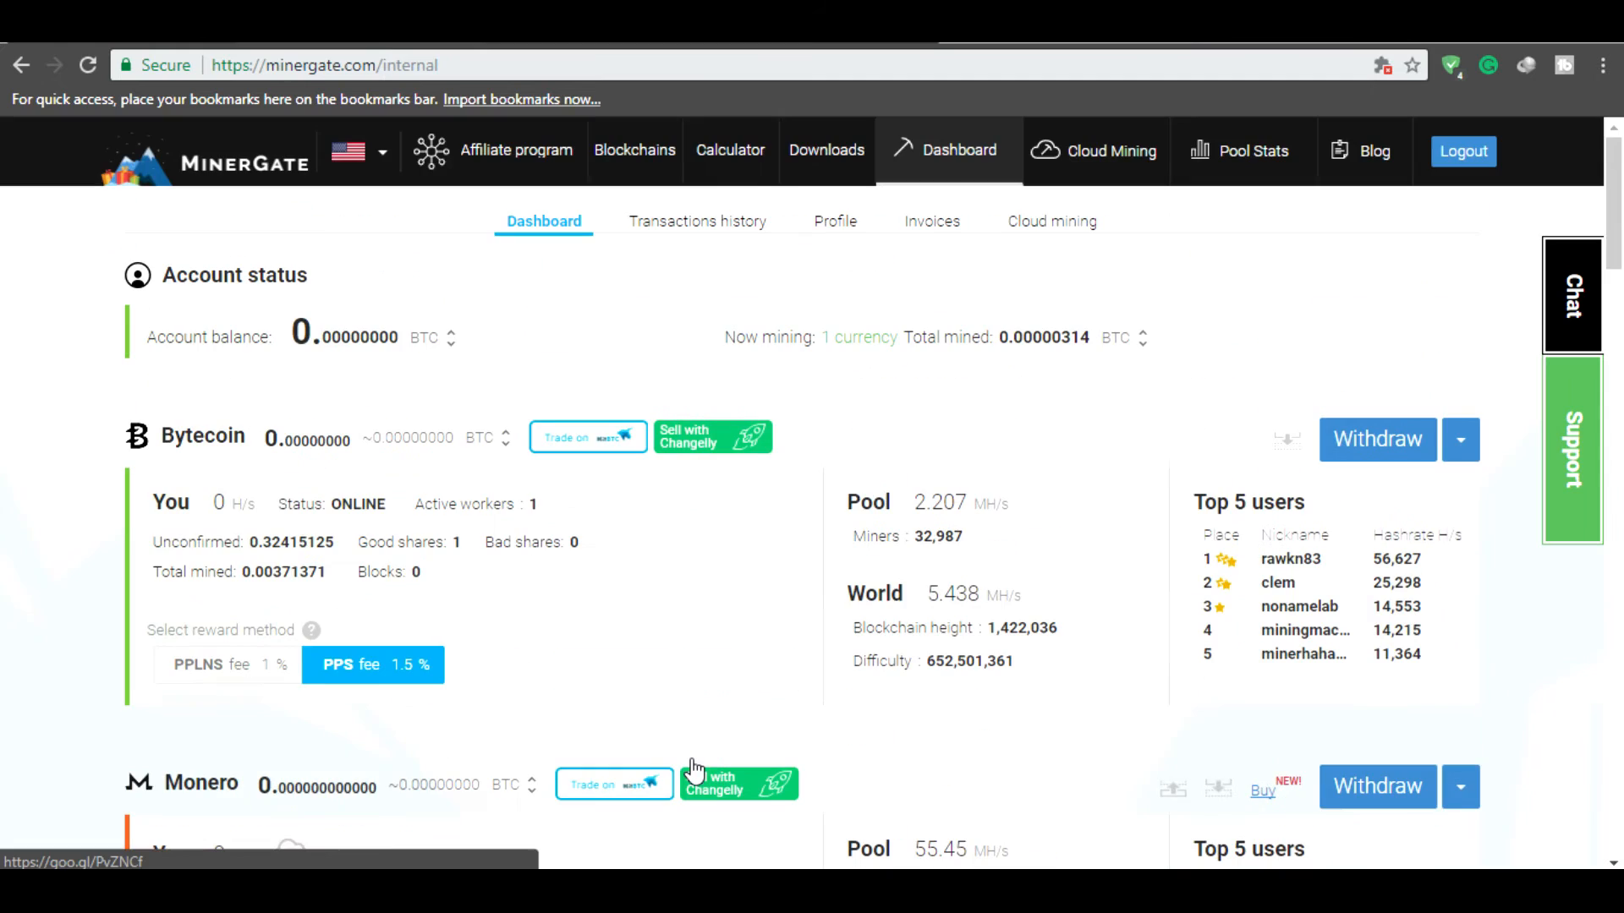
pyautogui.click(1376, 439)
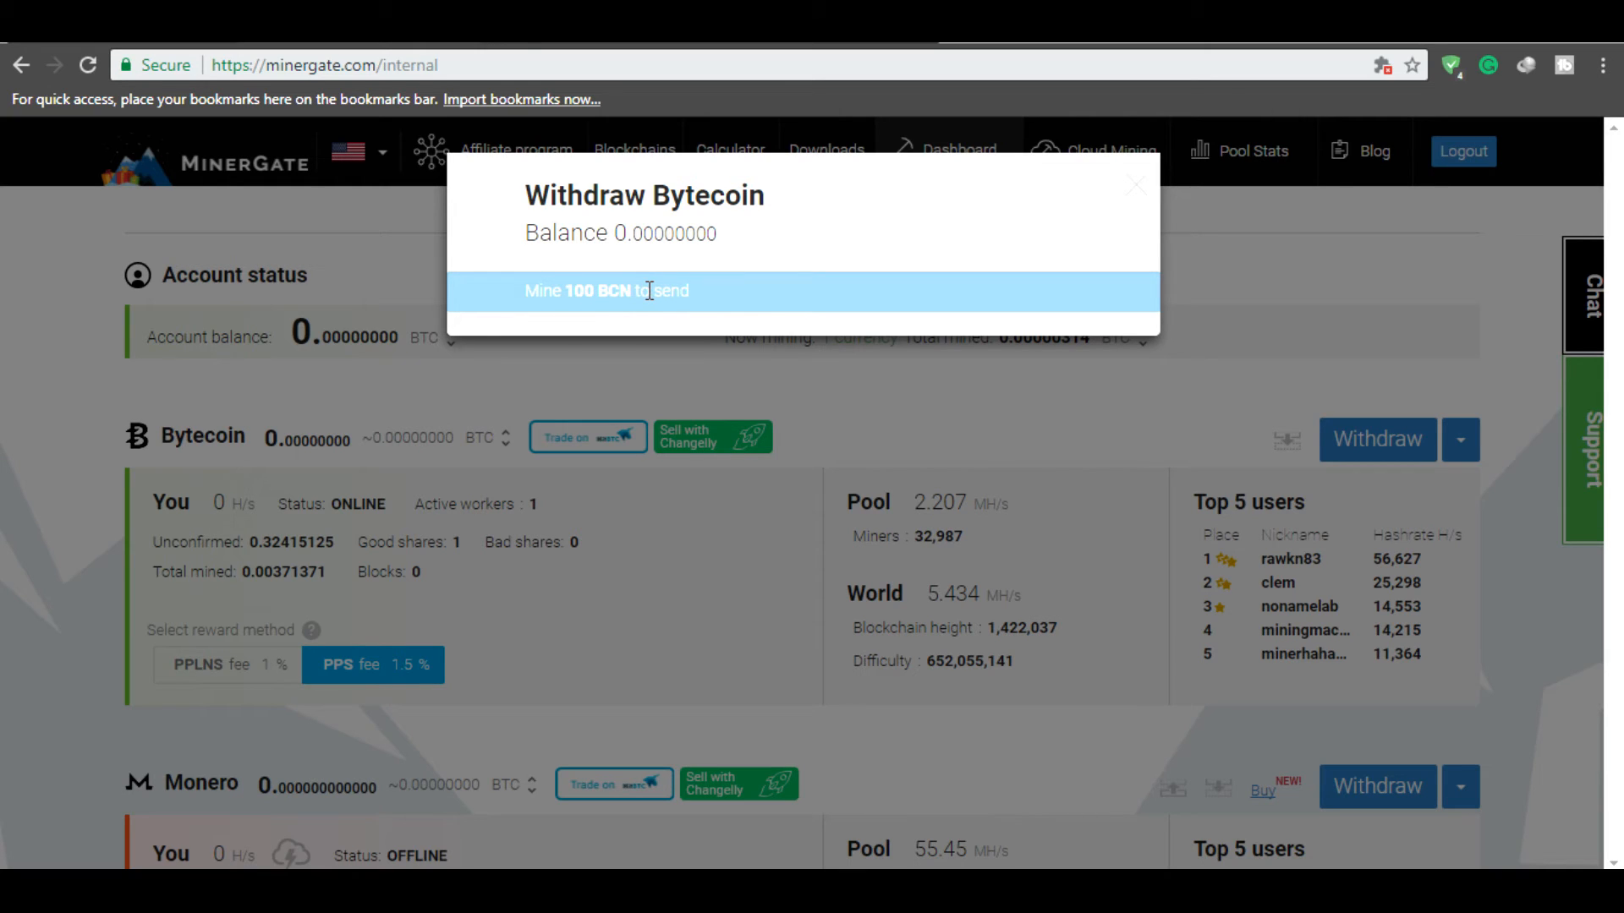
pyautogui.click(1133, 185)
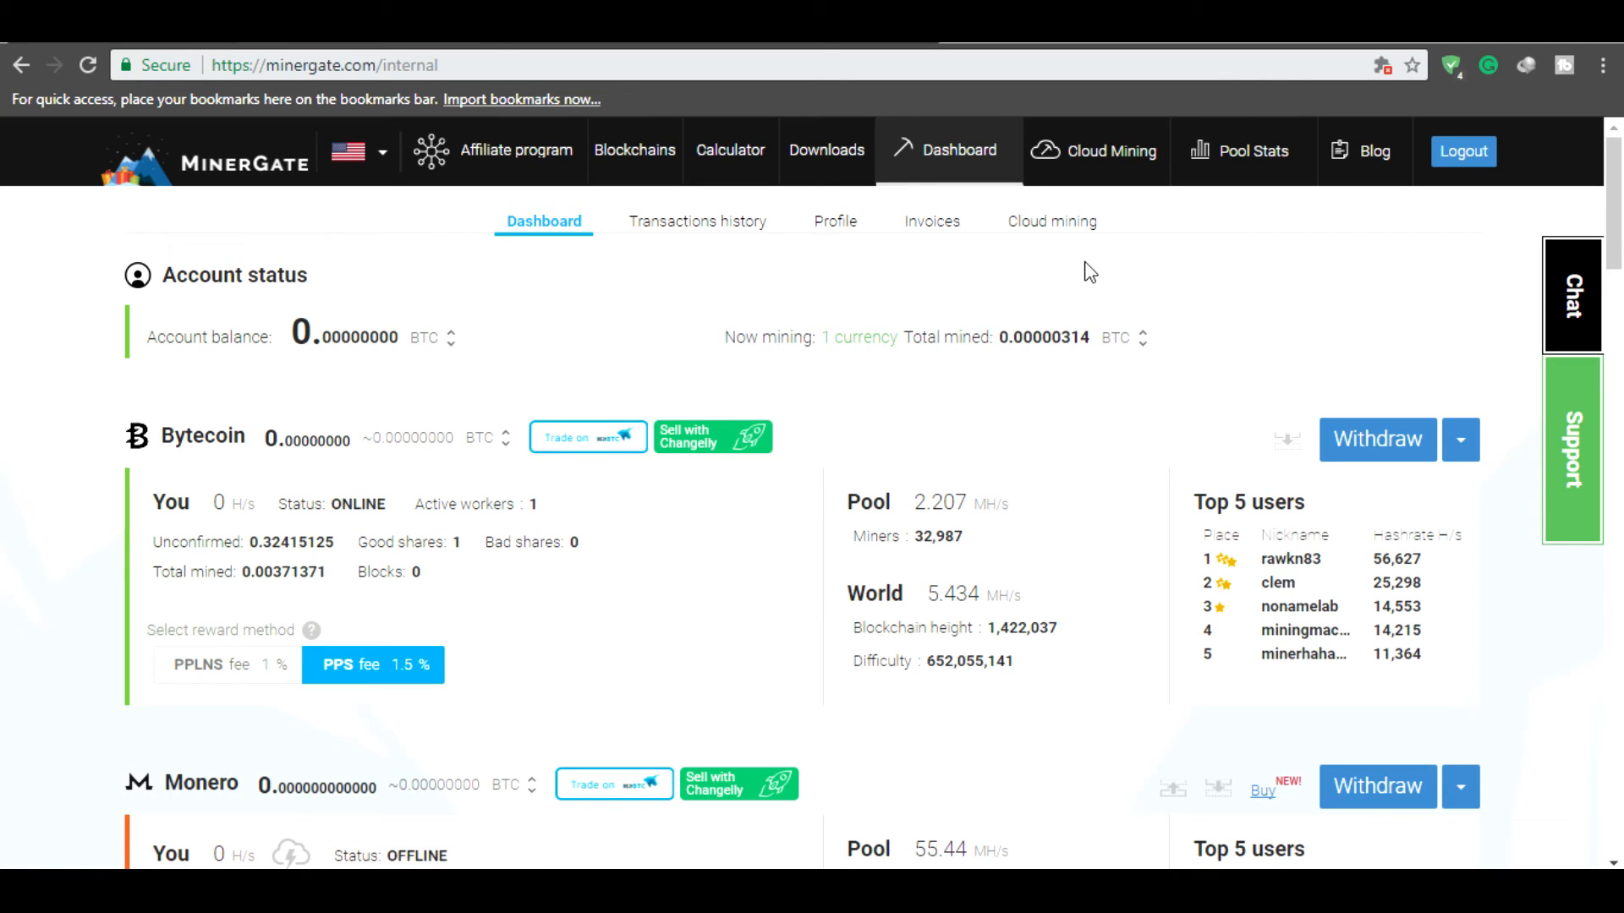
pyautogui.moveTo(1072, 272)
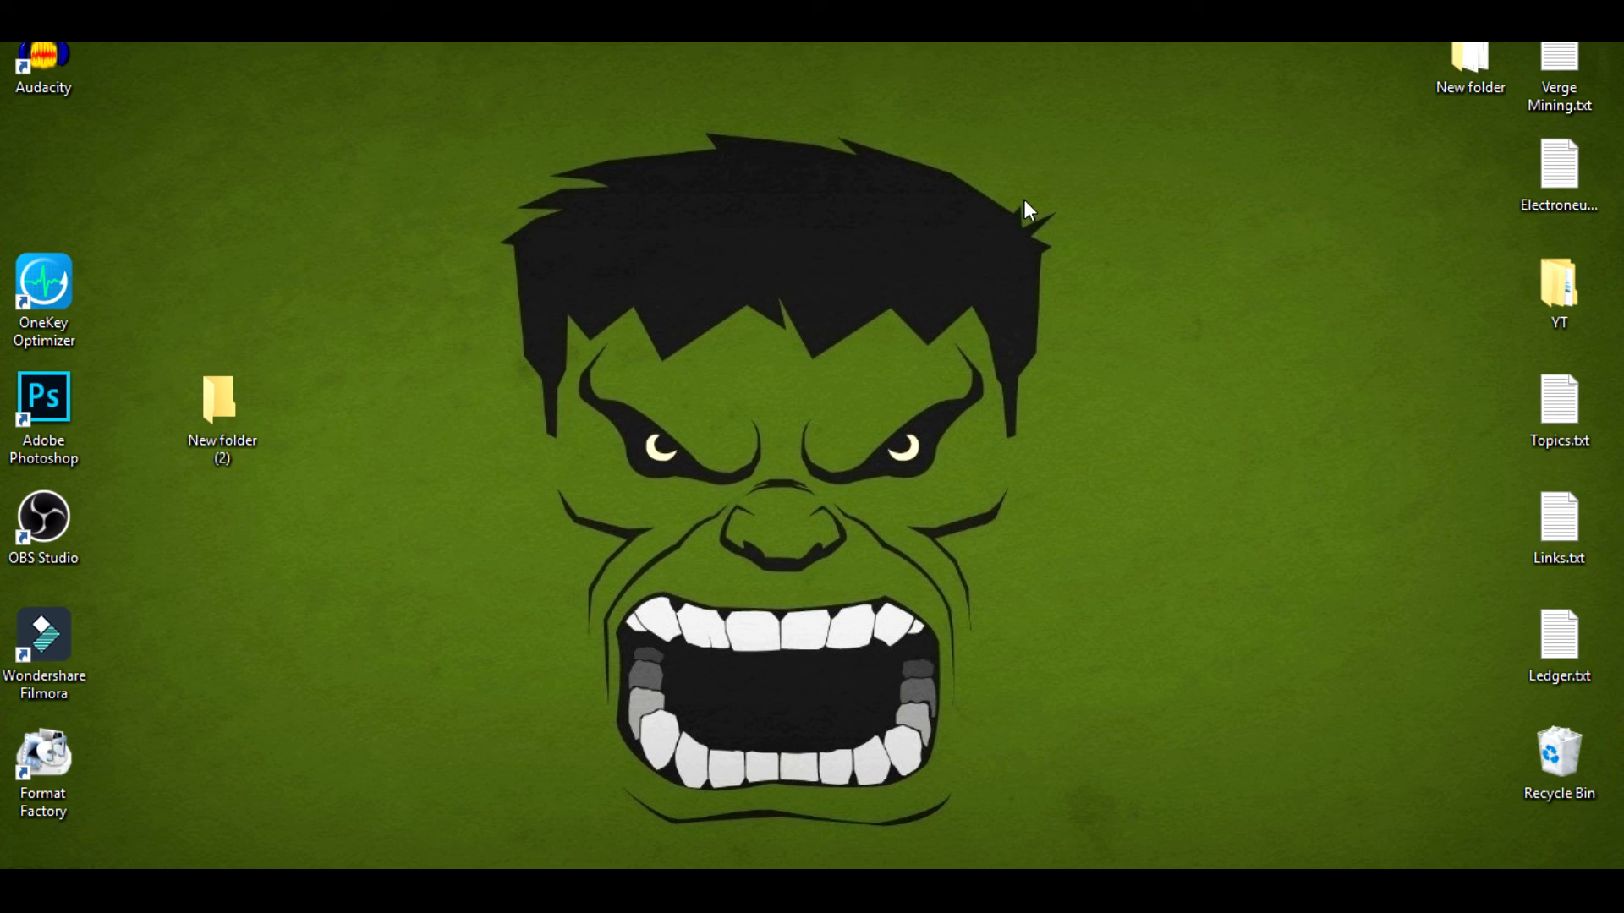
pyautogui.moveTo(953, 174)
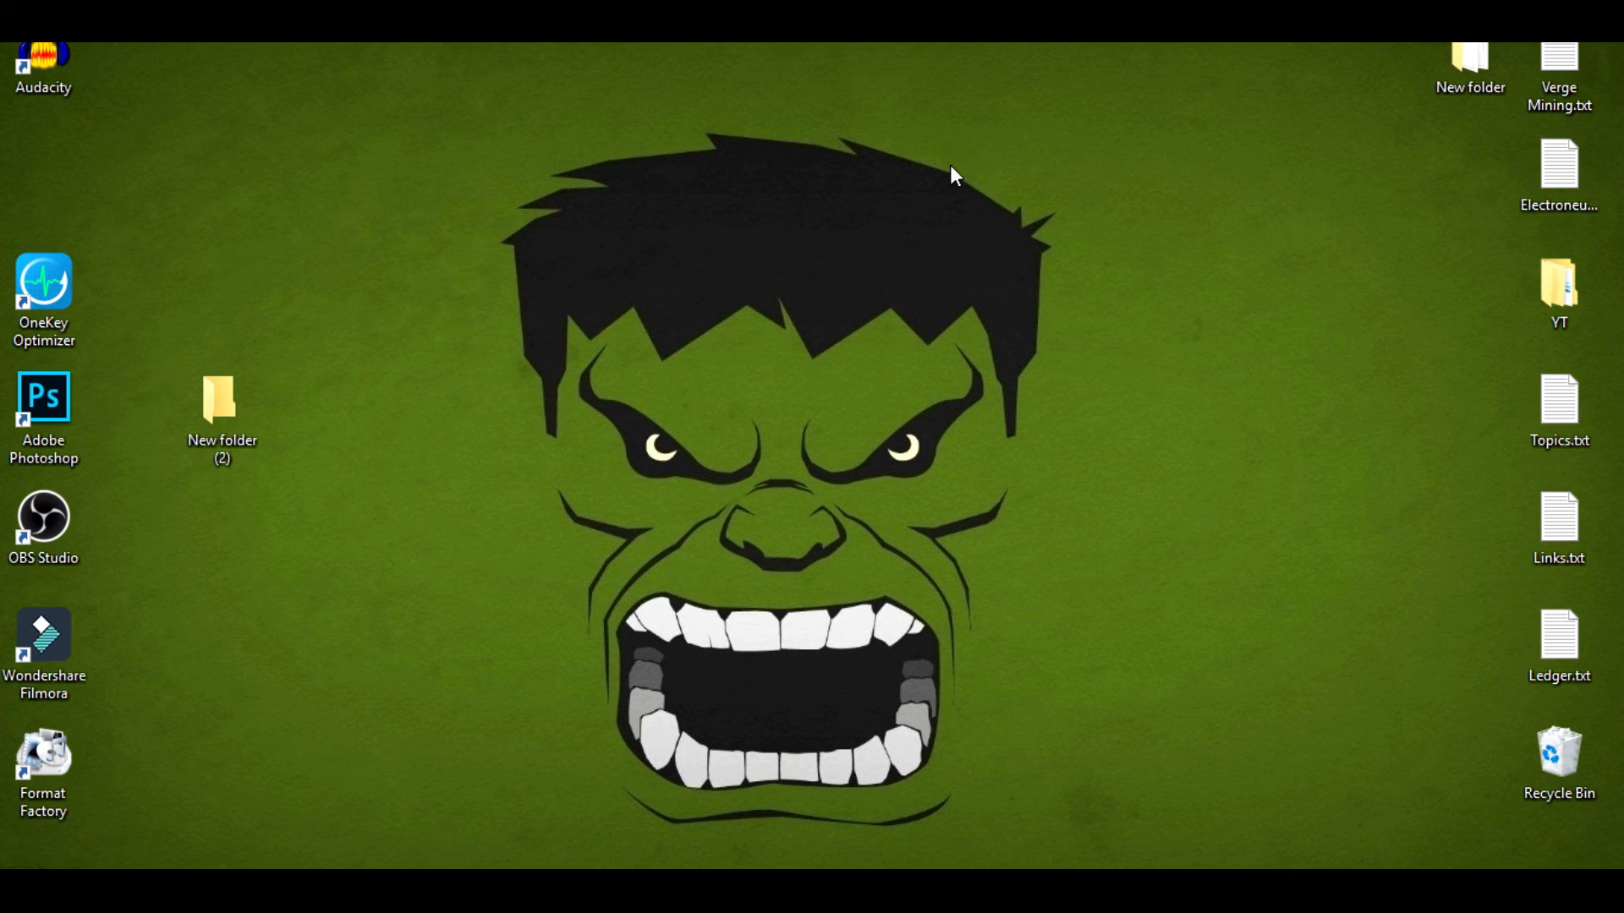